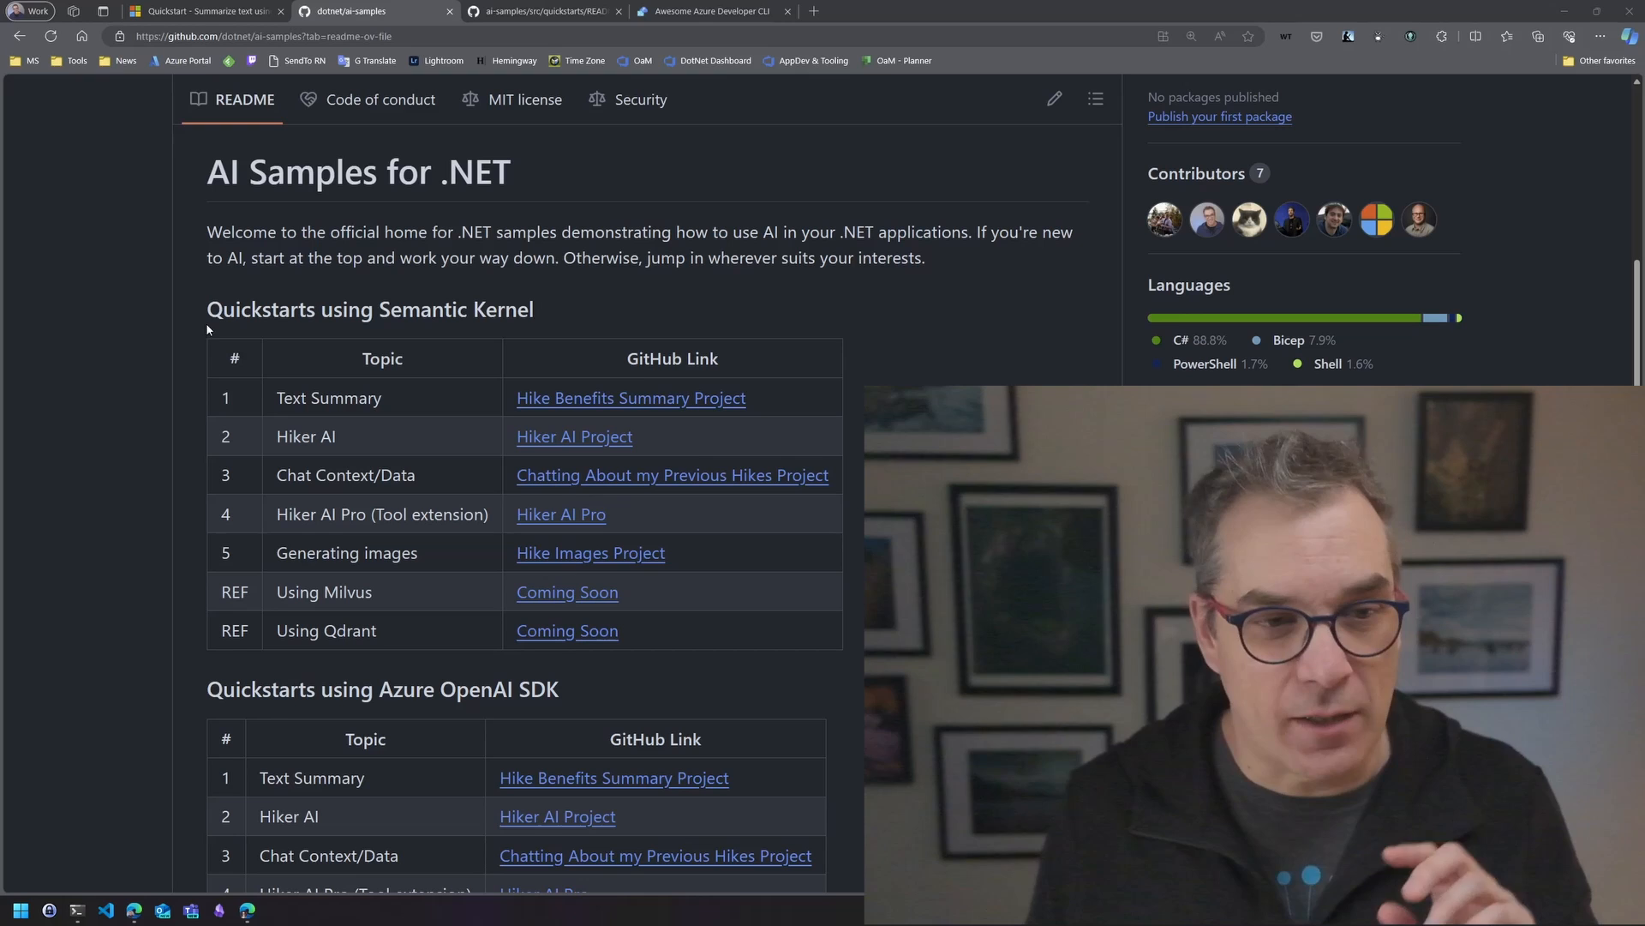
mouse_move(207, 329)
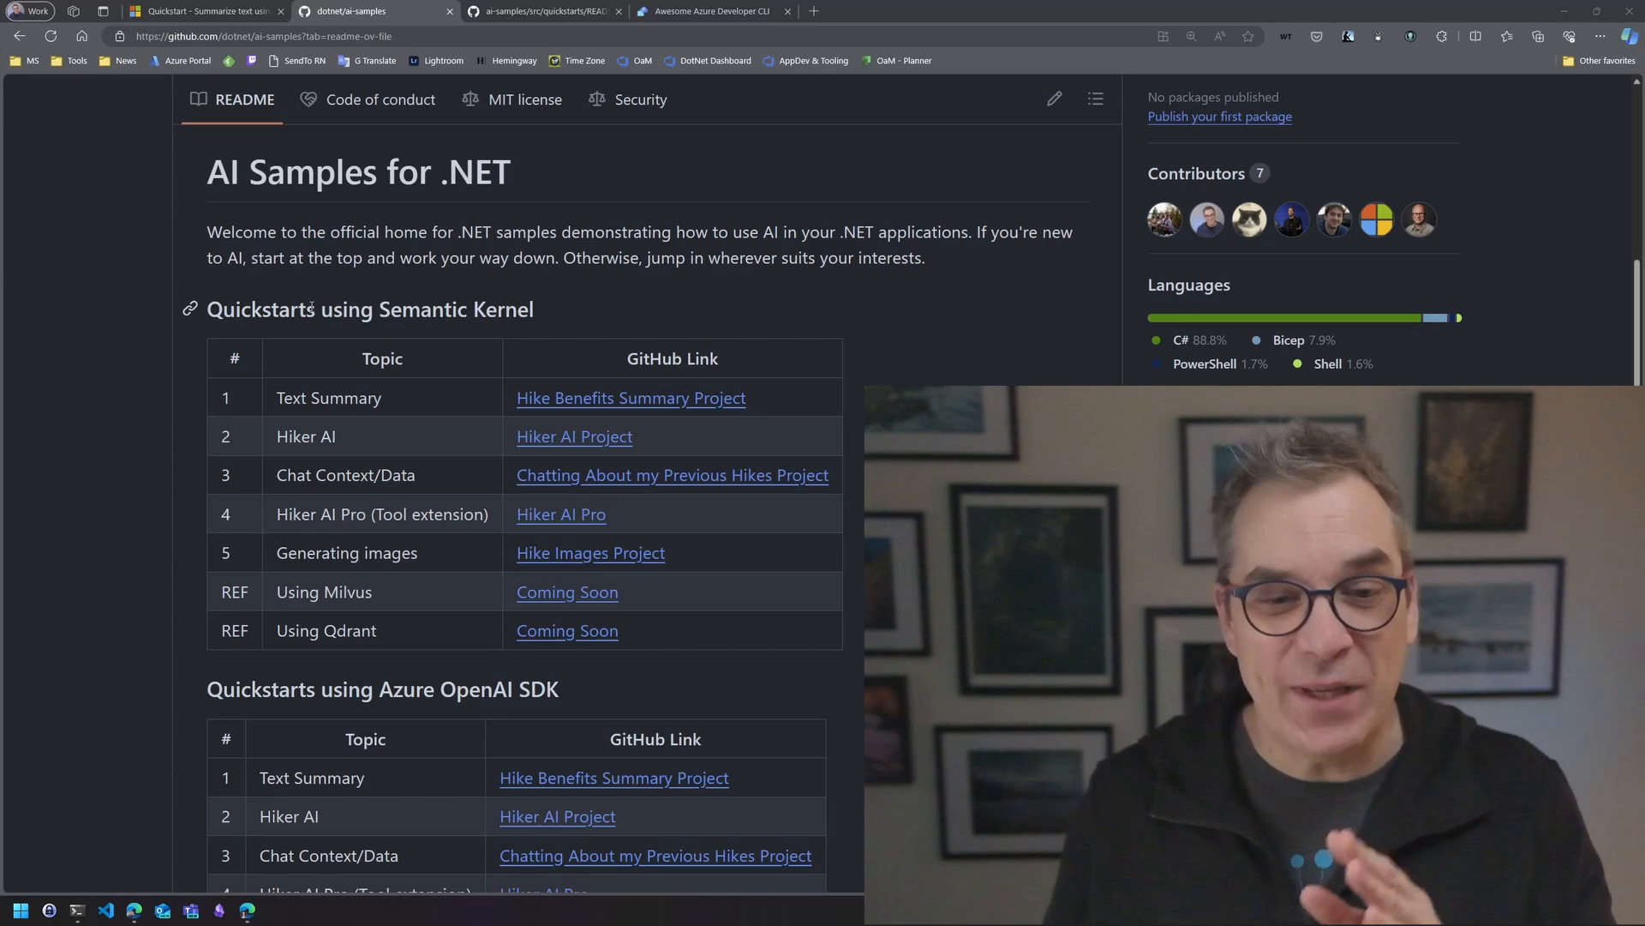
Step: Read the quickstarts README's Prerequisites and Deploying the Azure resources sections
scroll("down", 3)
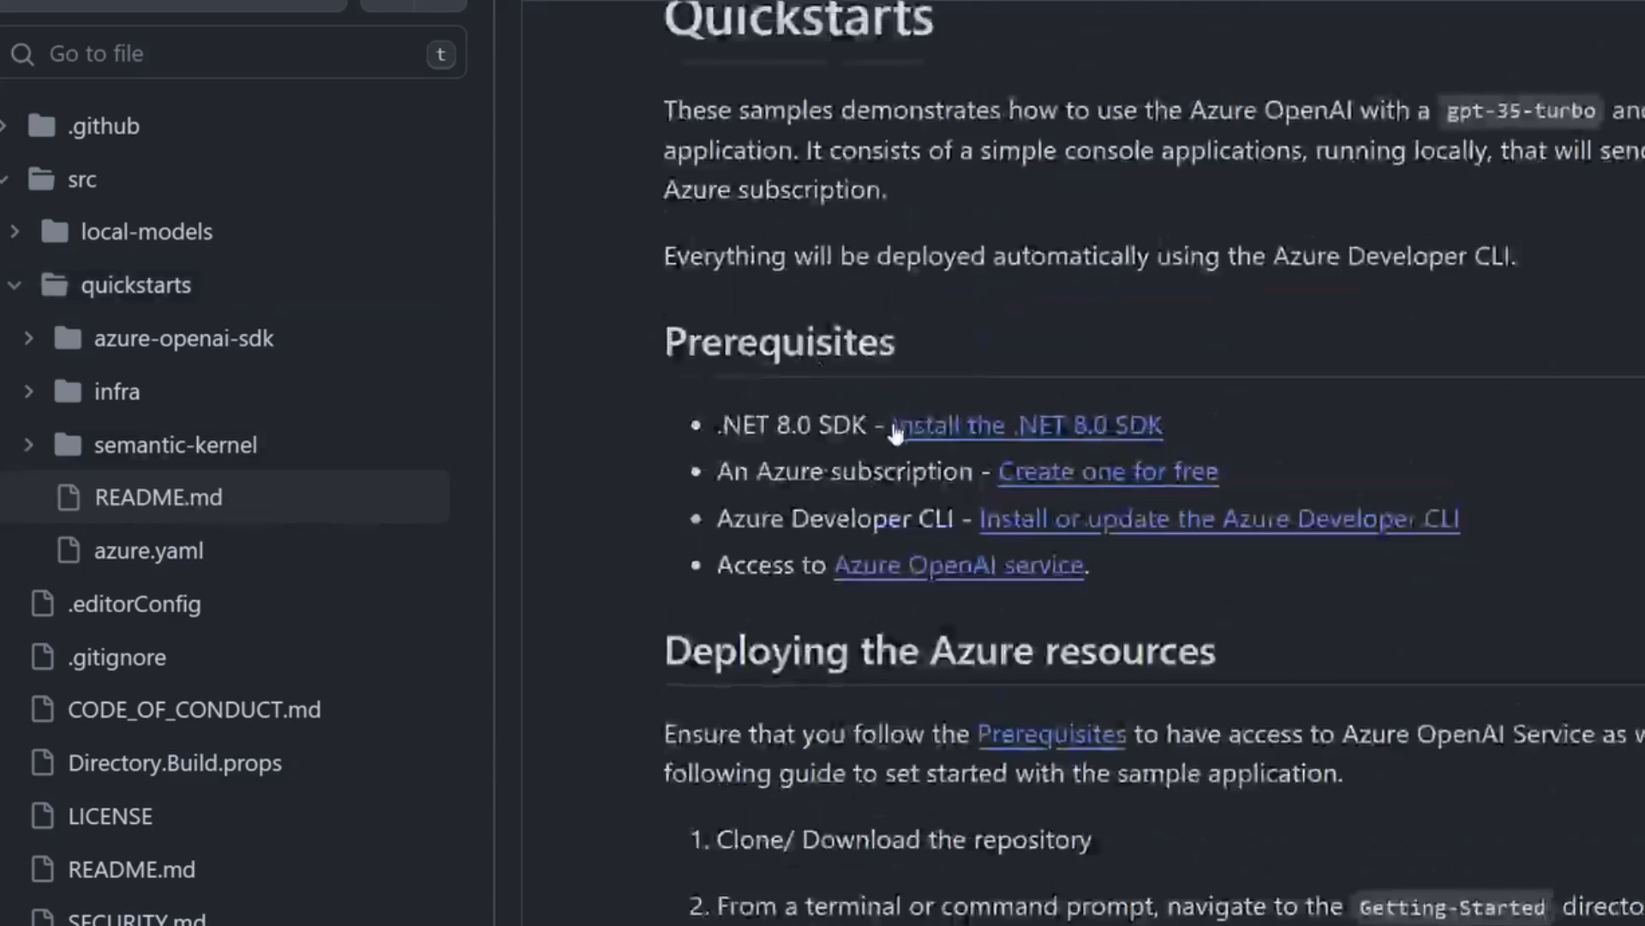
scroll("down", 3)
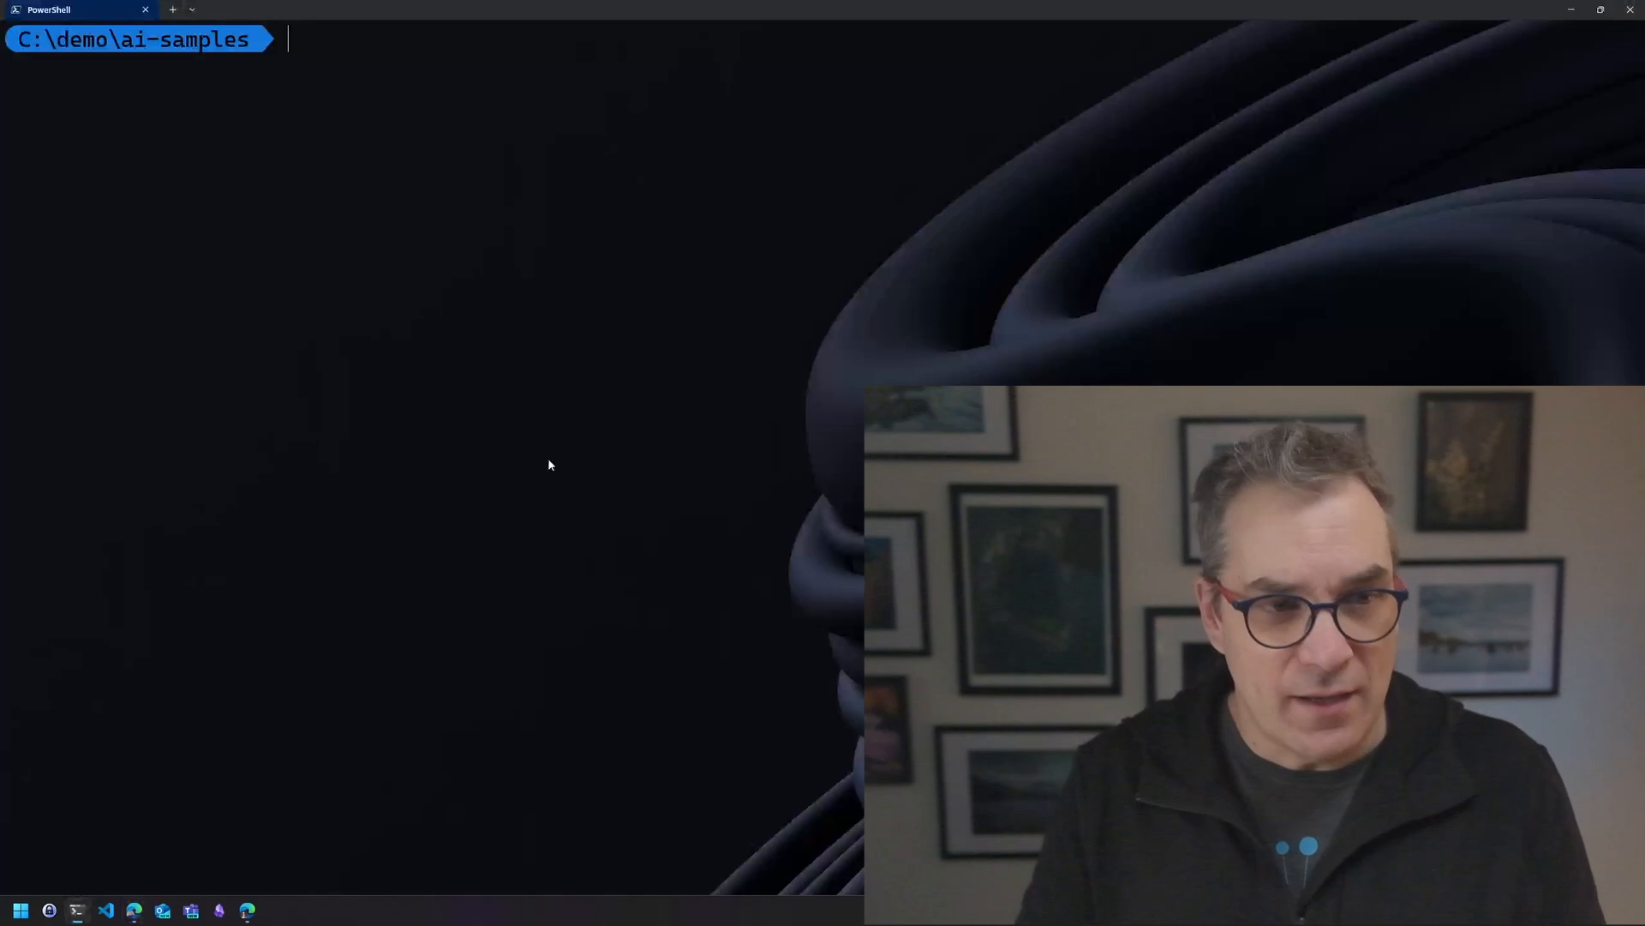
Step: Initialize the dotnet/ai-samples azd template as environment 'learn', then cd into src\quickstarts
type("azd init -t dotnet/ai-samples")
type("learn")
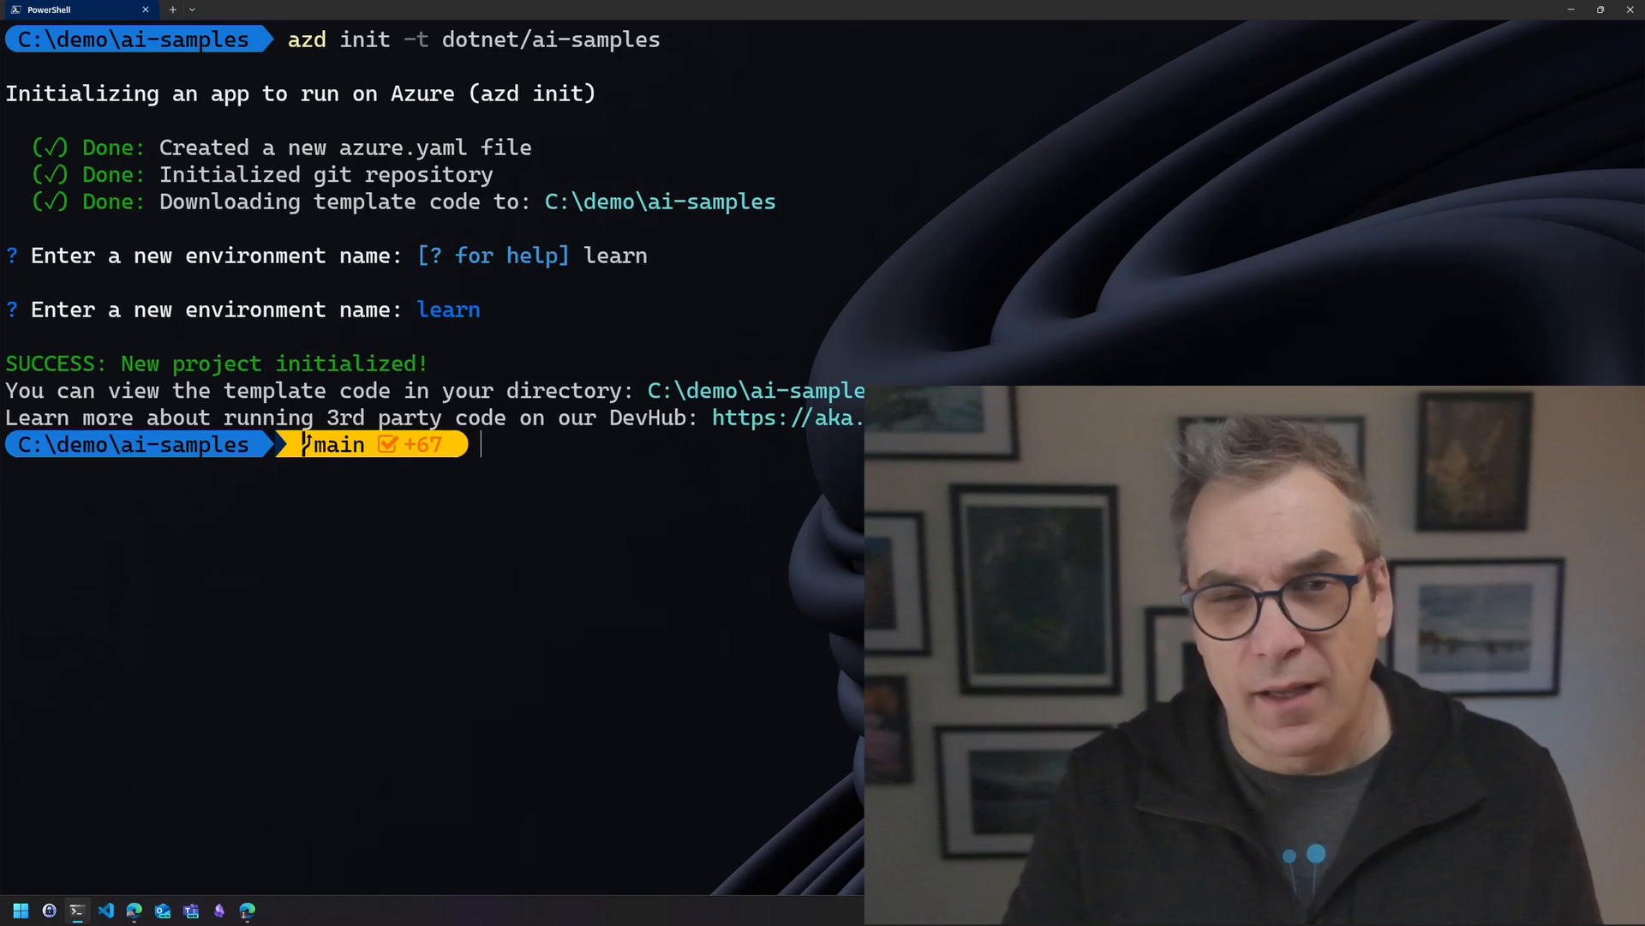
type("cd")
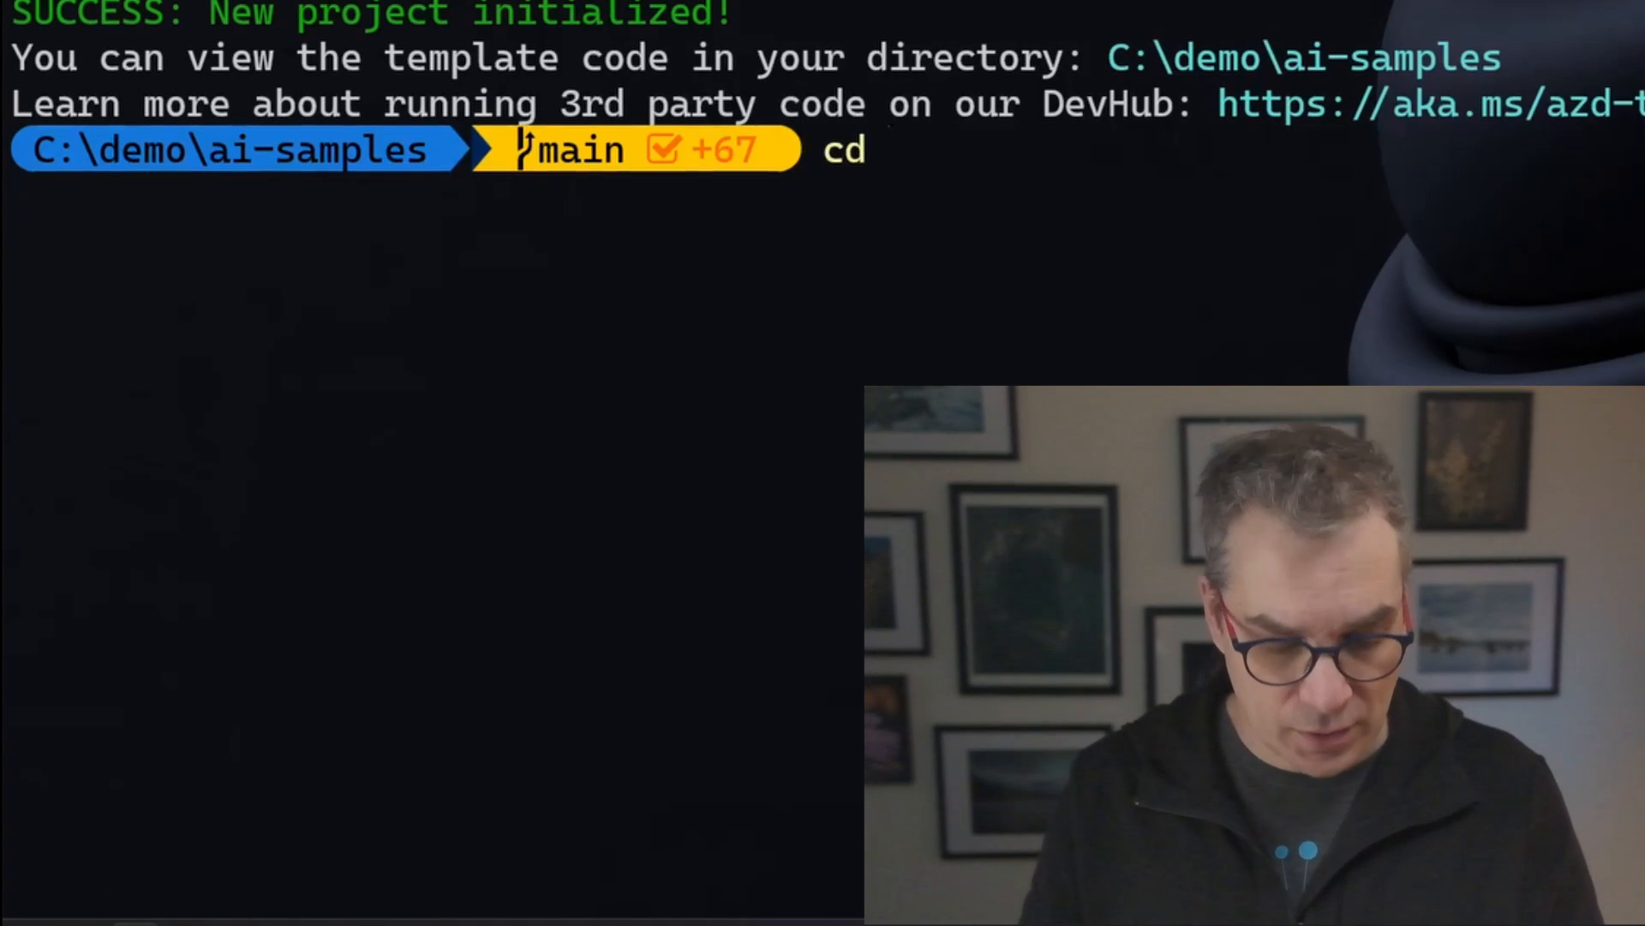
type(".\\src\\")
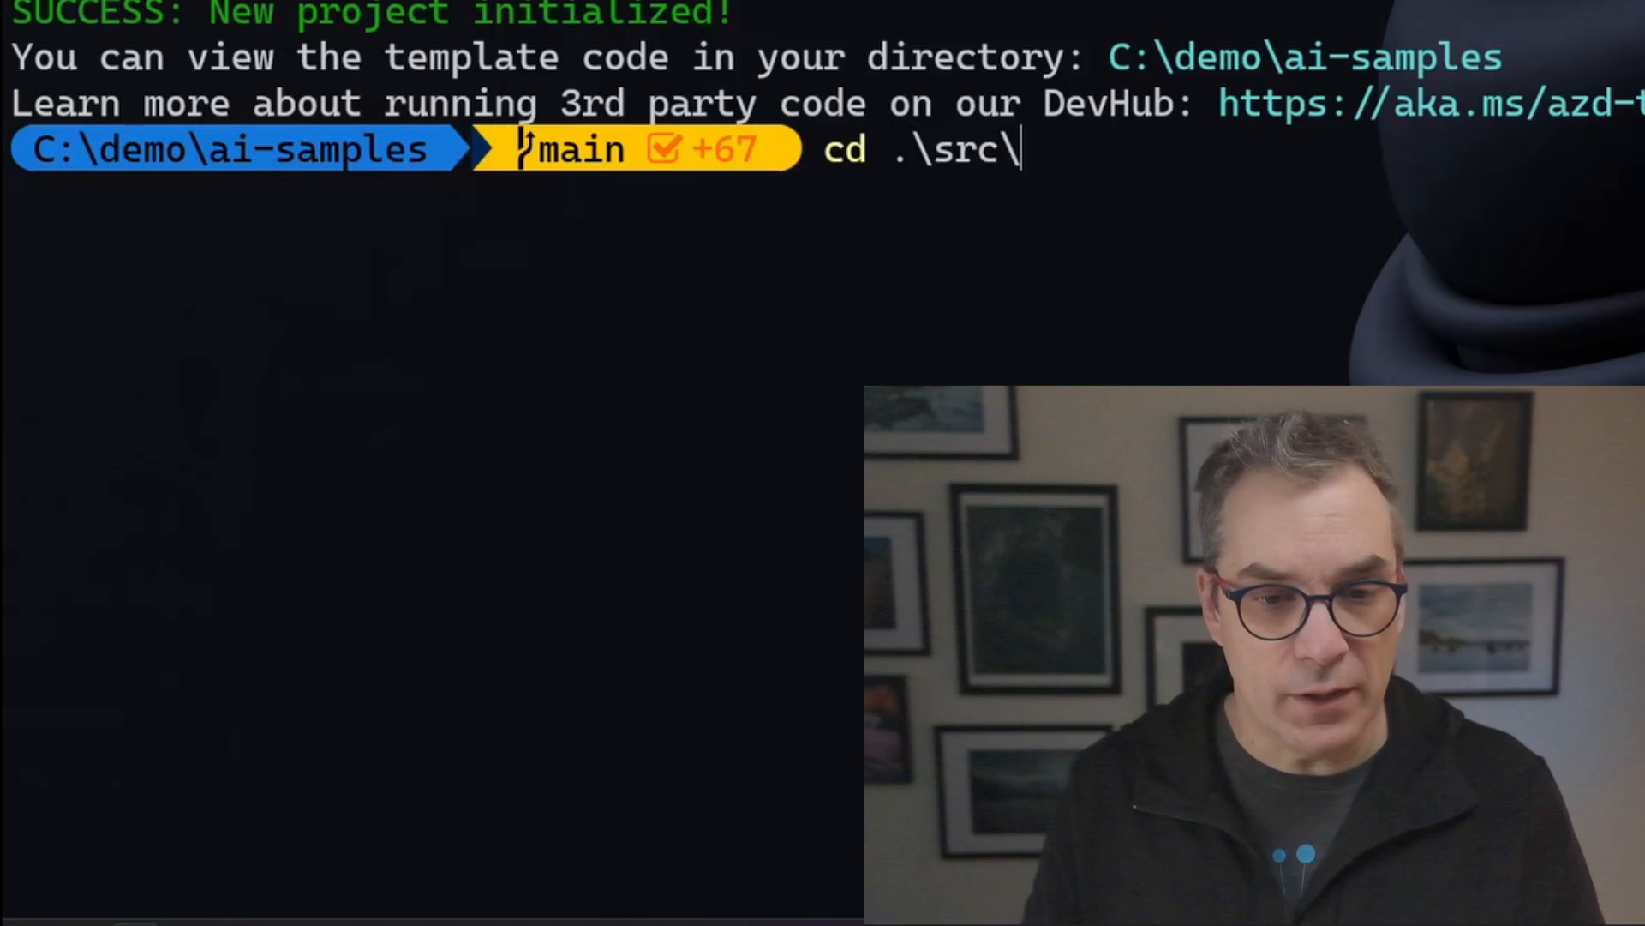
type("quickstarts\\")
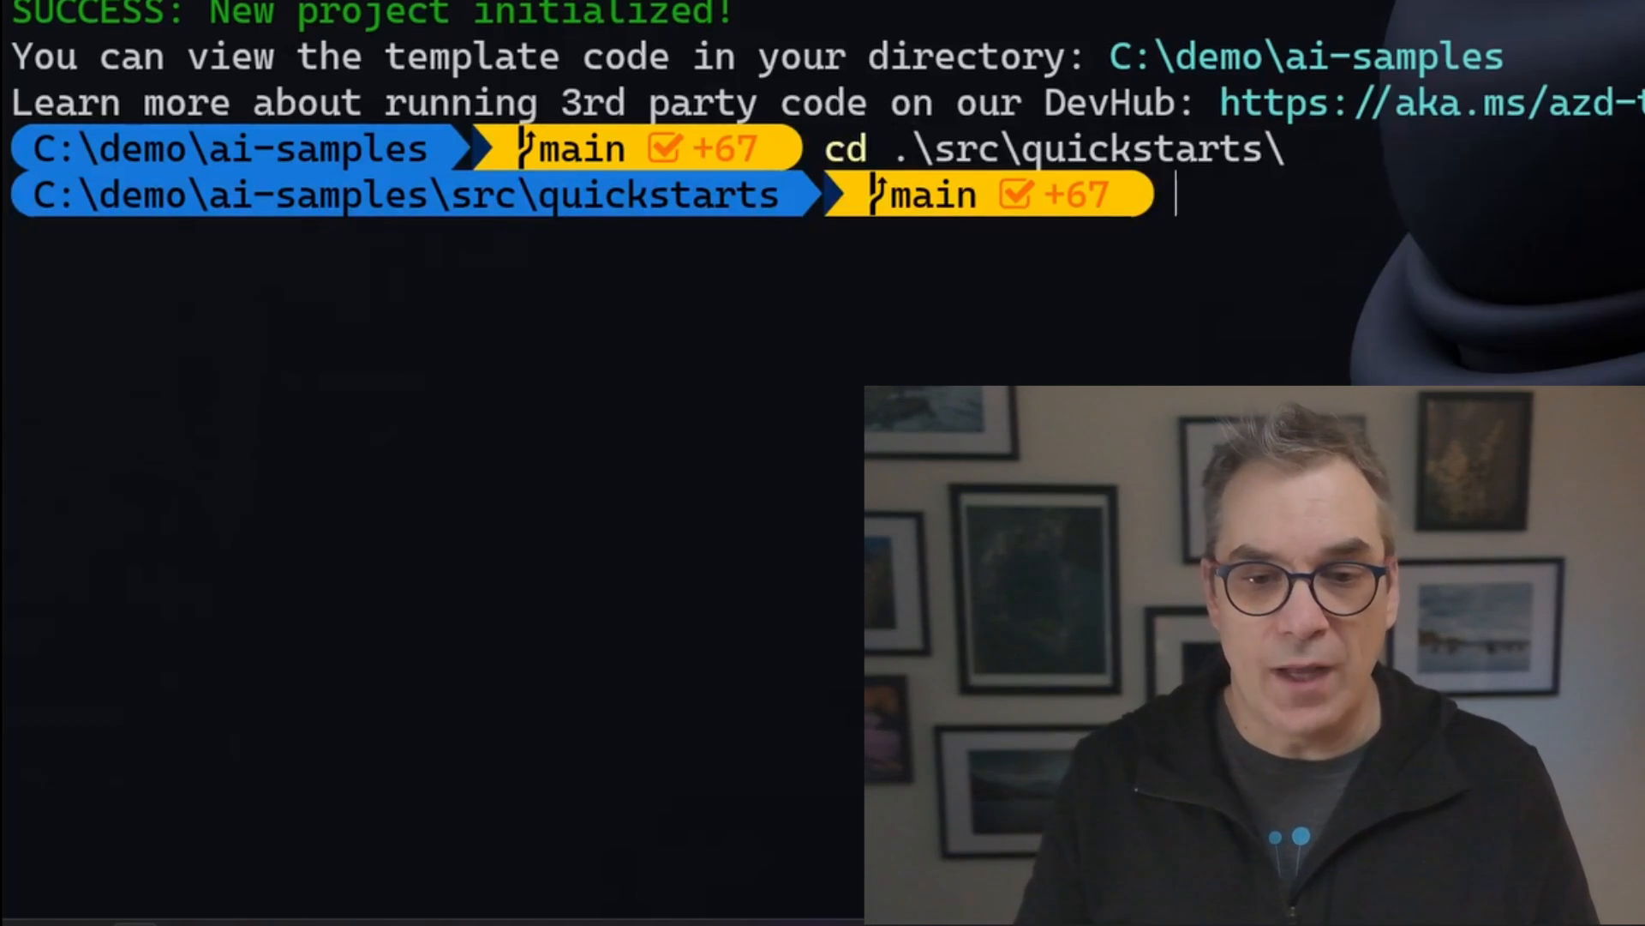
Step: Start azd up provisioning in Australia East and review the README's deployment steps
type("azd up")
type("learn")
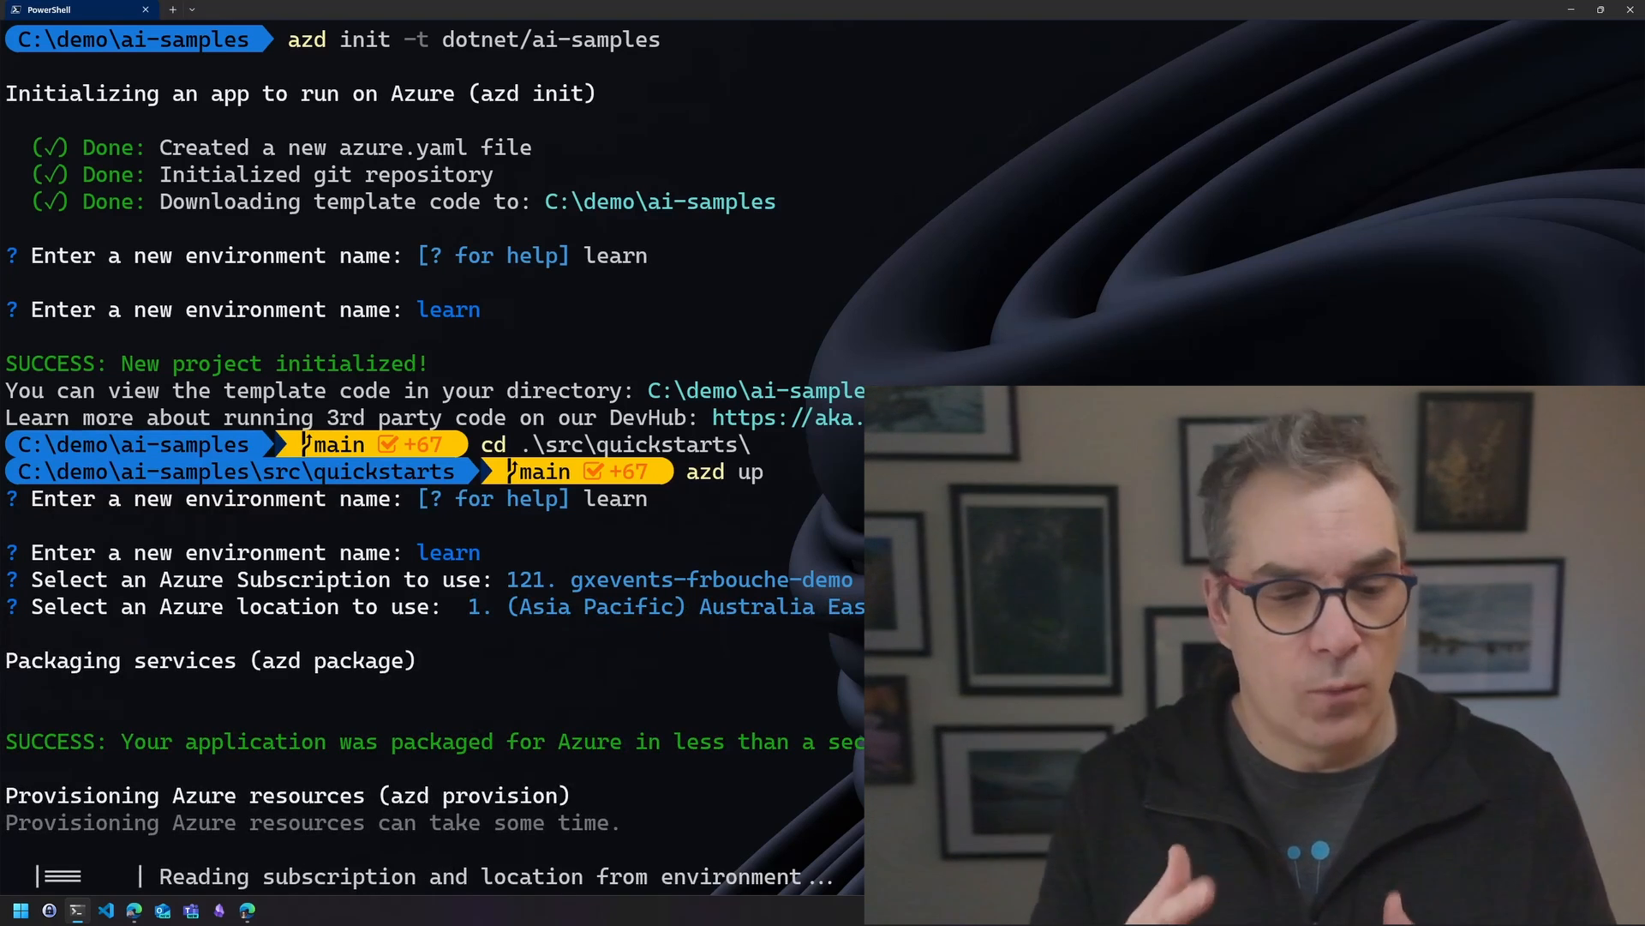
scroll("down", 3)
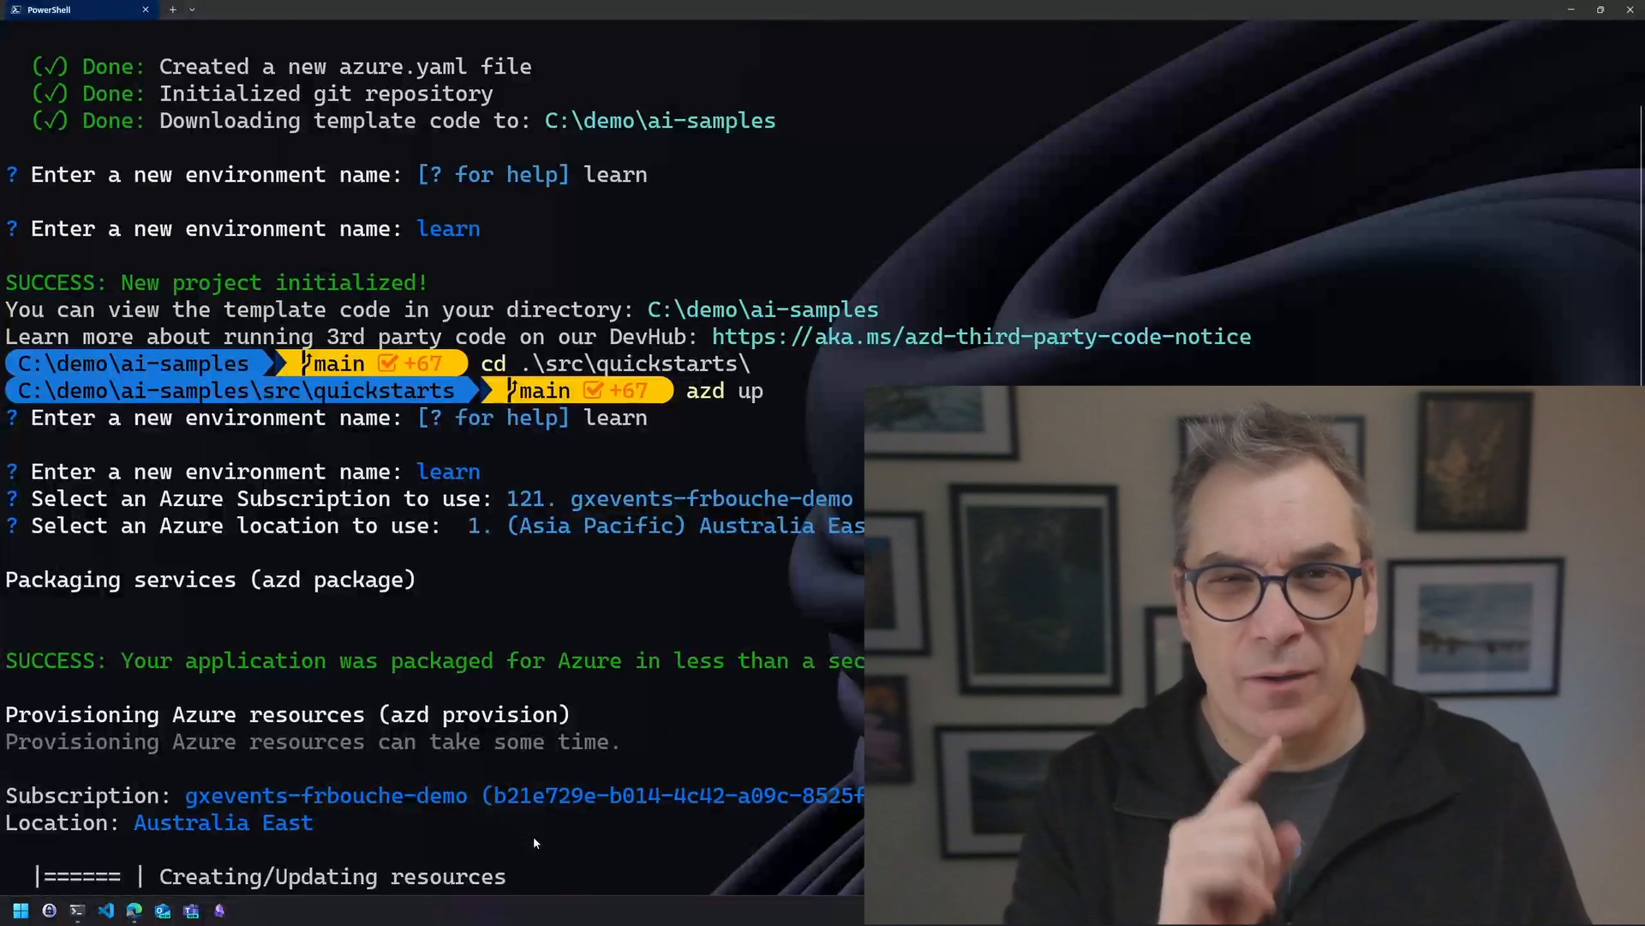
scroll("down", 3)
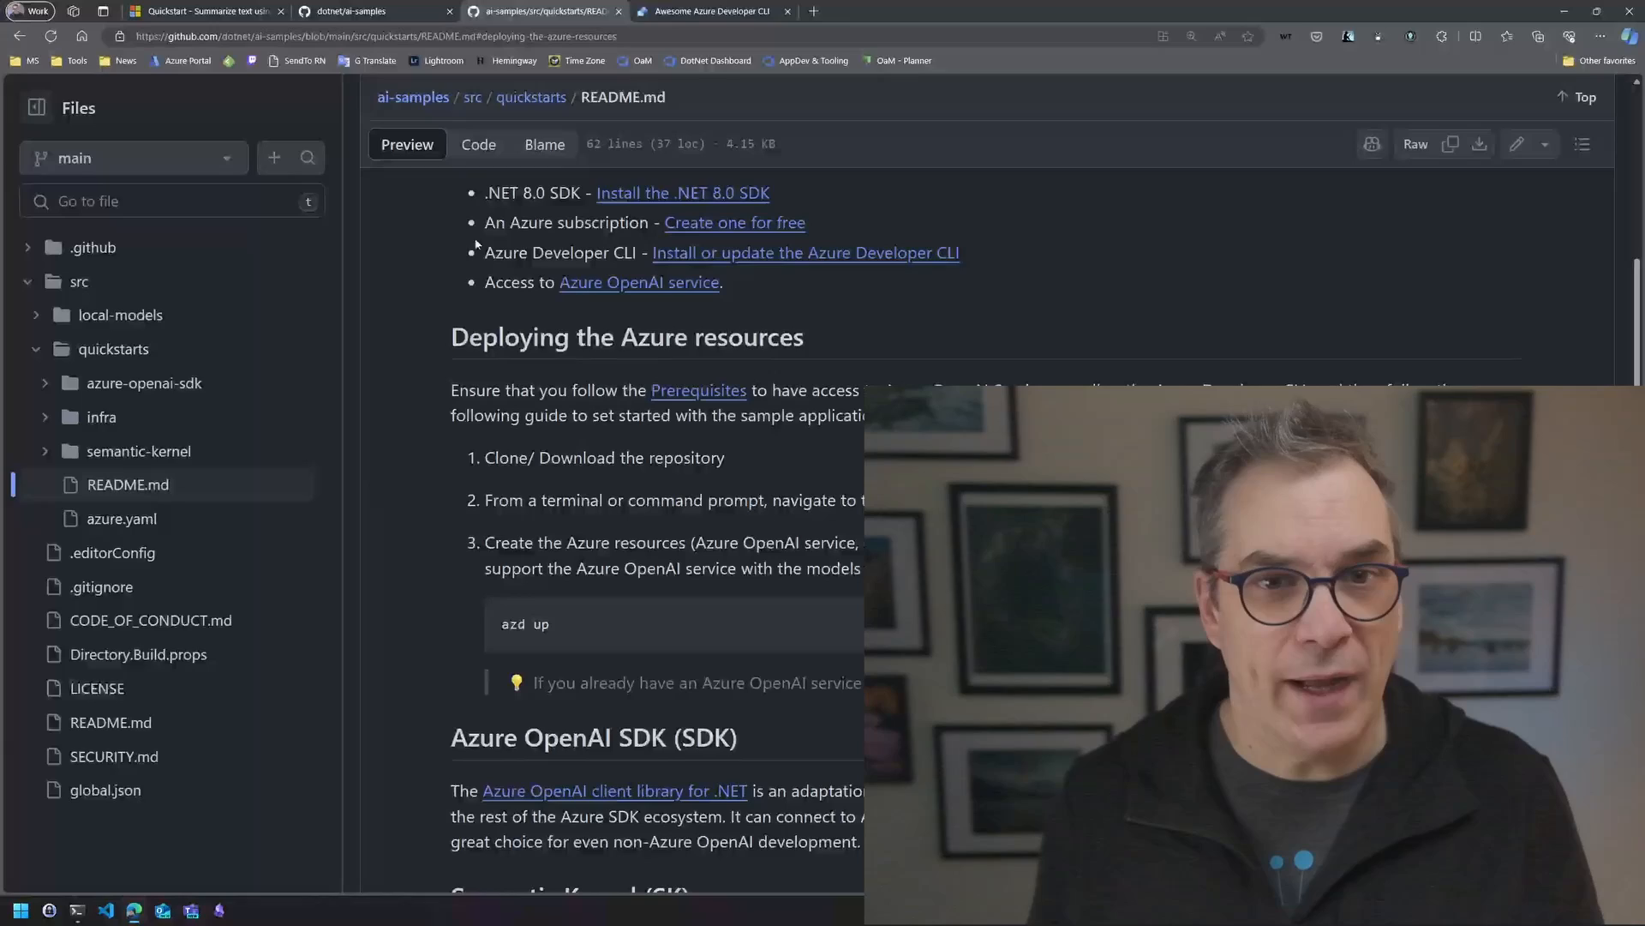
Step: Filter awesome-azd templates to .NET/C# language and Azure App Service, leaving 7 templates
left_click(711, 11)
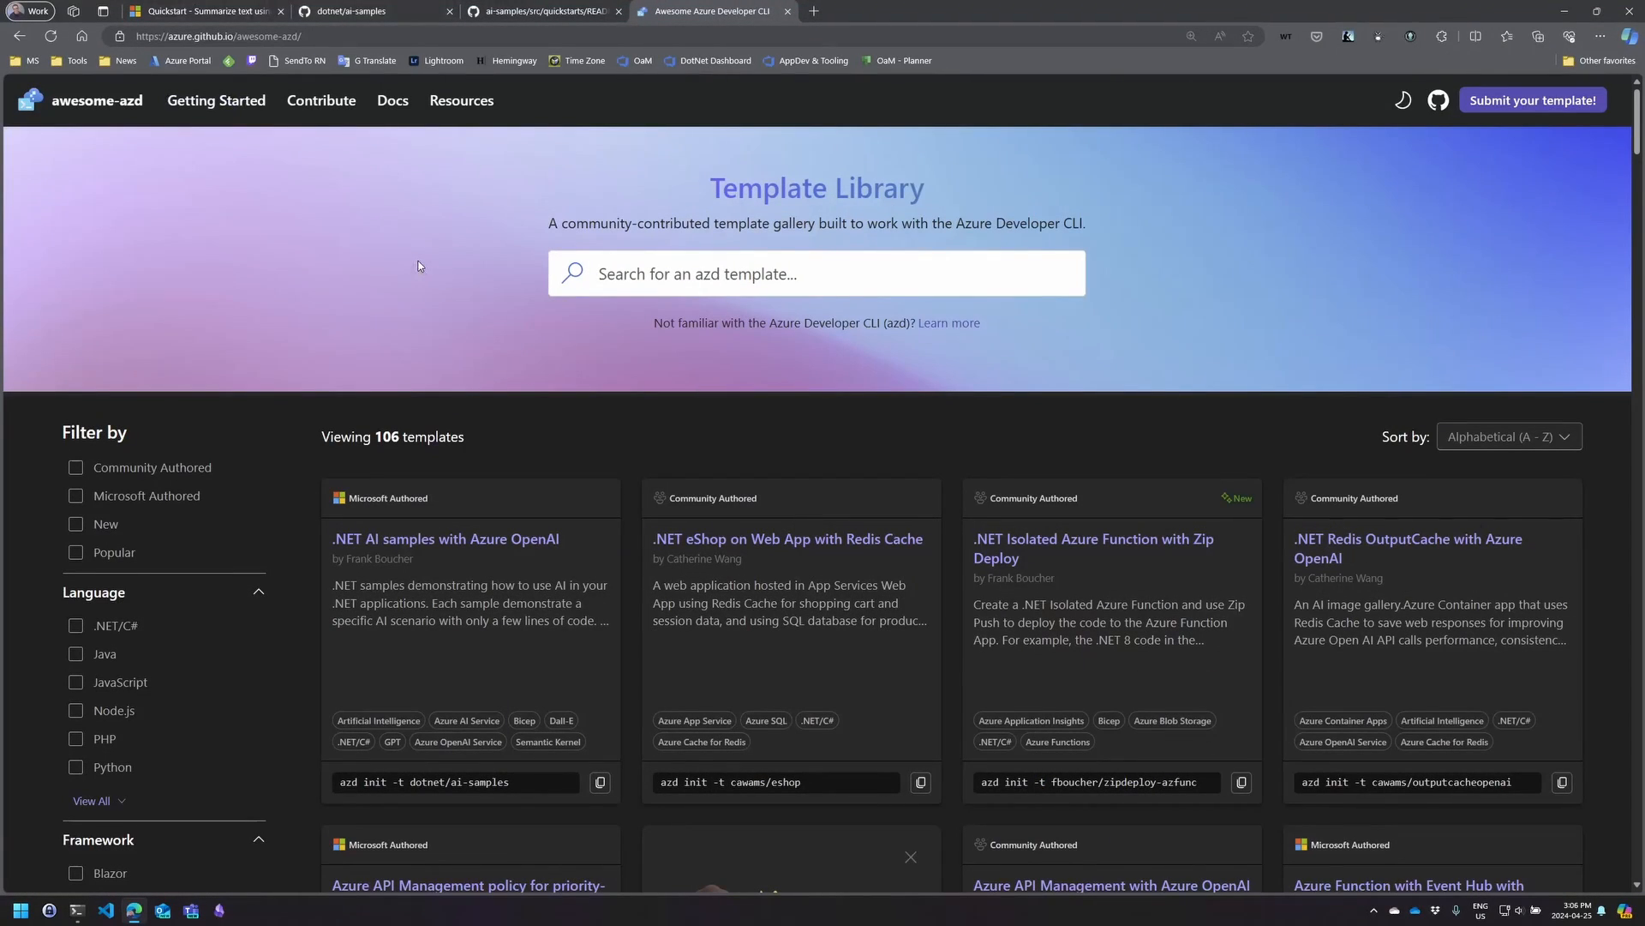
scroll("down", 3)
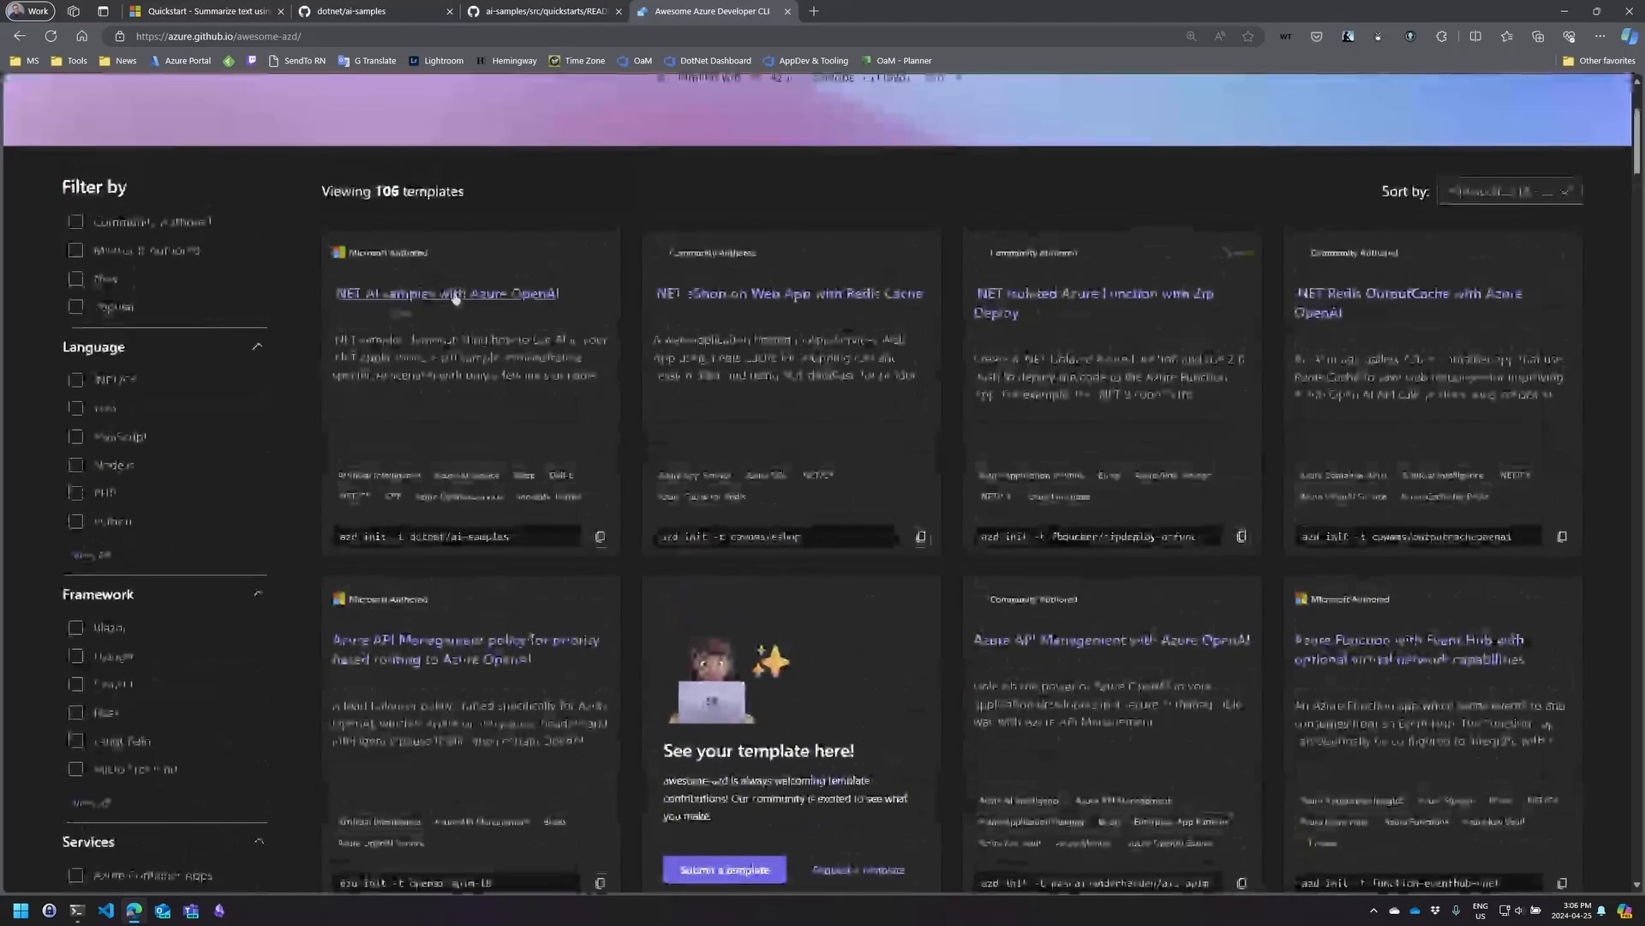
left_click(445, 293)
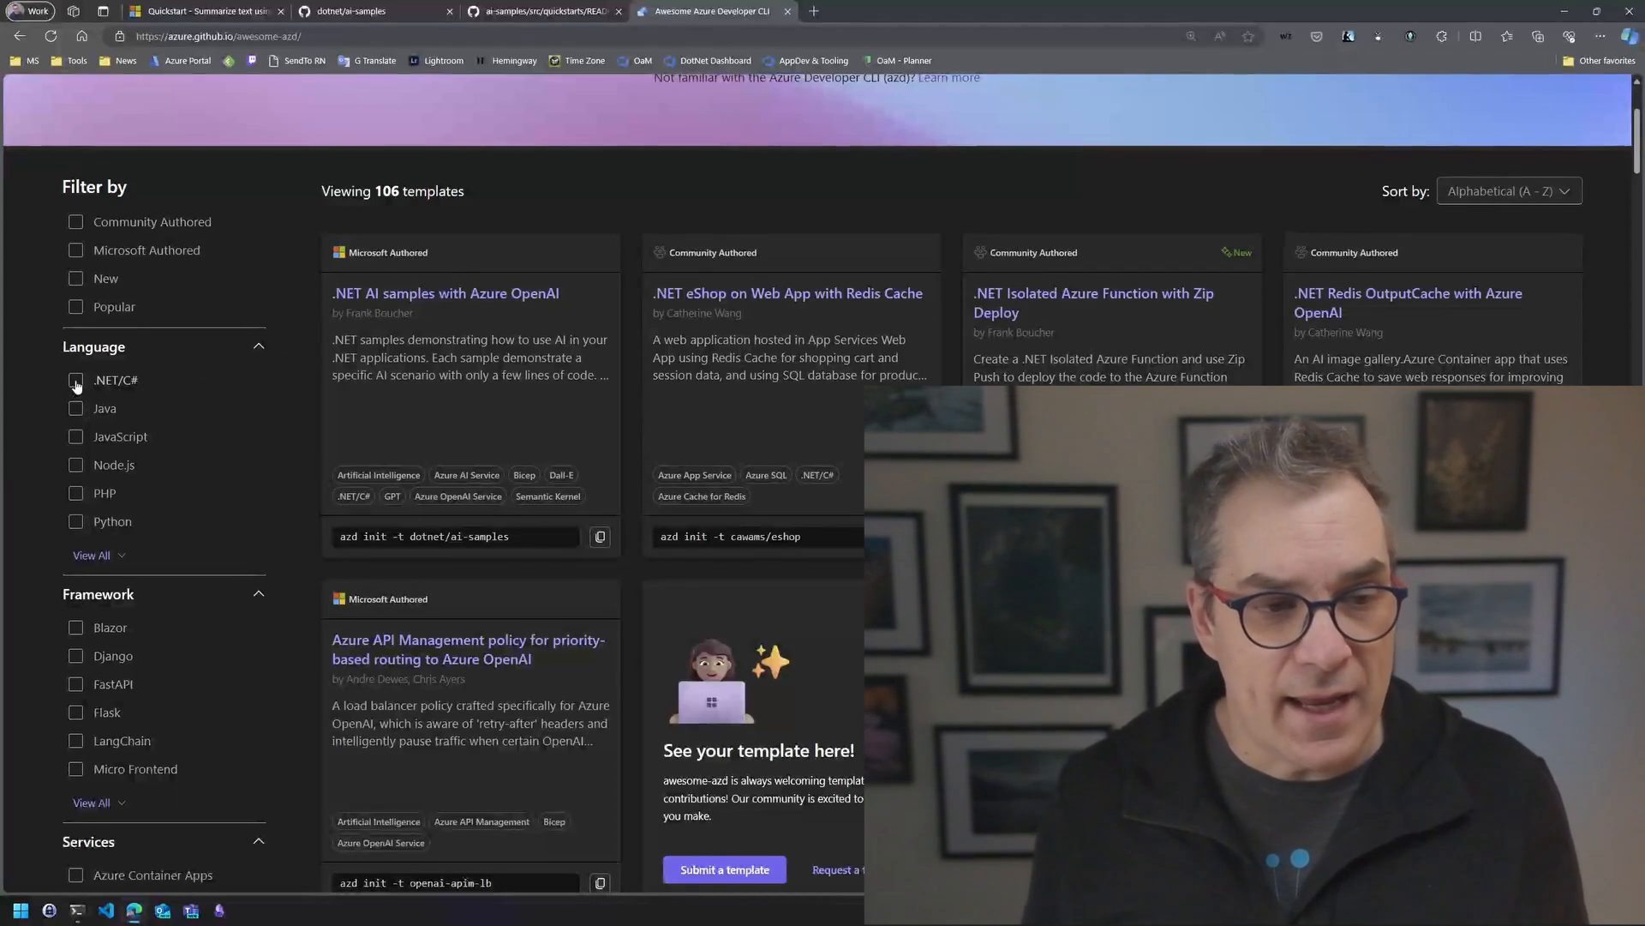
left_click(75, 380)
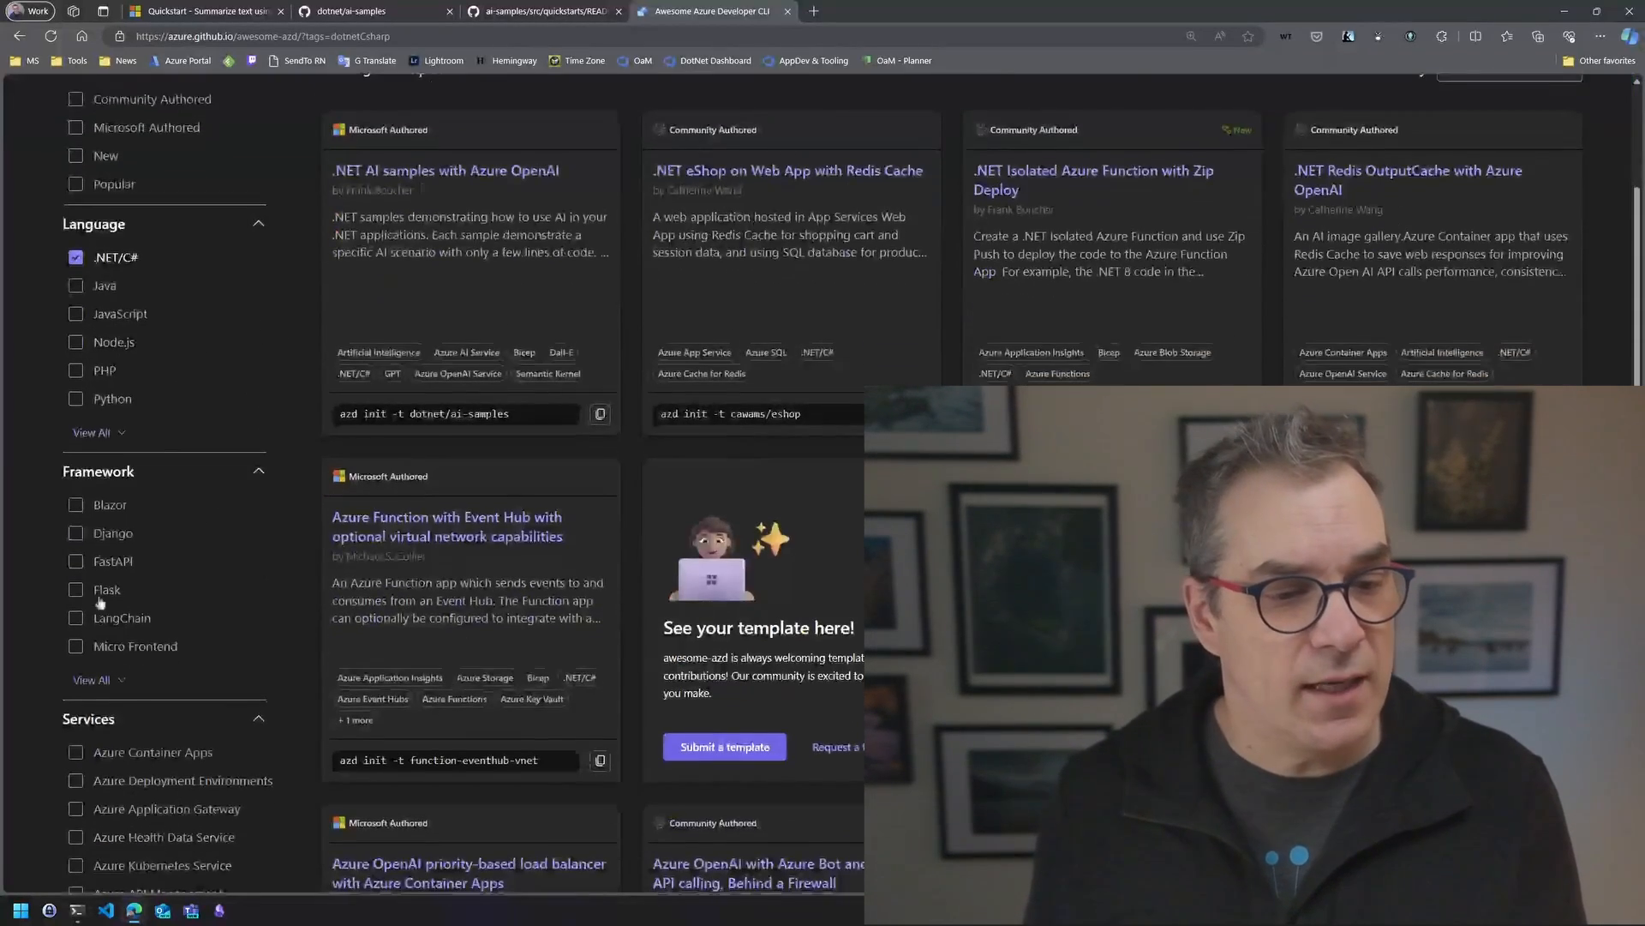
scroll("down", 3)
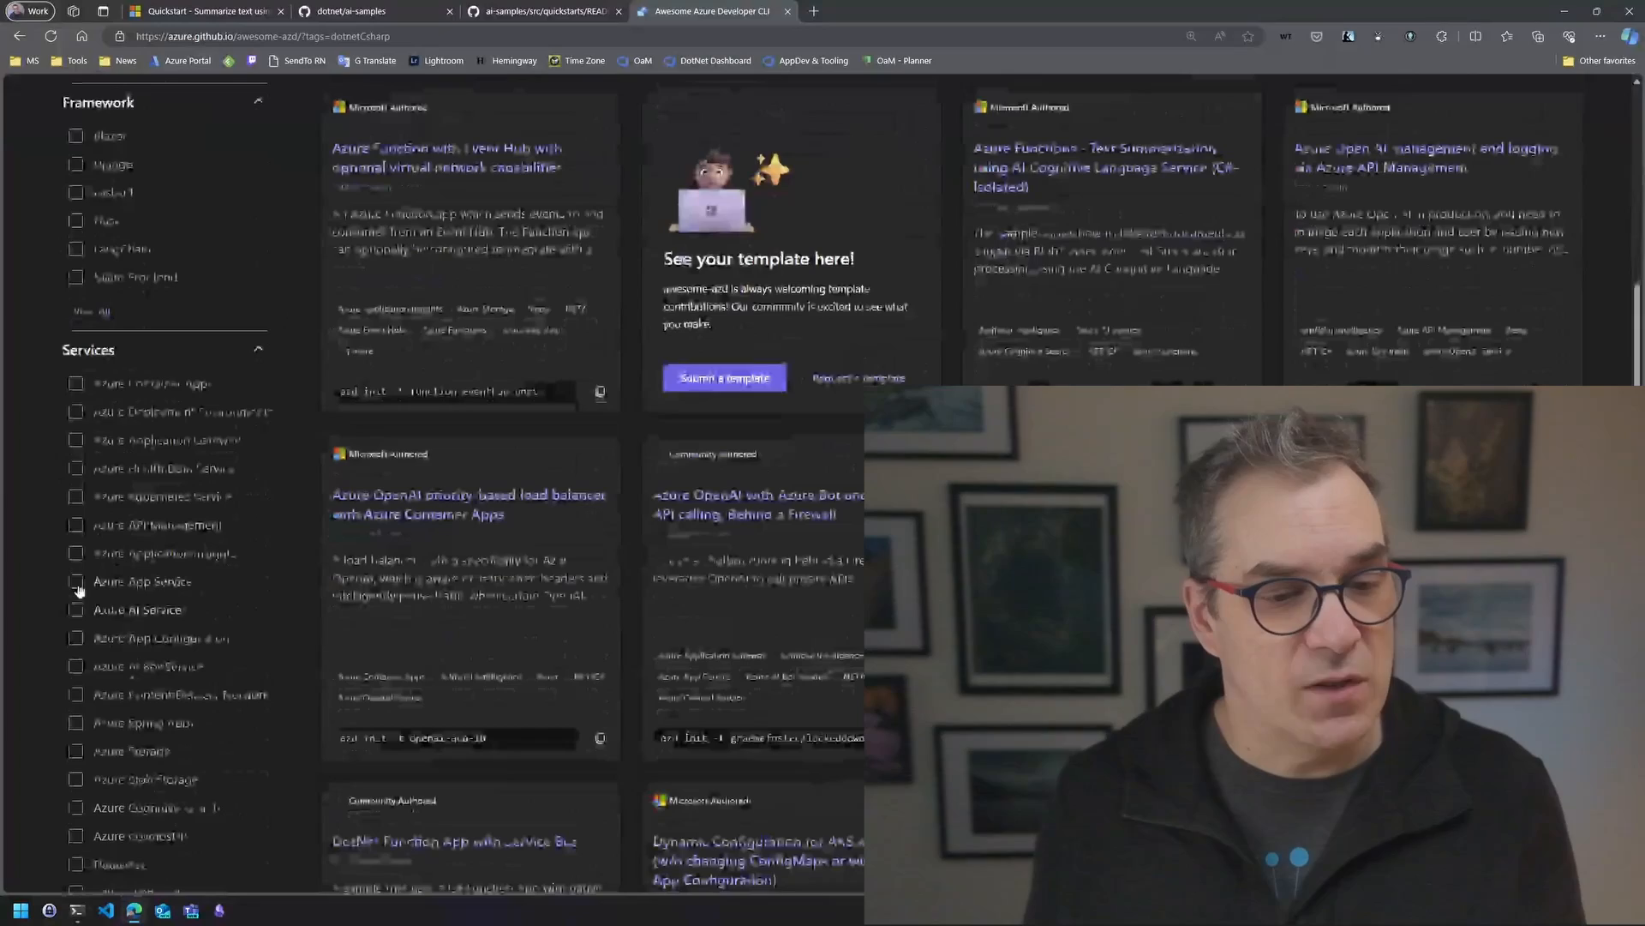
left_click(75, 581)
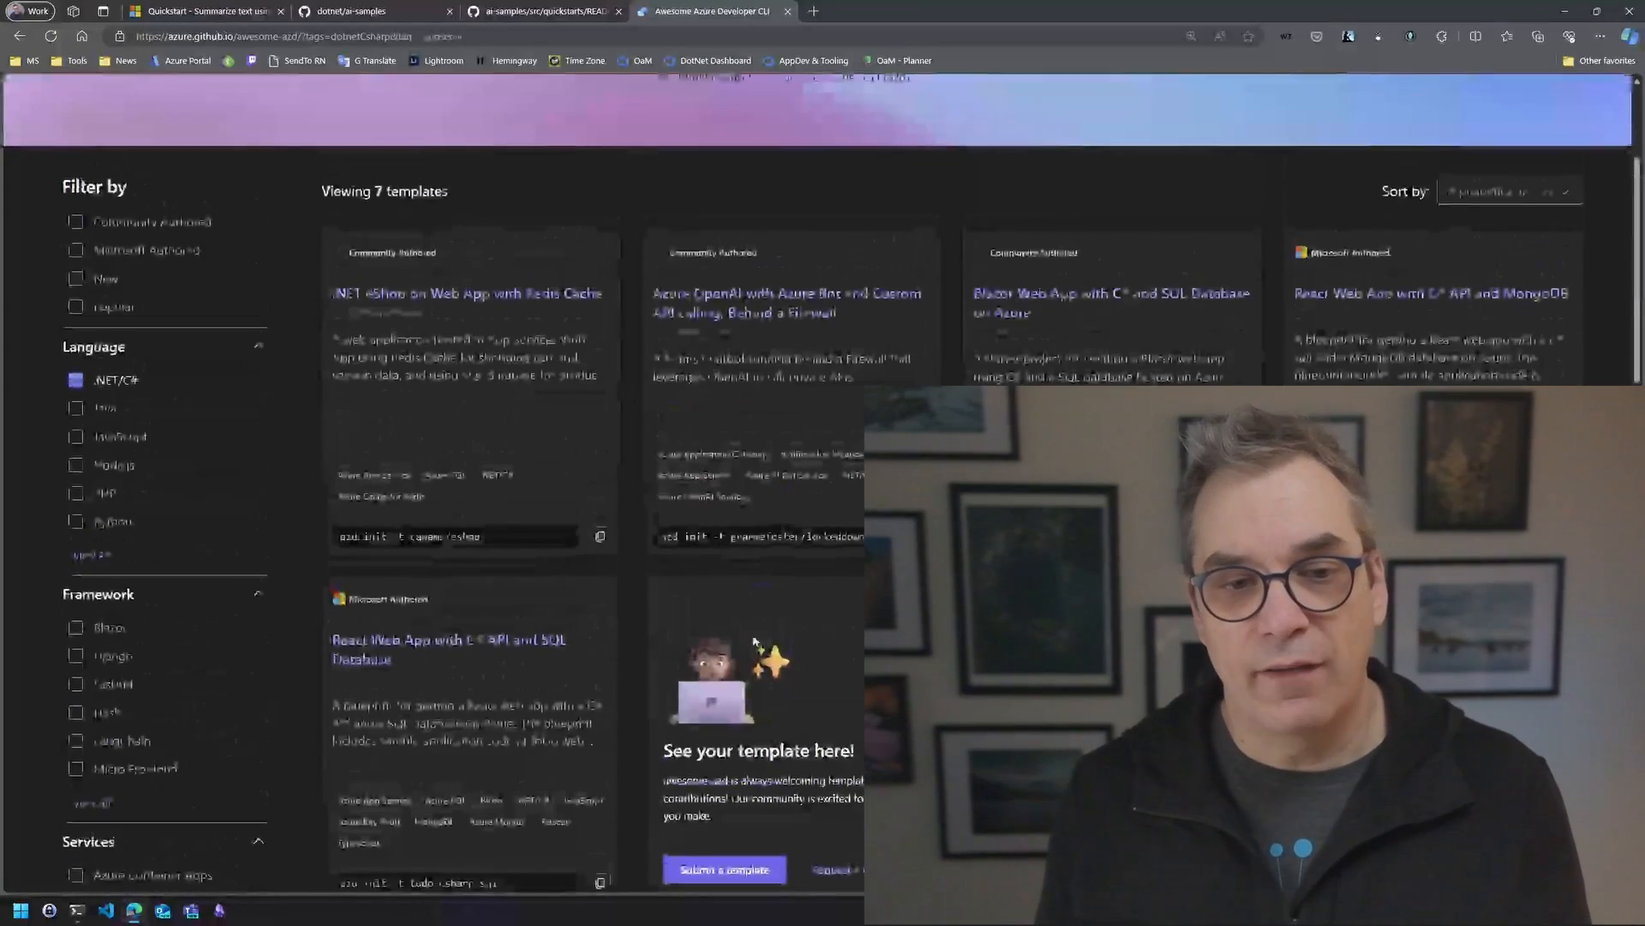
scroll("down", 3)
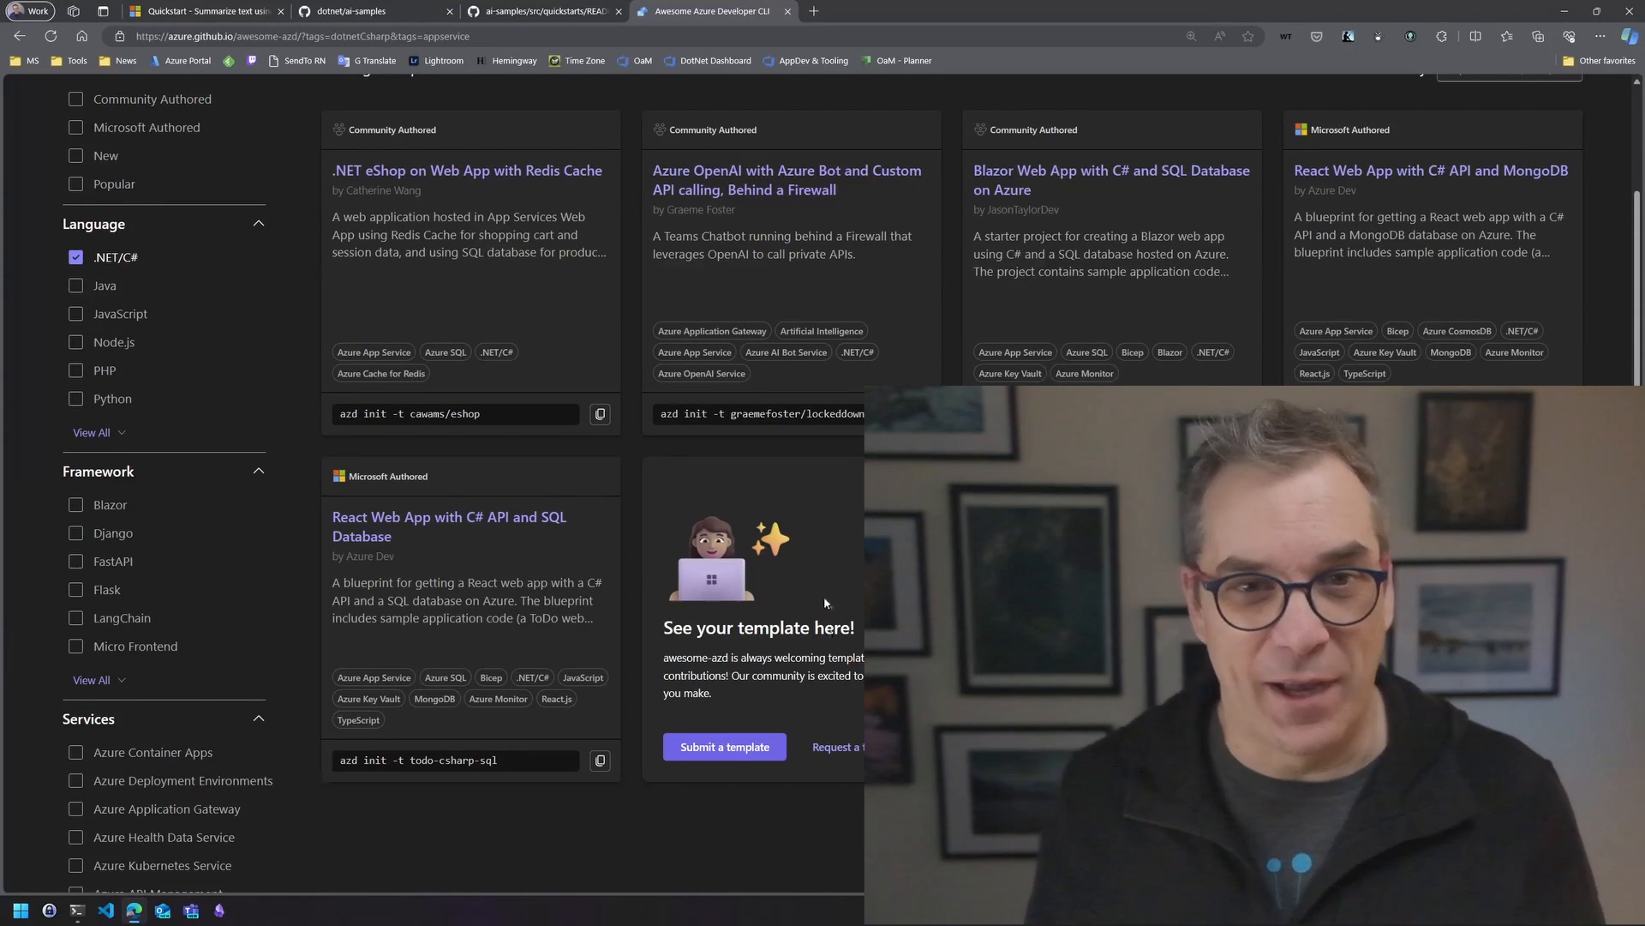
left_click(541, 11)
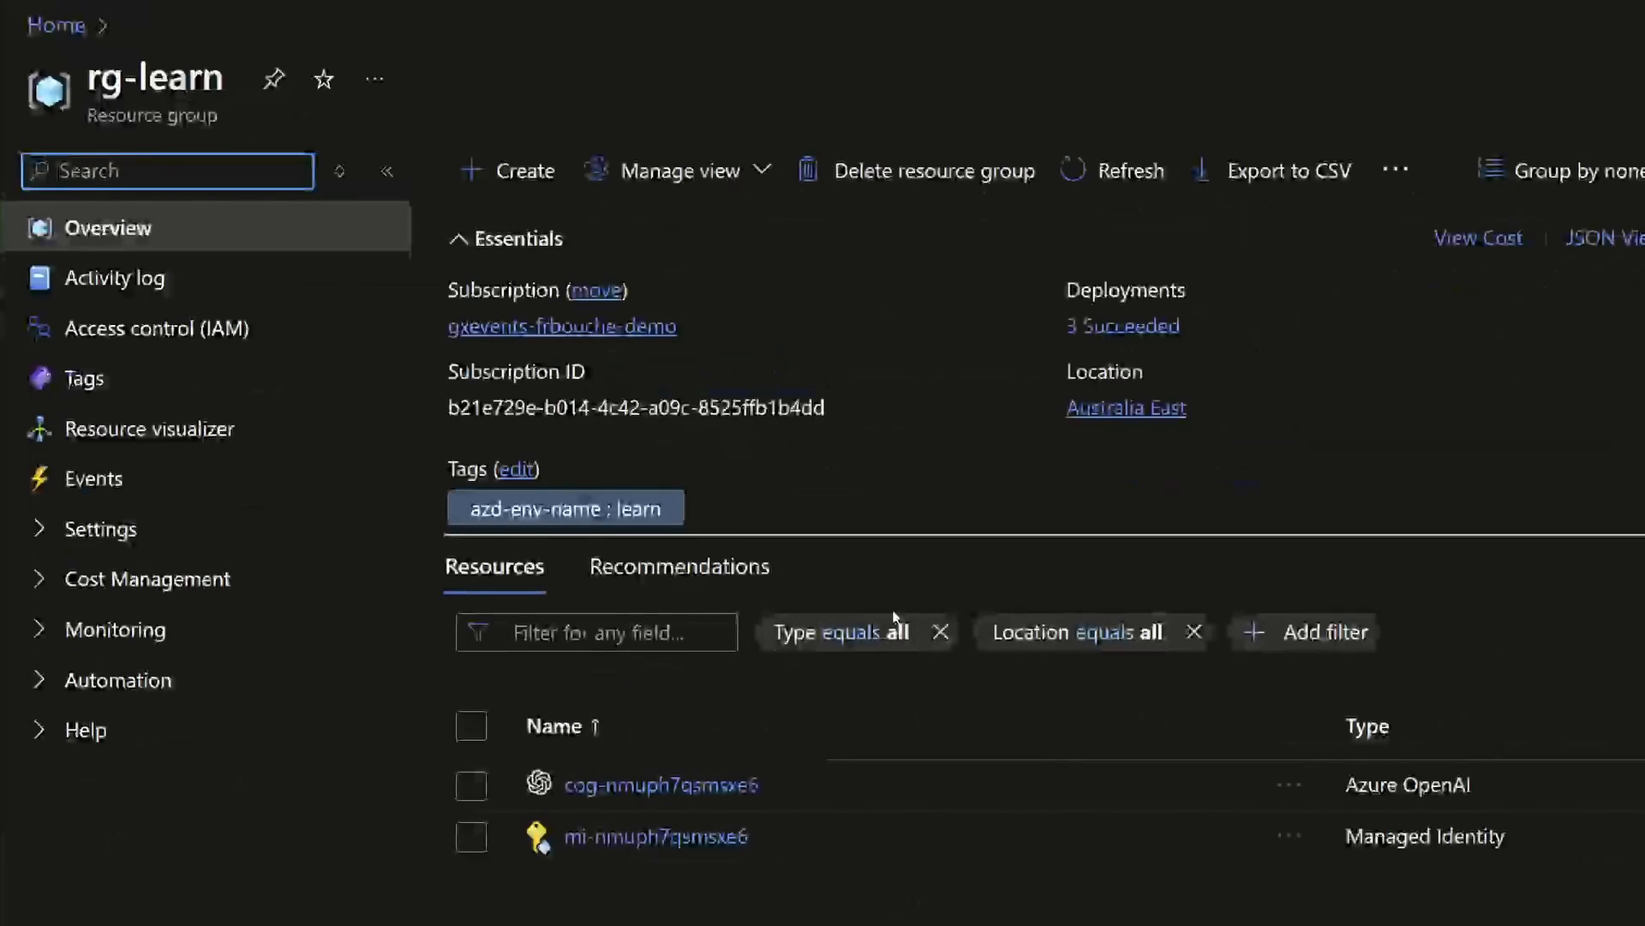
Step: Open Model deployments for the cog-nmuph7qsmsxe6 resource in rg-learn and choose Manage Deployments
scroll("down", 3)
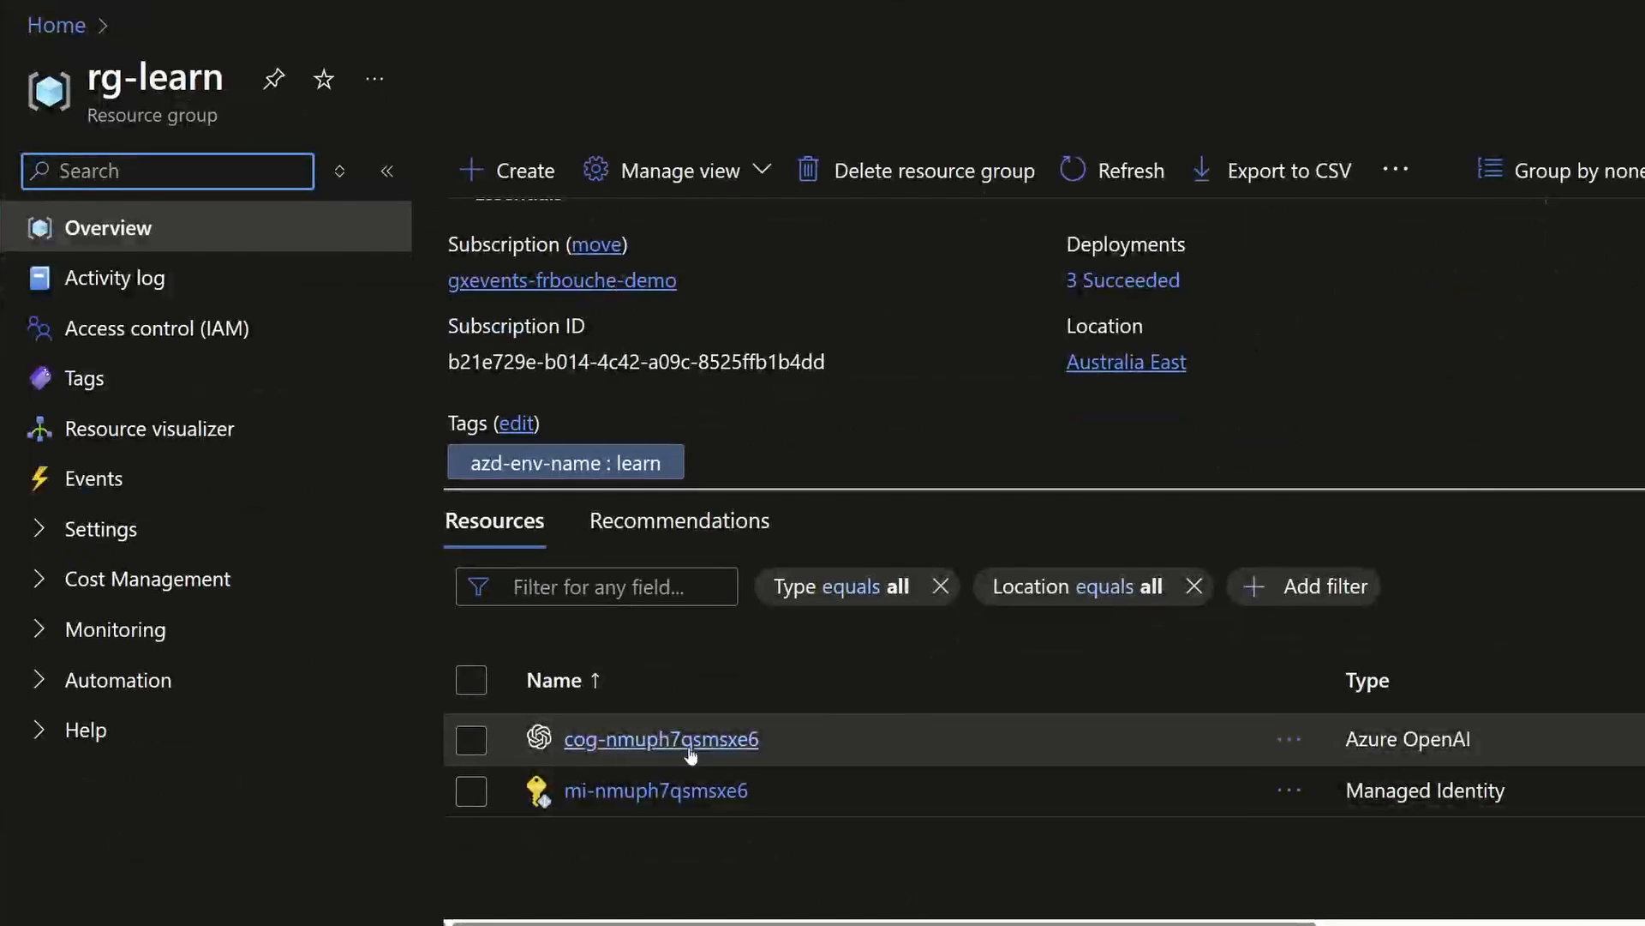
left_click(660, 738)
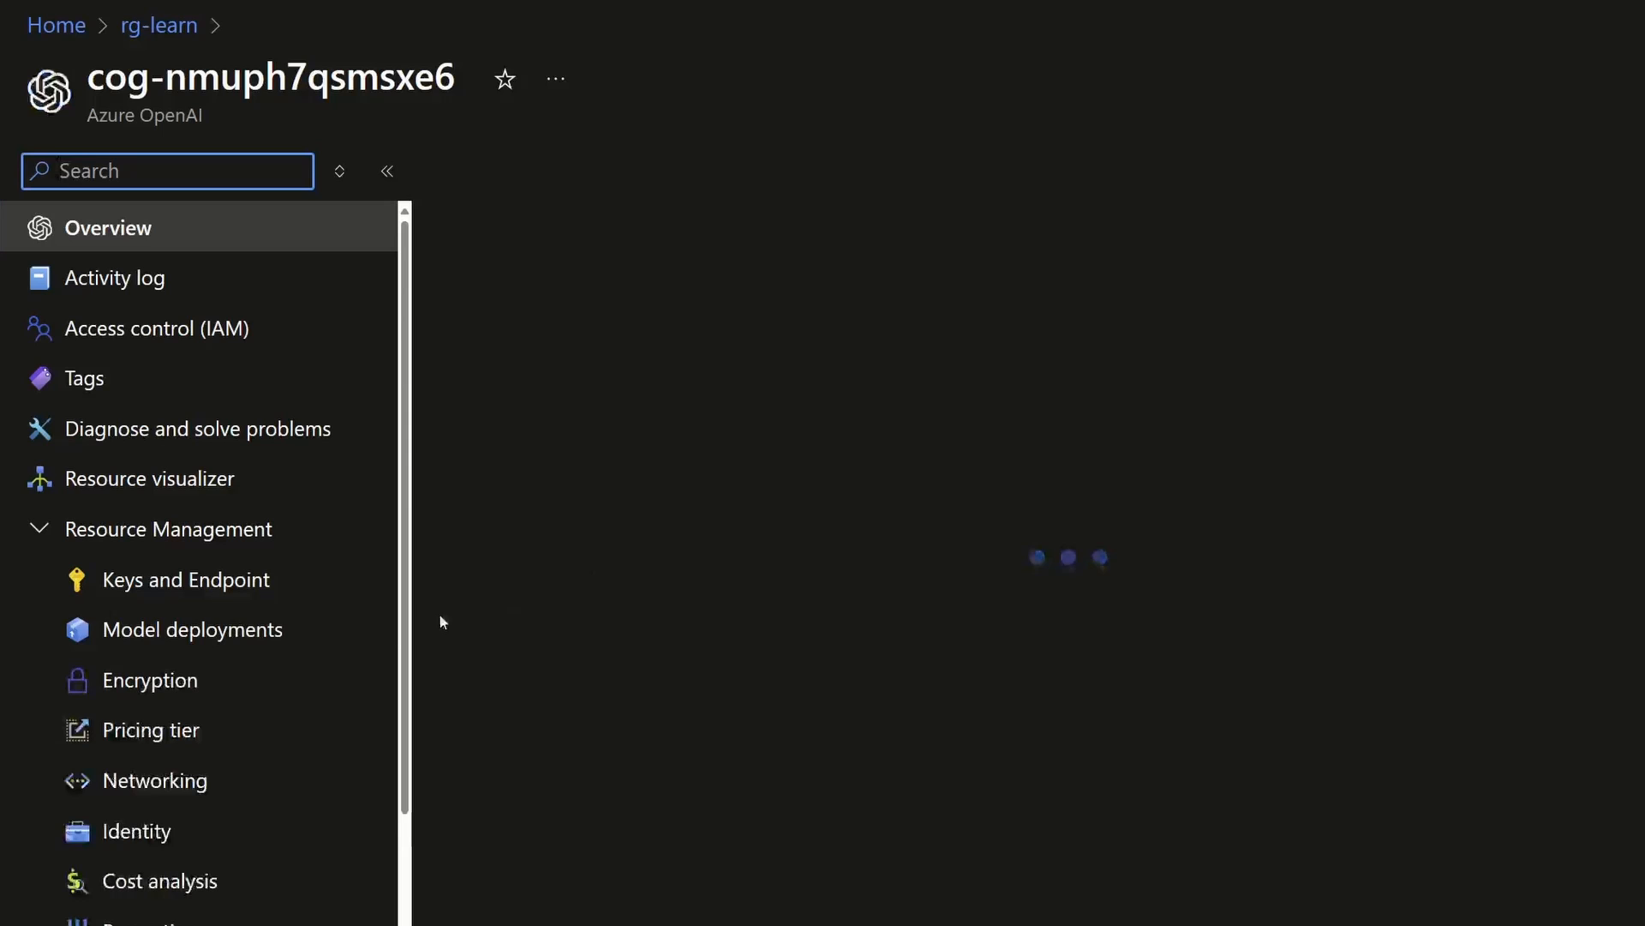
left_click(192, 628)
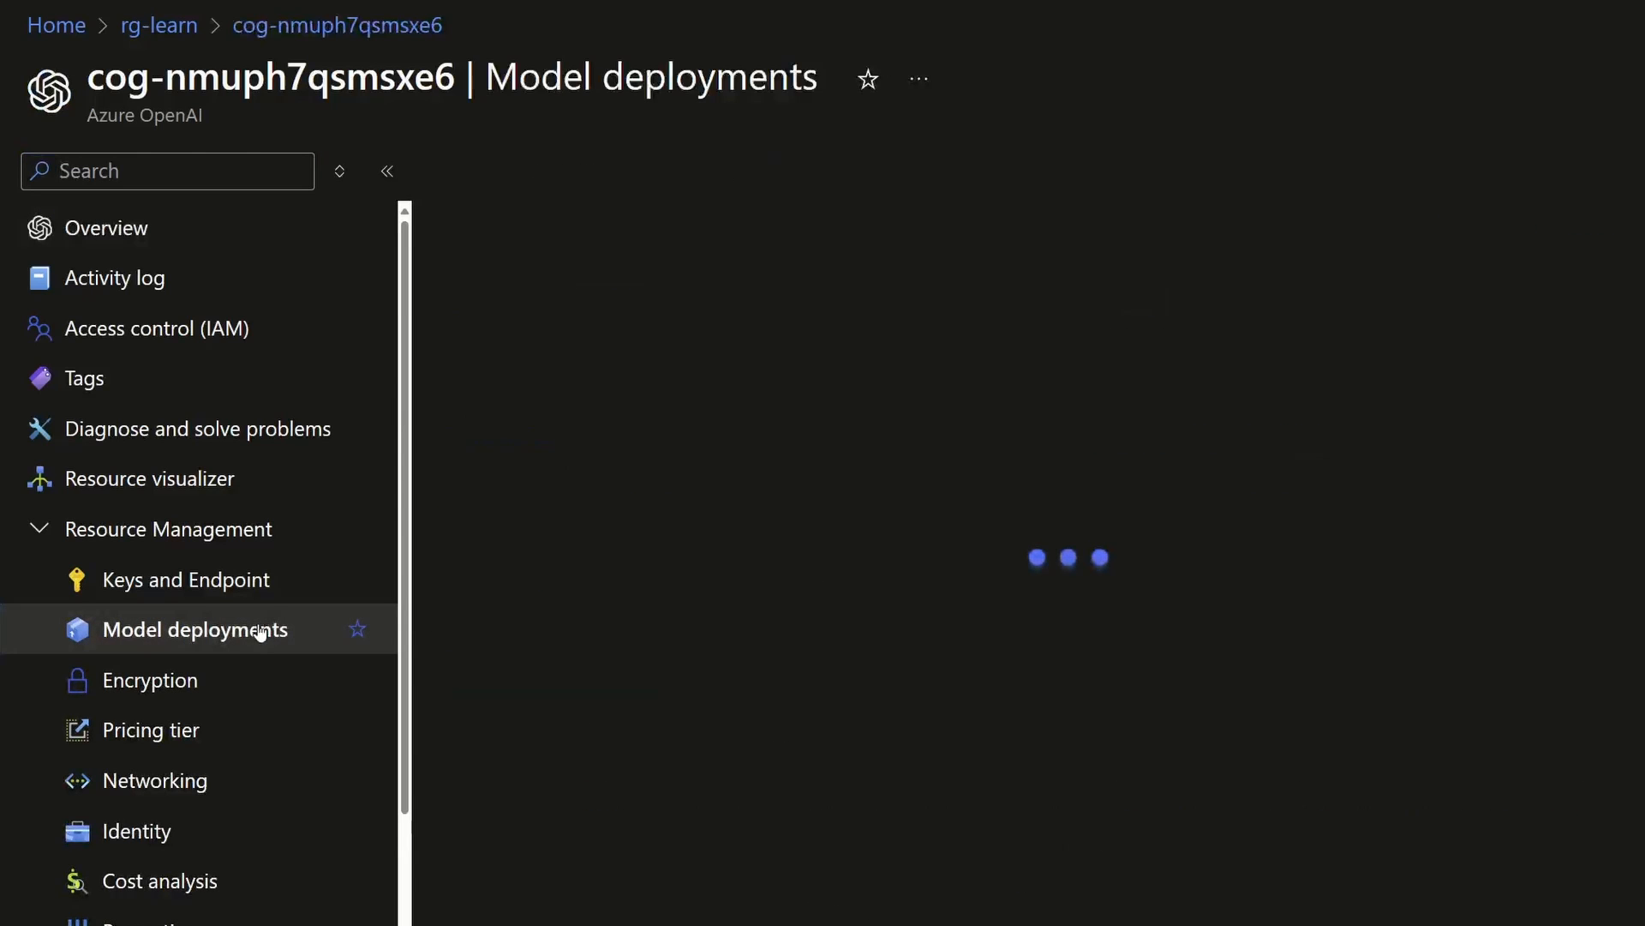
left_click(194, 629)
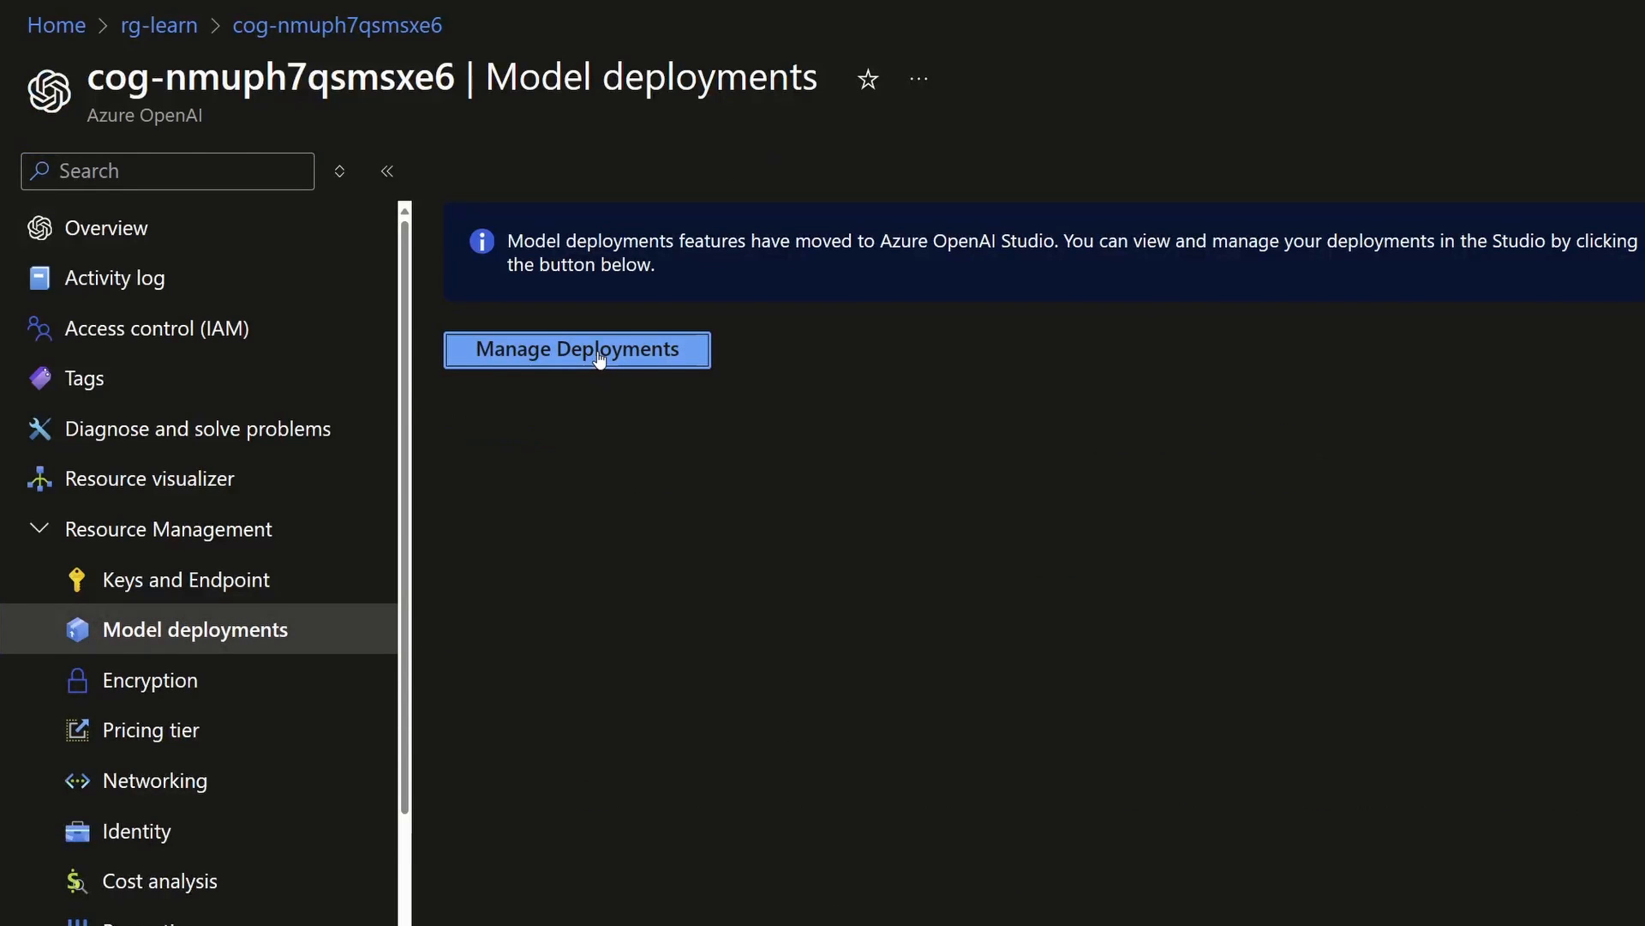
left_click(576, 349)
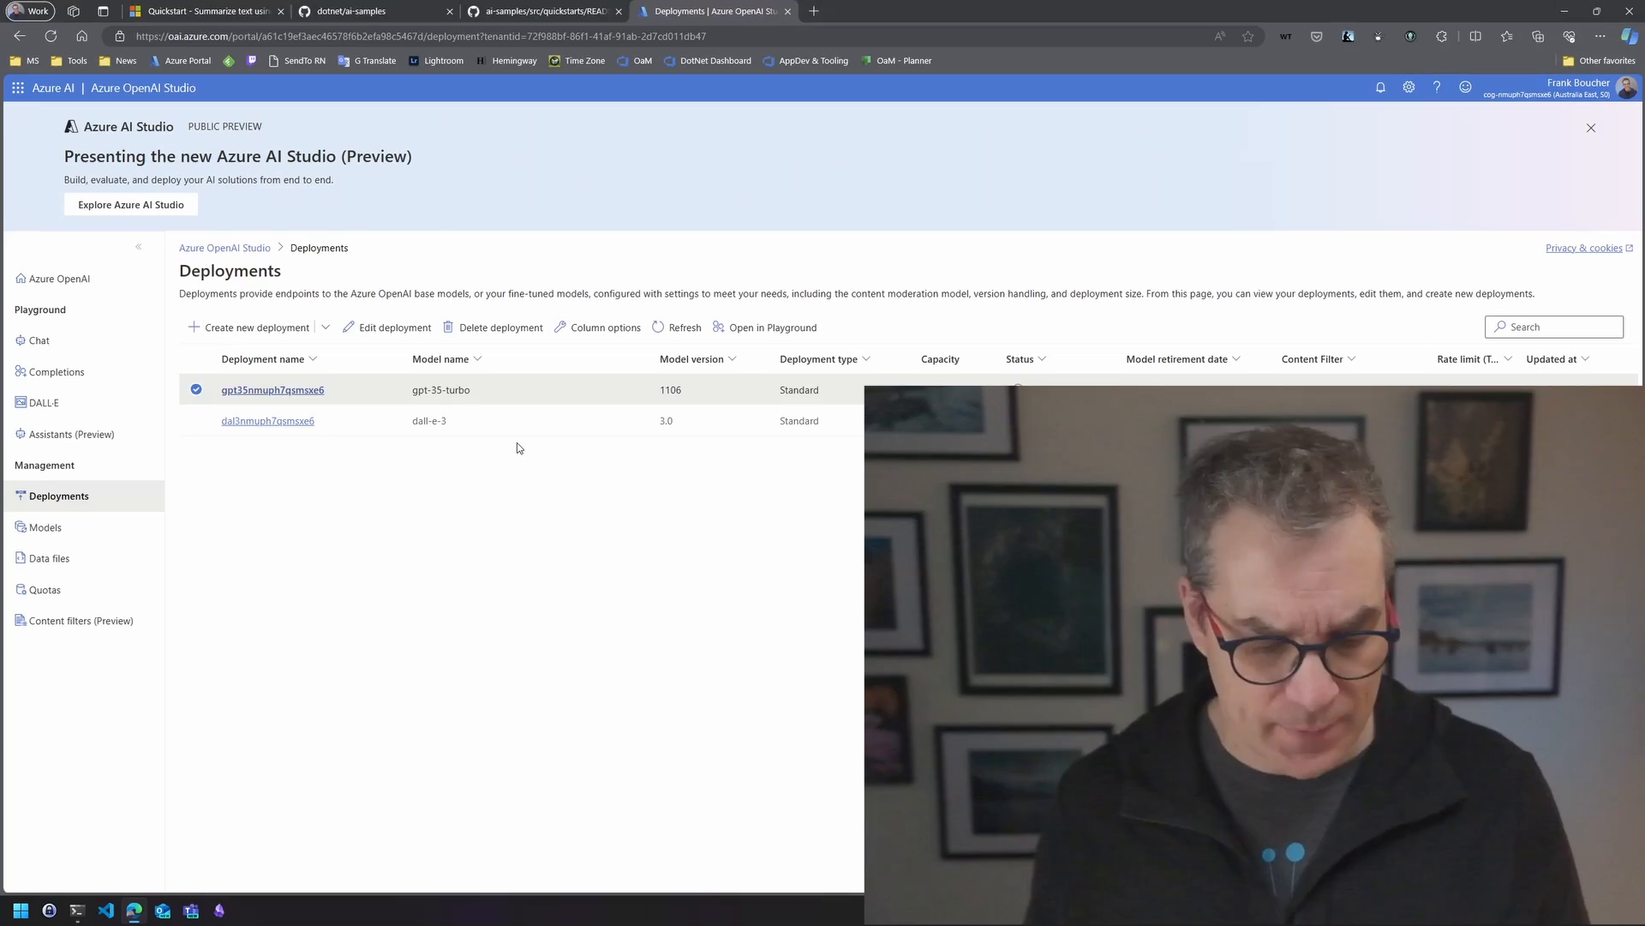
Step: Review the gpt-35-turbo and dall-e-3 deployments, then return to the terminal
key("alt+tab")
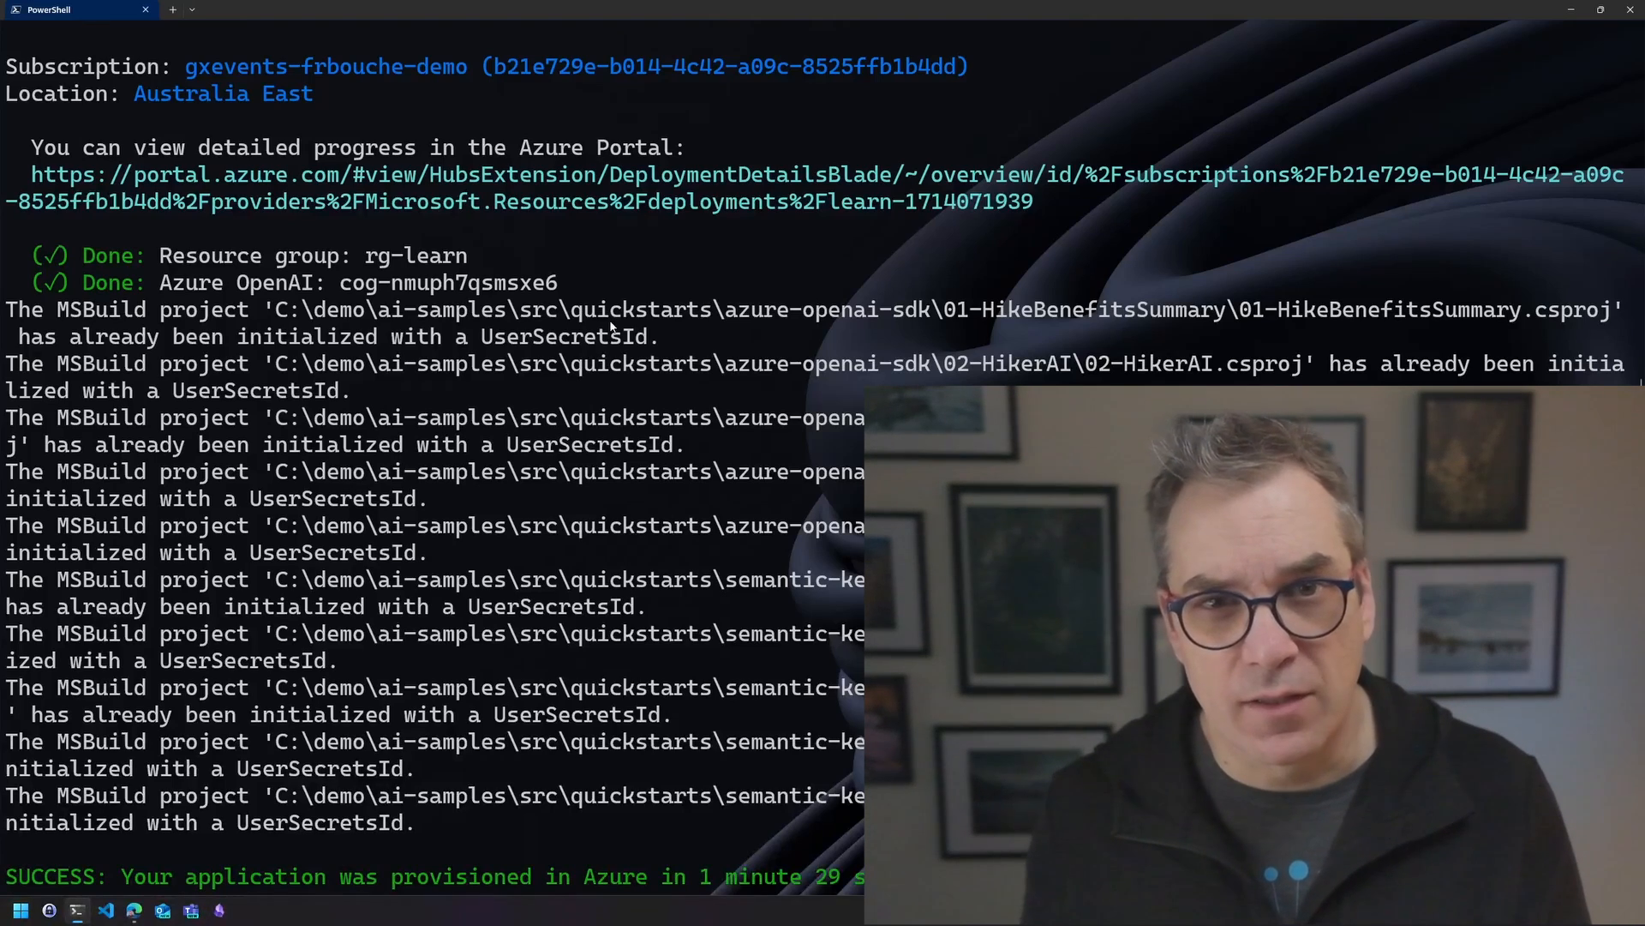
Step: Scroll the azd up output to confirm provisioning and deployment succeeded
scroll("down", 3)
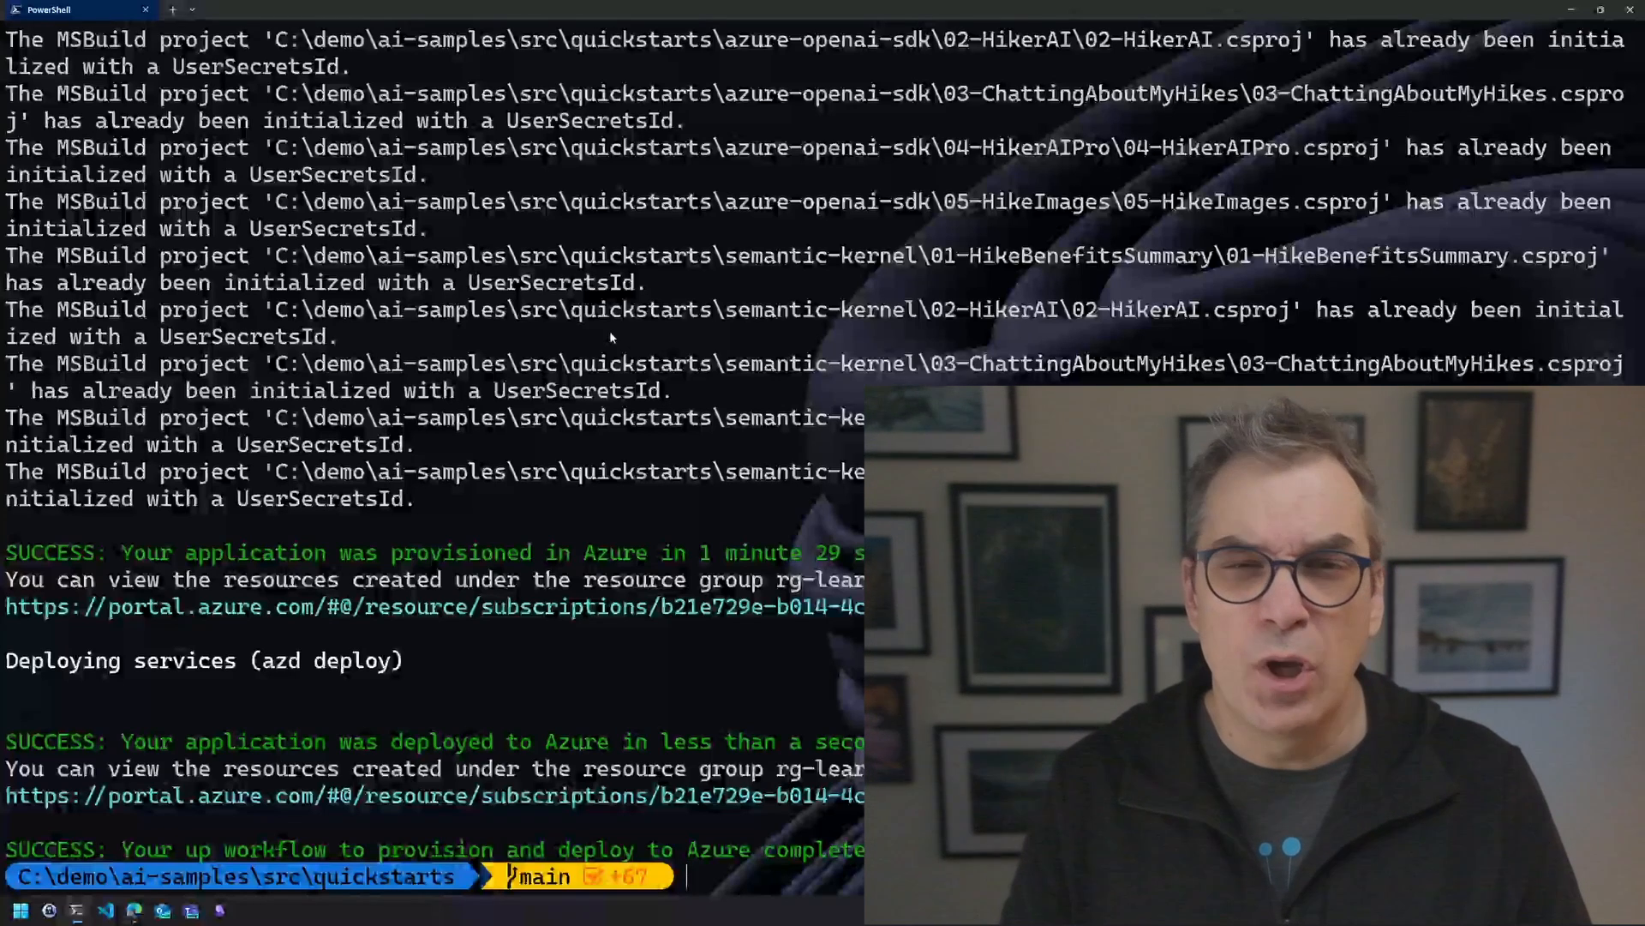
type("c")
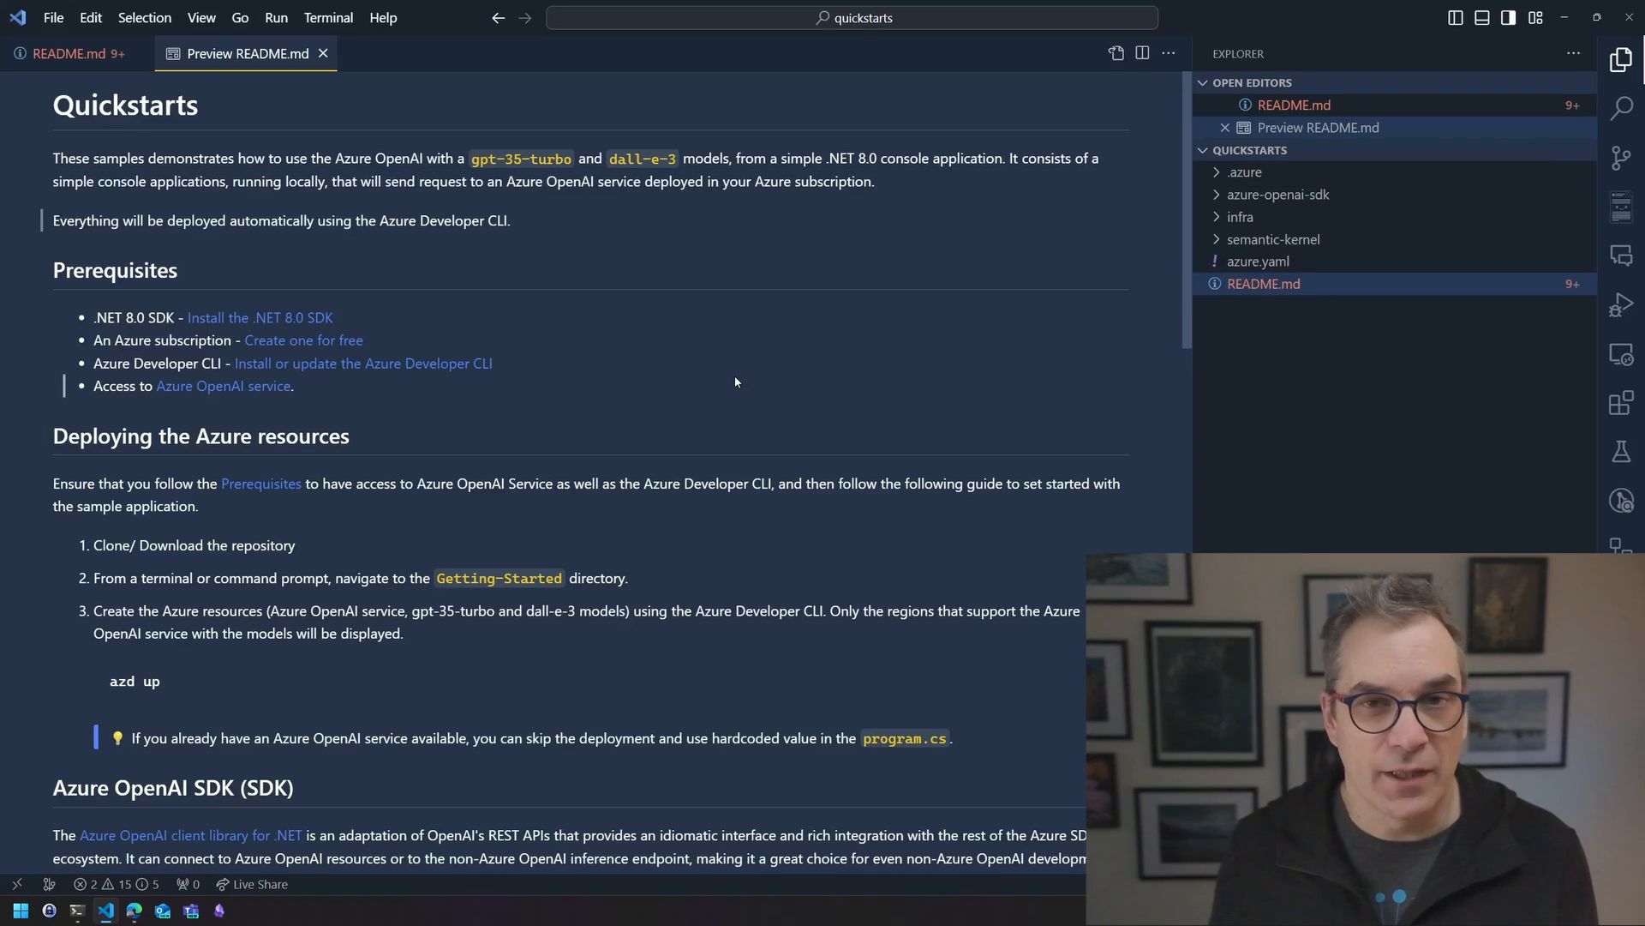
Step: Read the Quickstarts README preview and follow the Hike Benefits Summary link
scroll("down", 3)
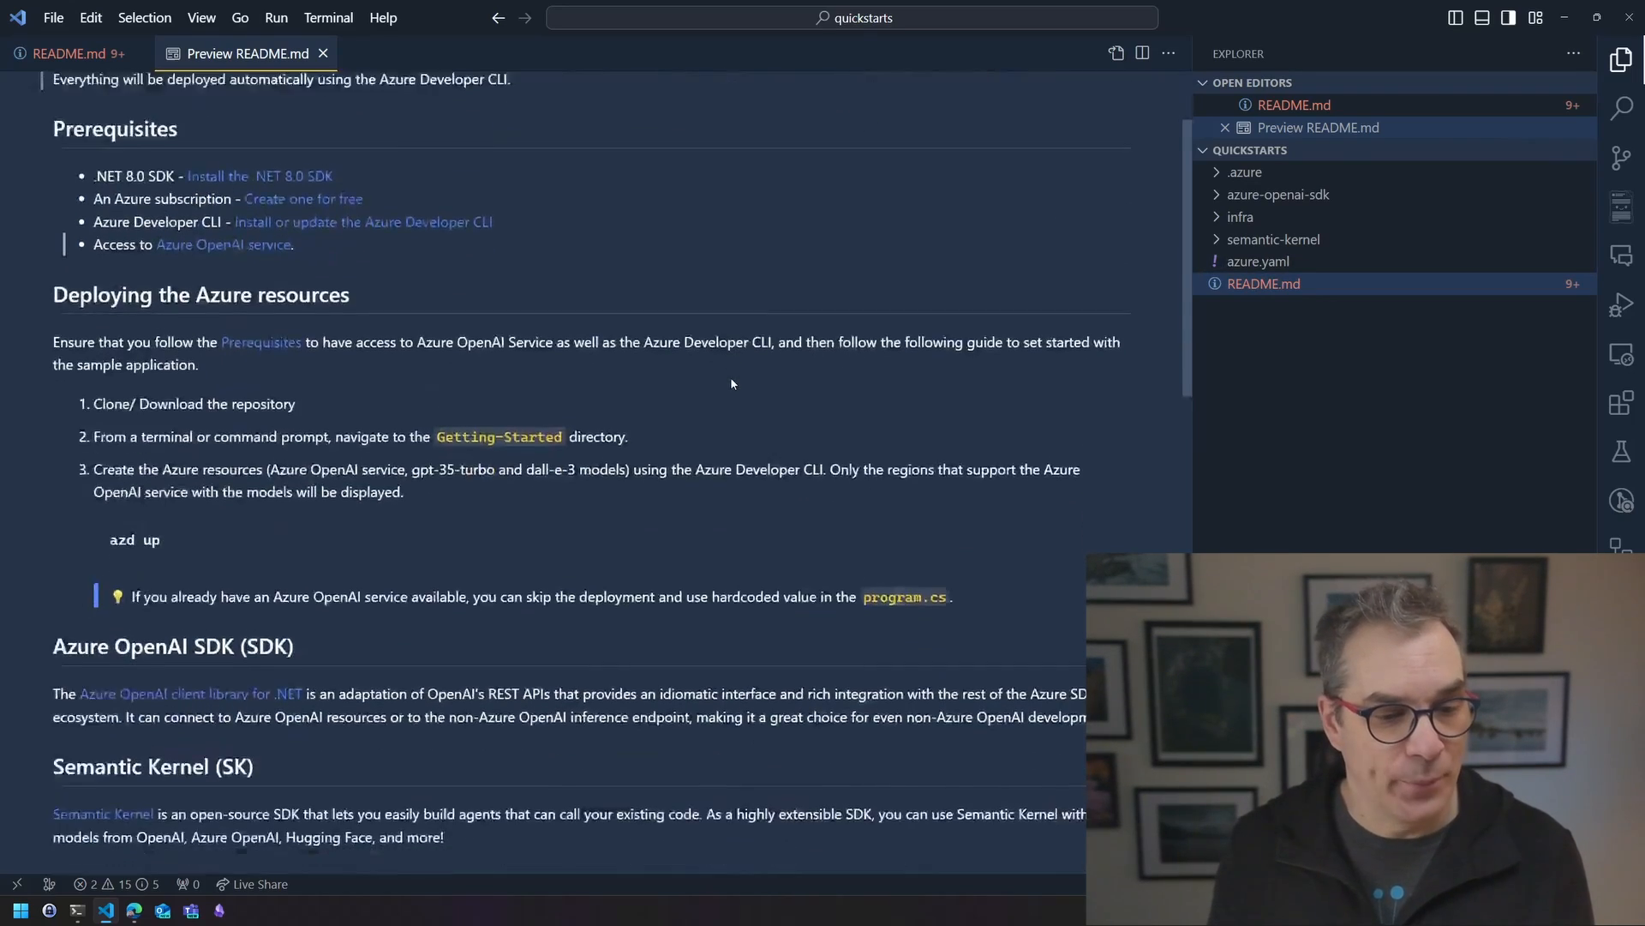
scroll("down", 3)
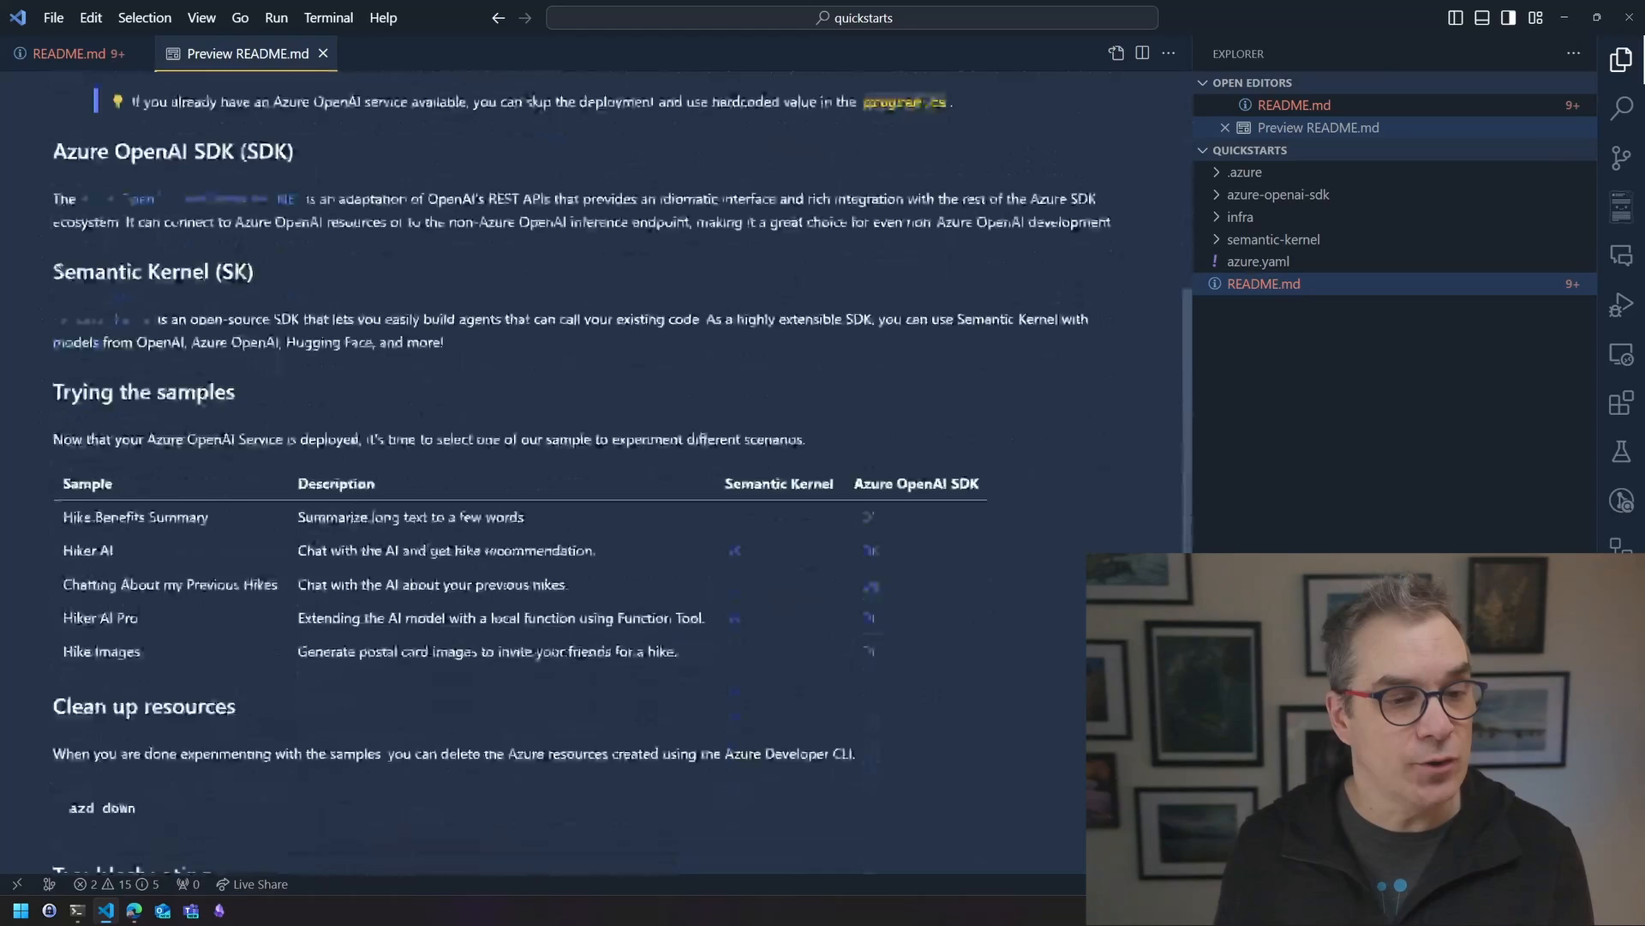
scroll("down", 3)
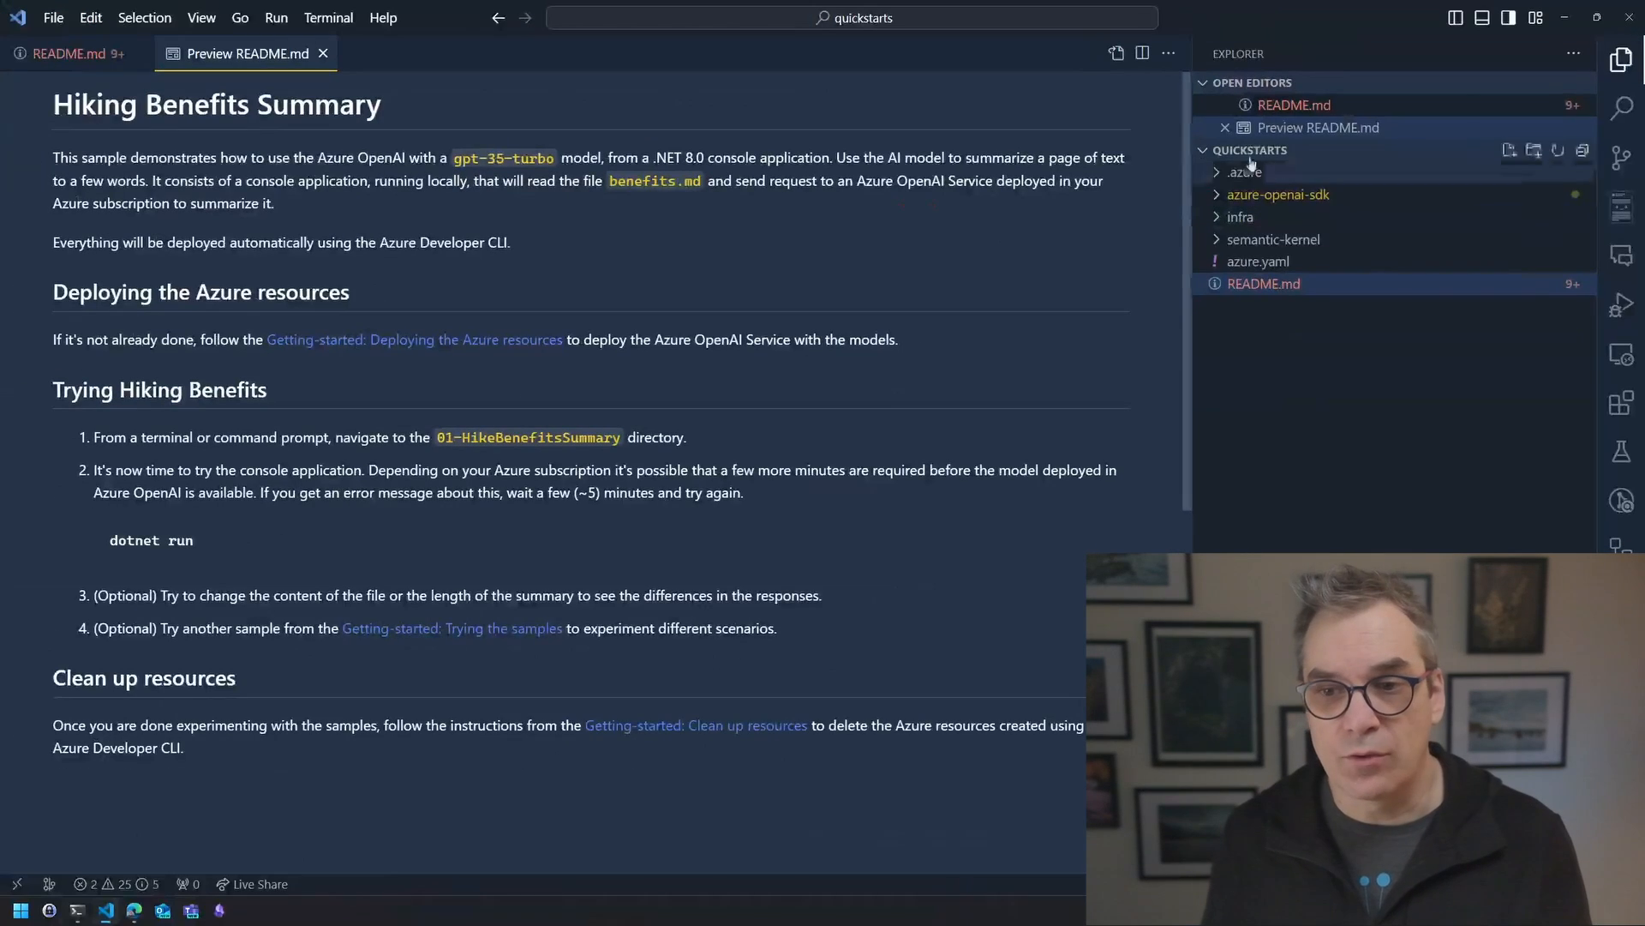
Step: Expand azure-openai-sdk > 01-HikeBenefitsSummary and read through its Program.cs code
left_click(1278, 194)
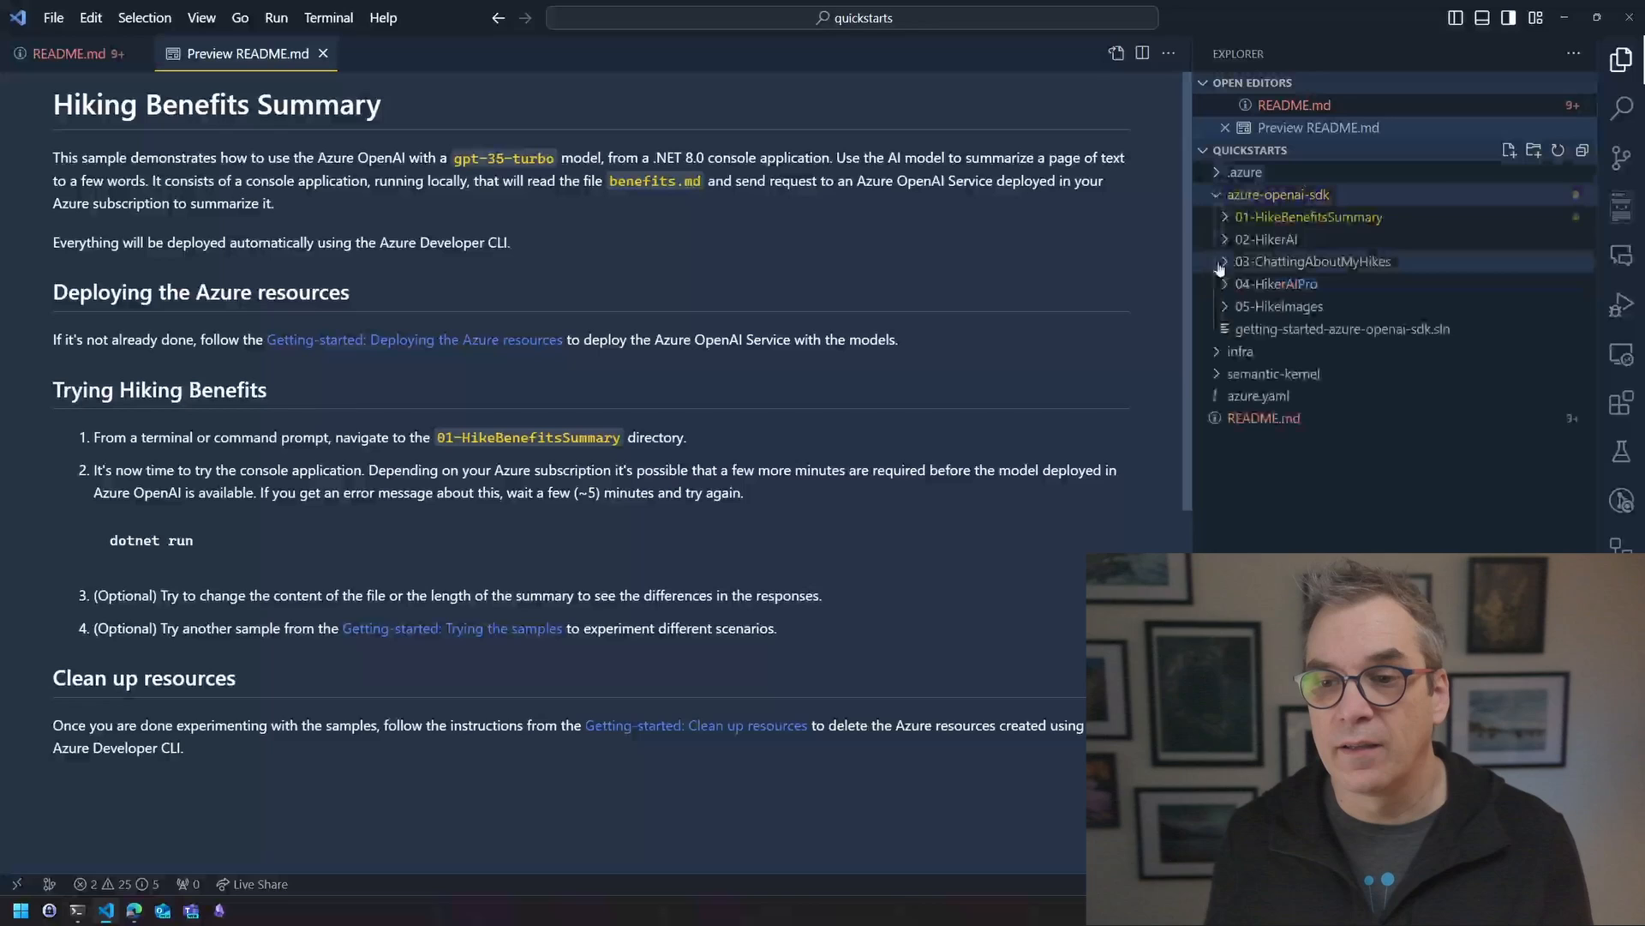
left_click(1309, 216)
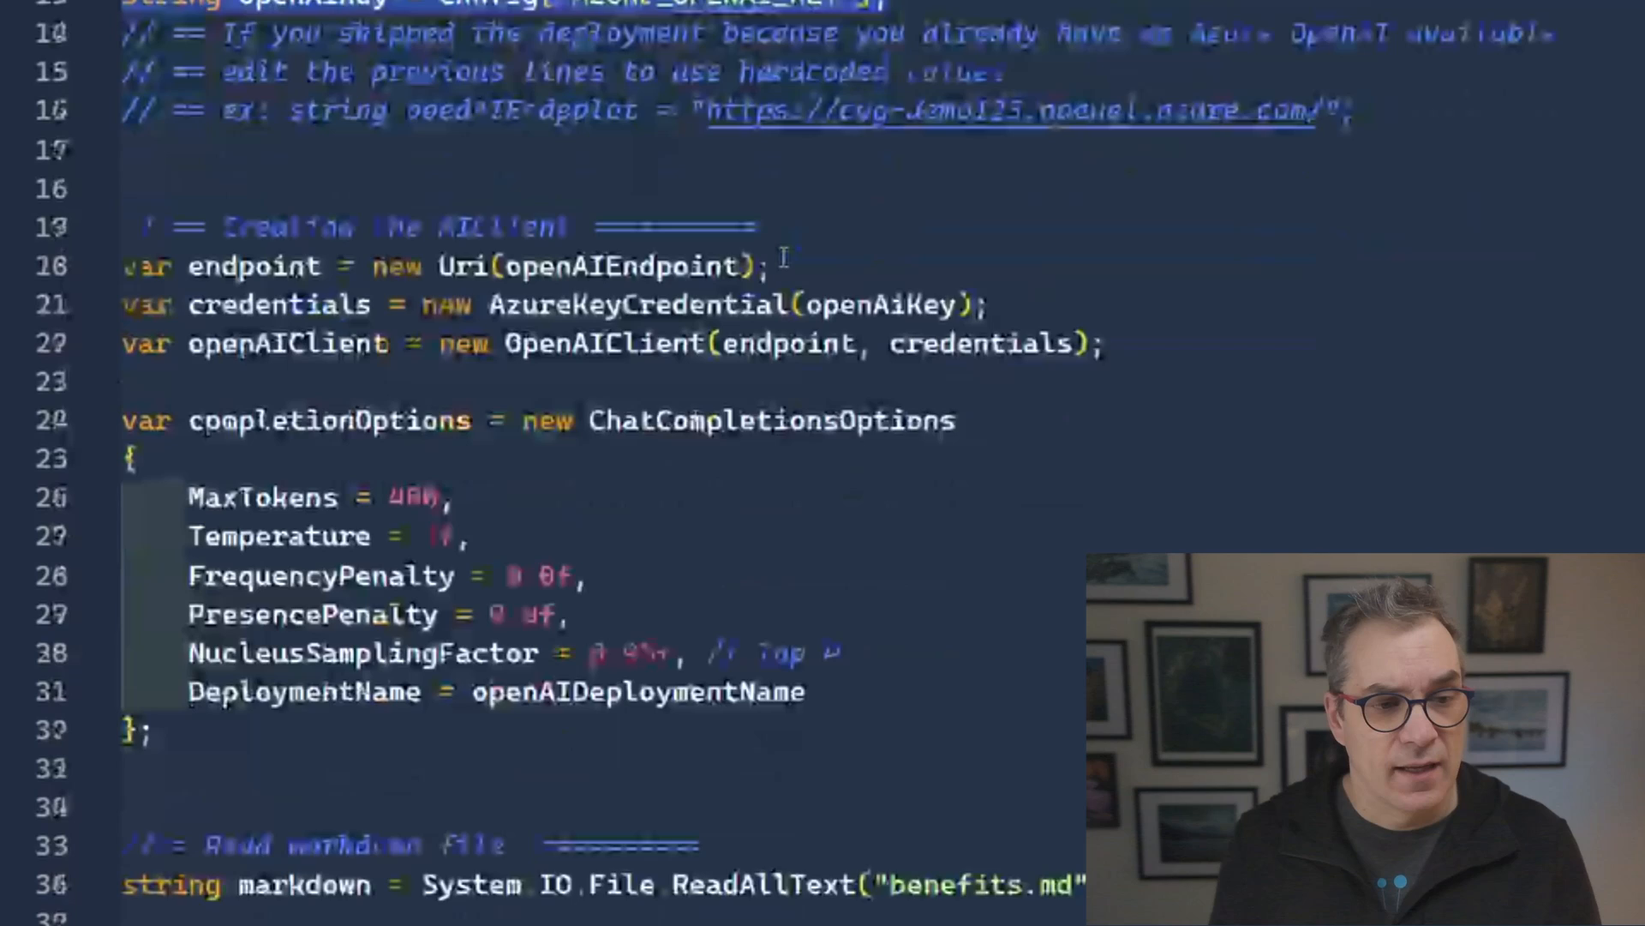
scroll("down", 3)
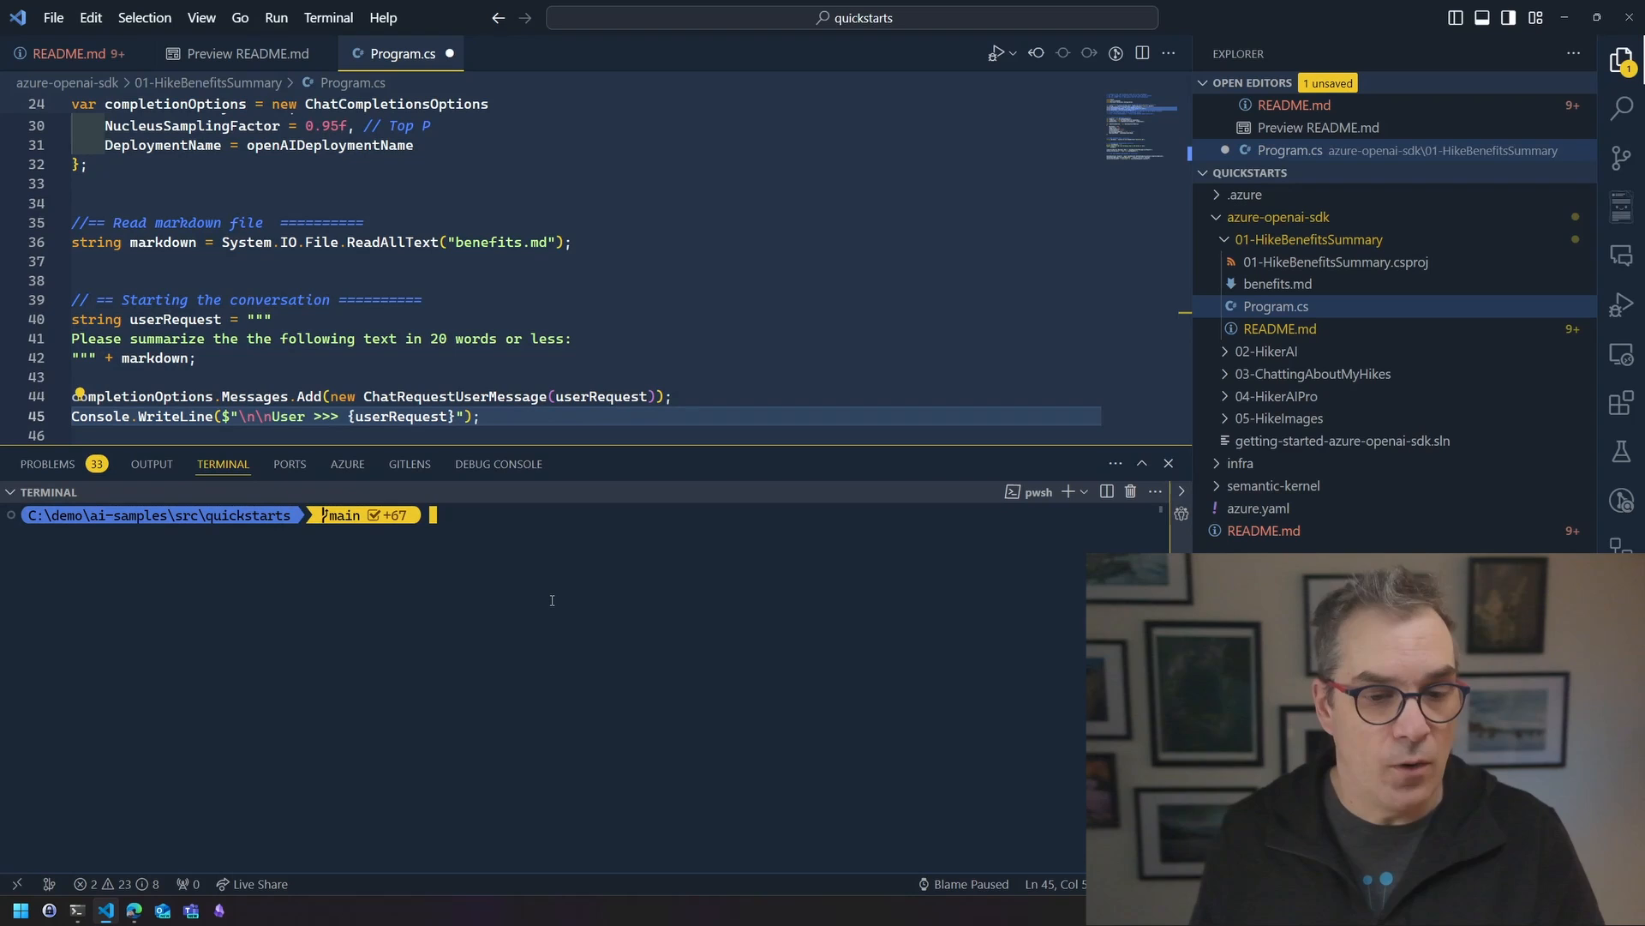
Step: Change into azure-openai-sdk\01-HikeBenefitsSummary and execute dotnet run to print the hiking summary
type("cd")
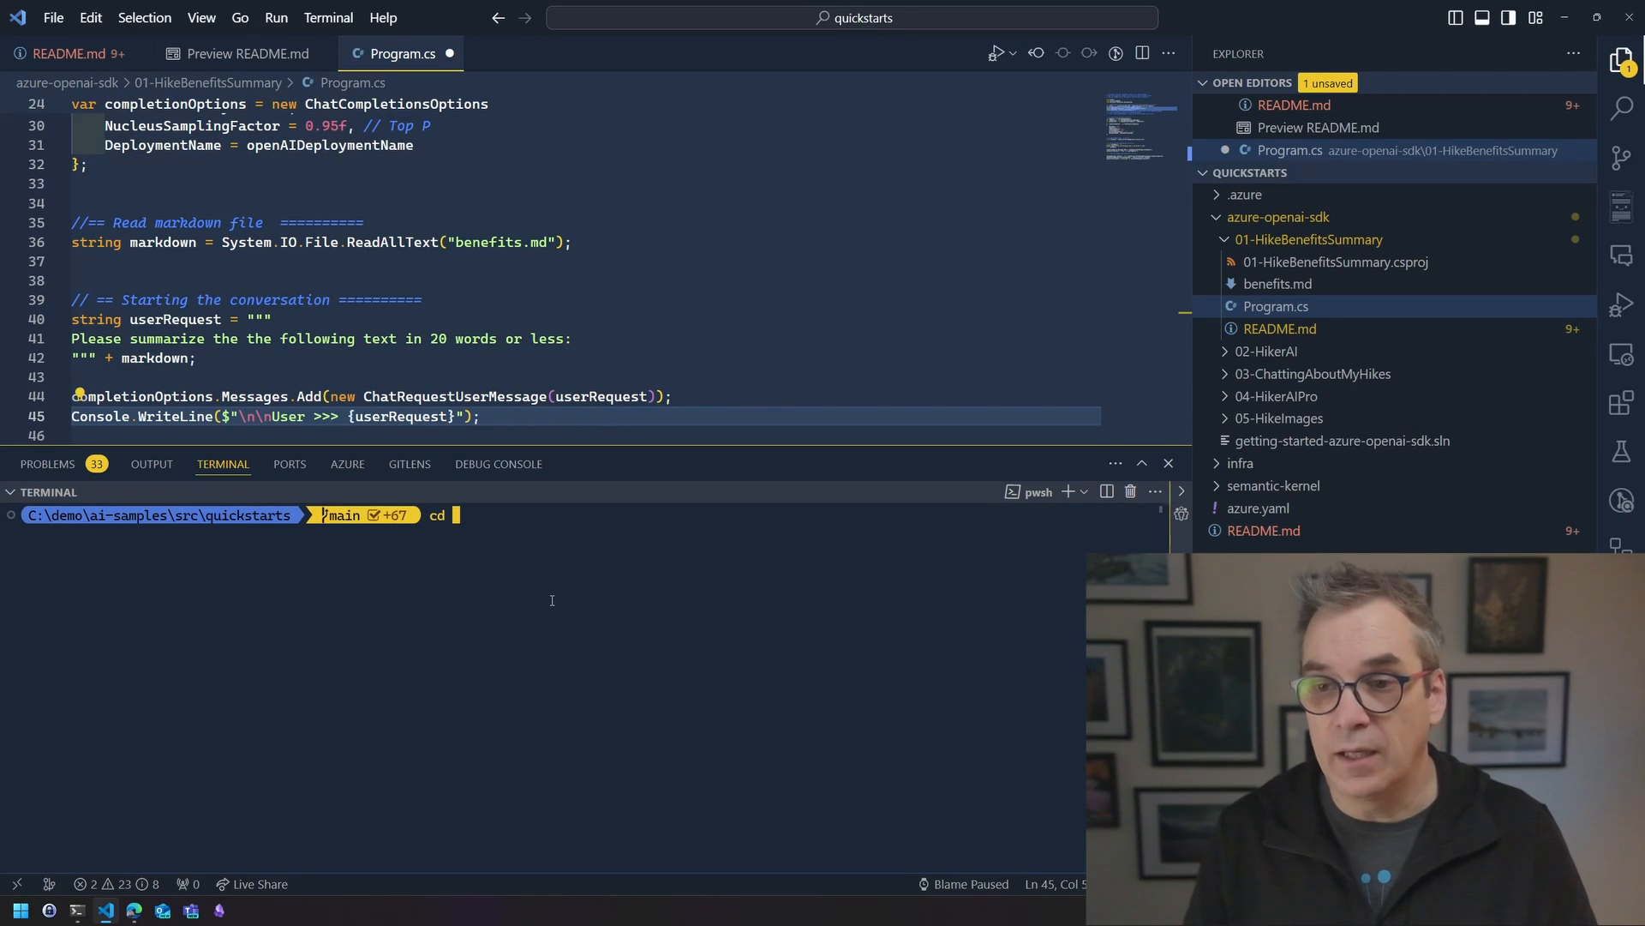
type(".\\azure-openai-sdk\\")
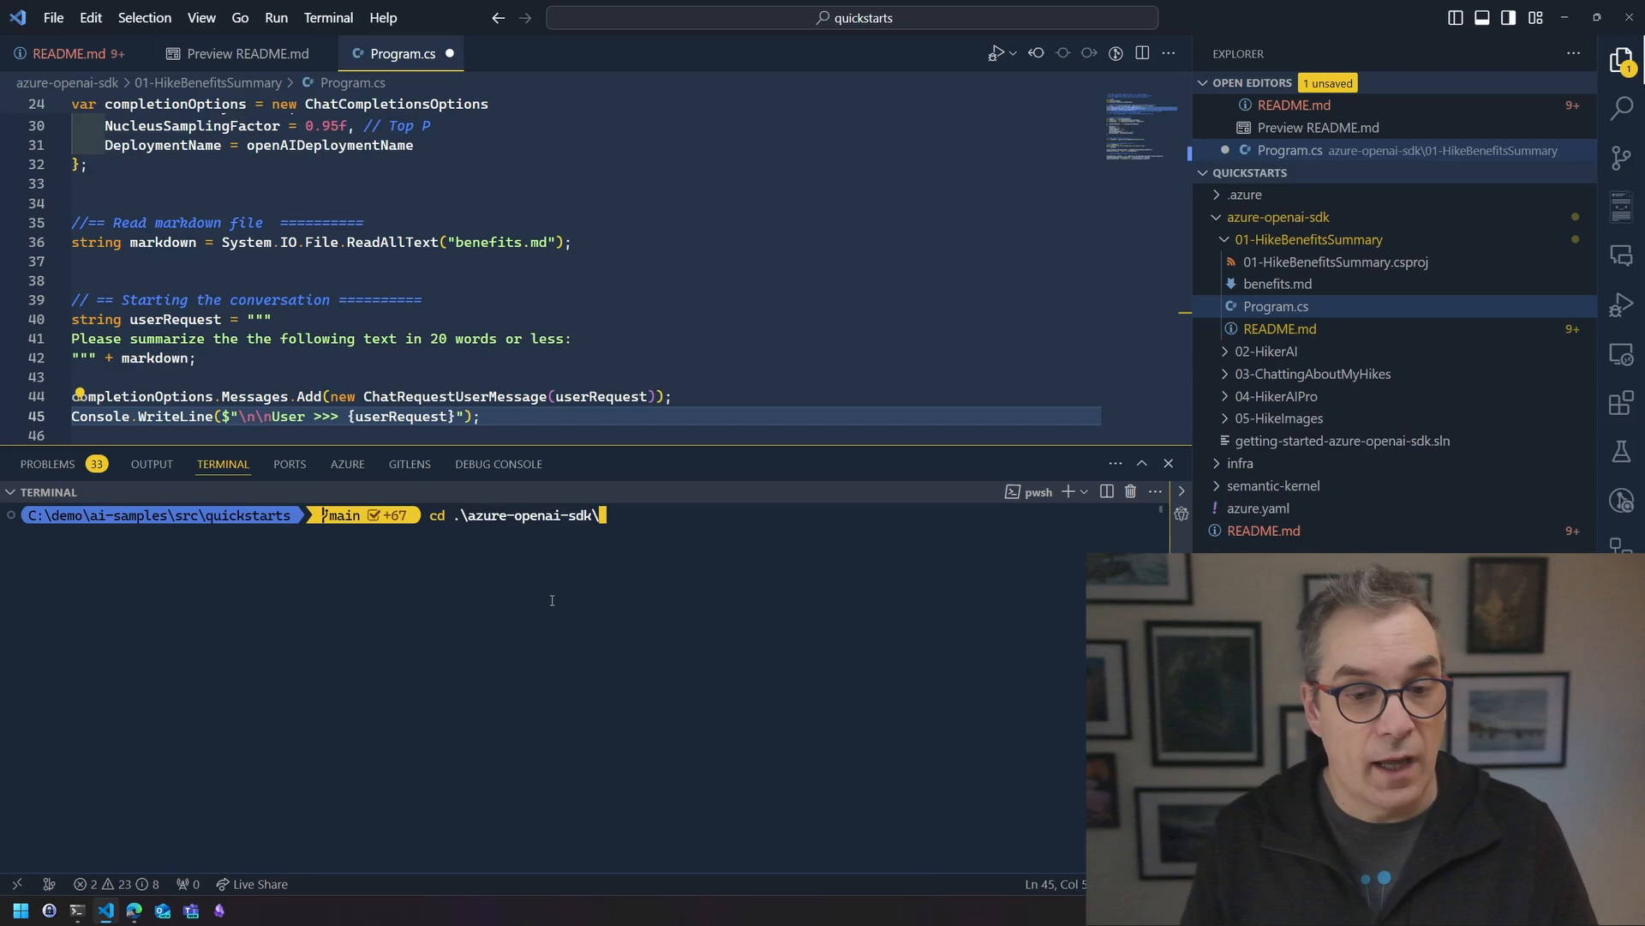
type("012")
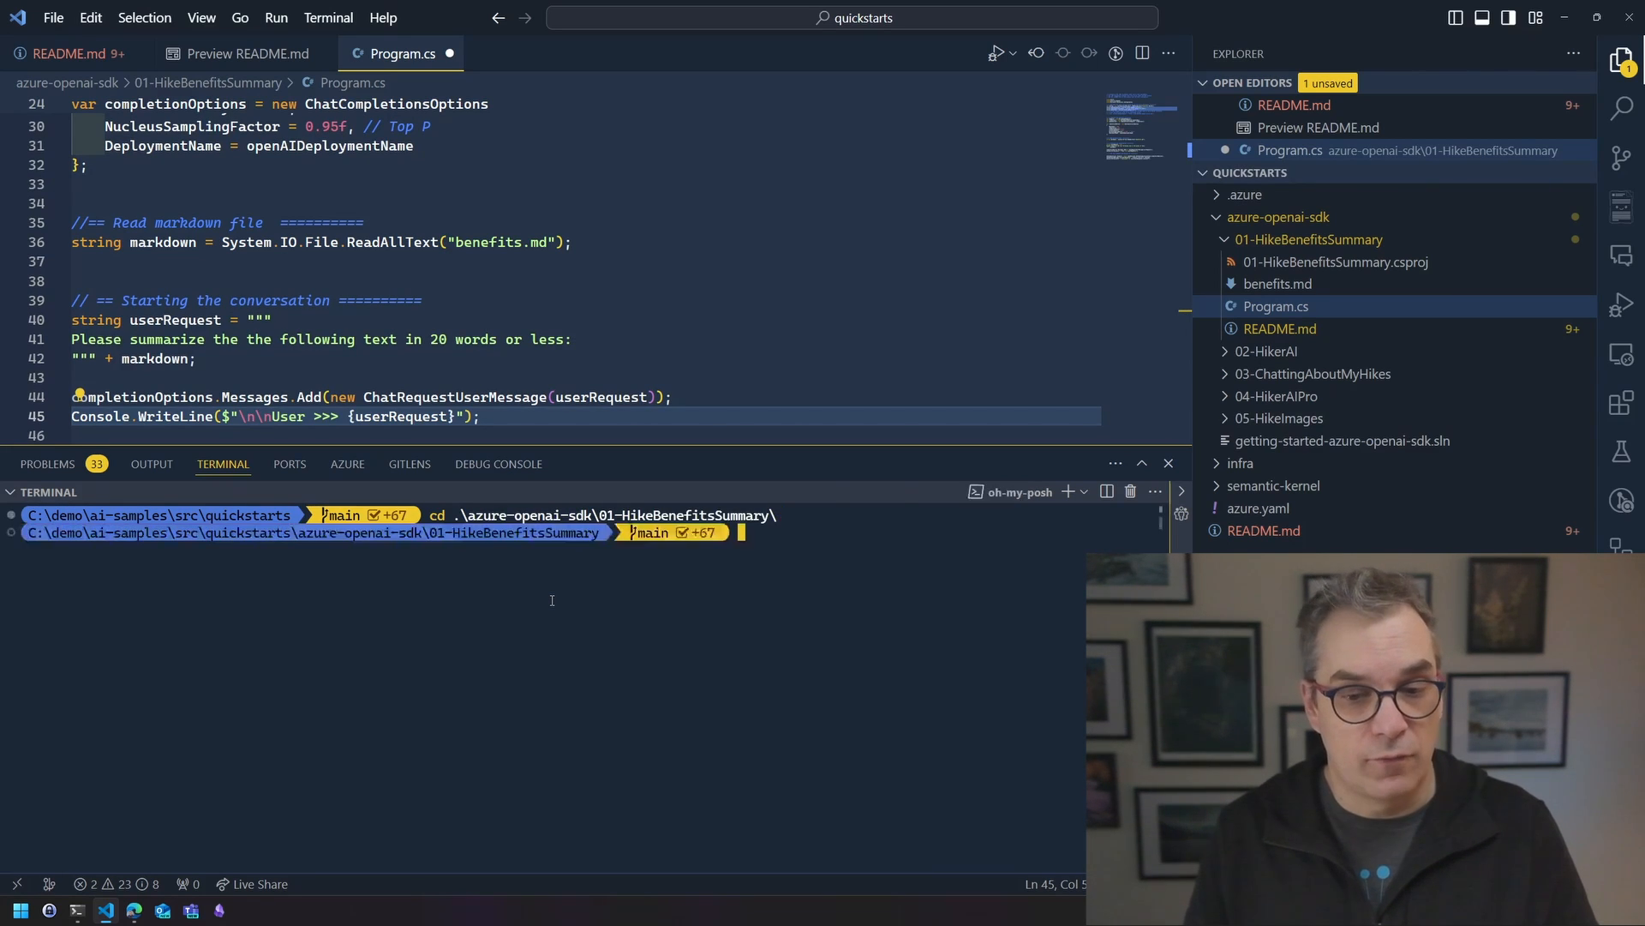
type("dot")
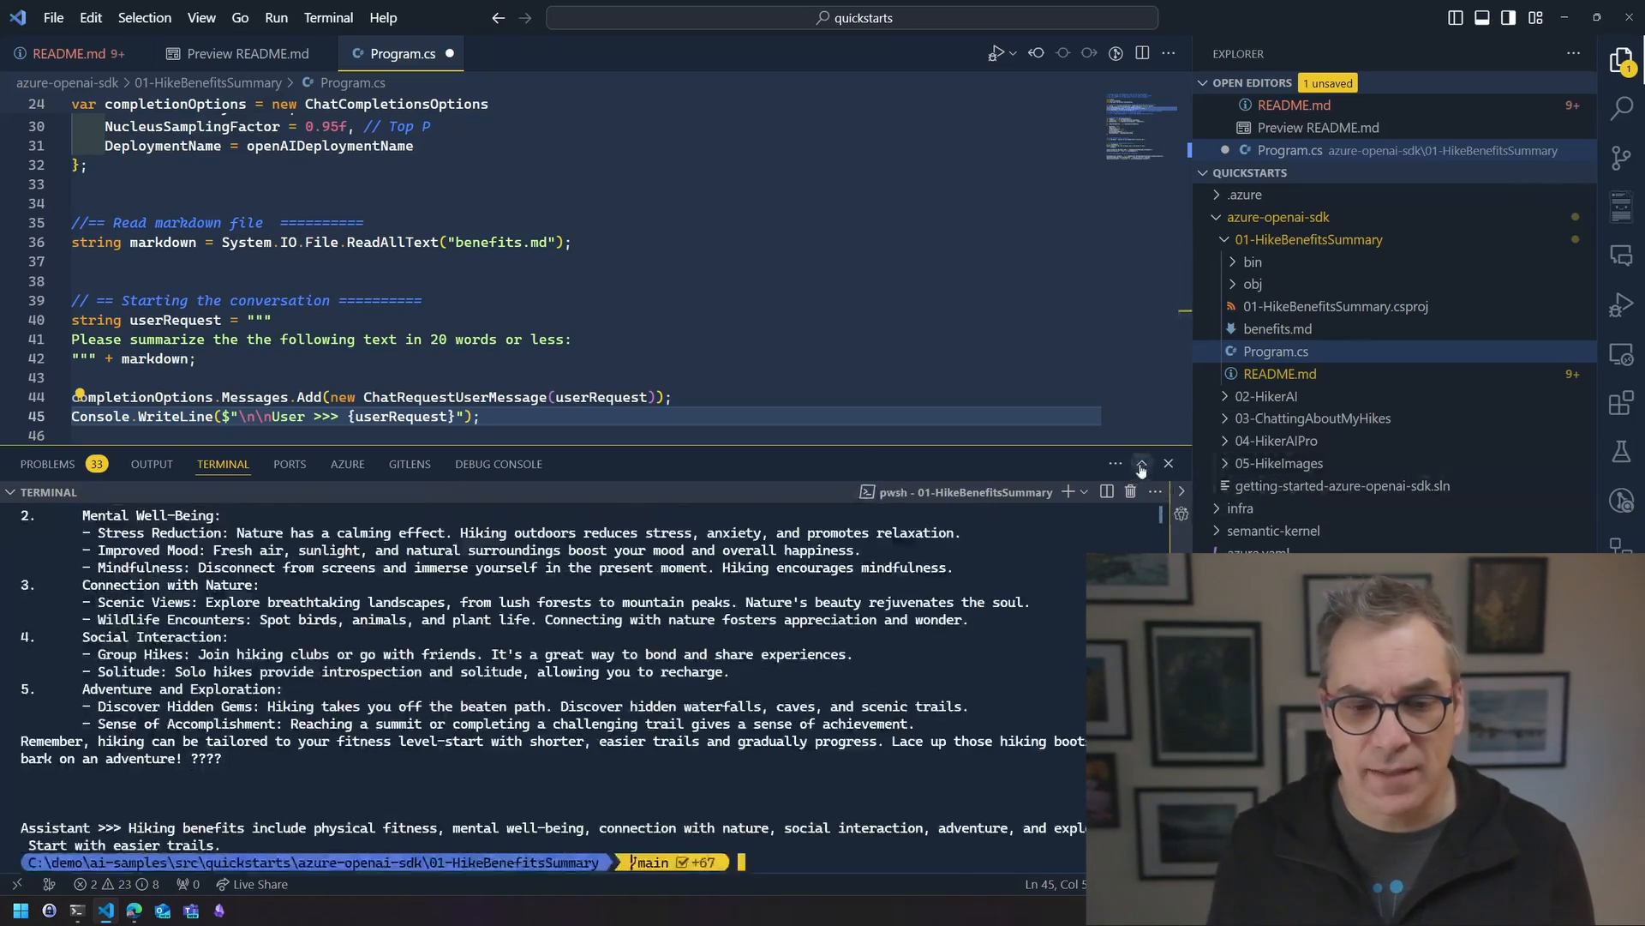
left_click(1141, 463)
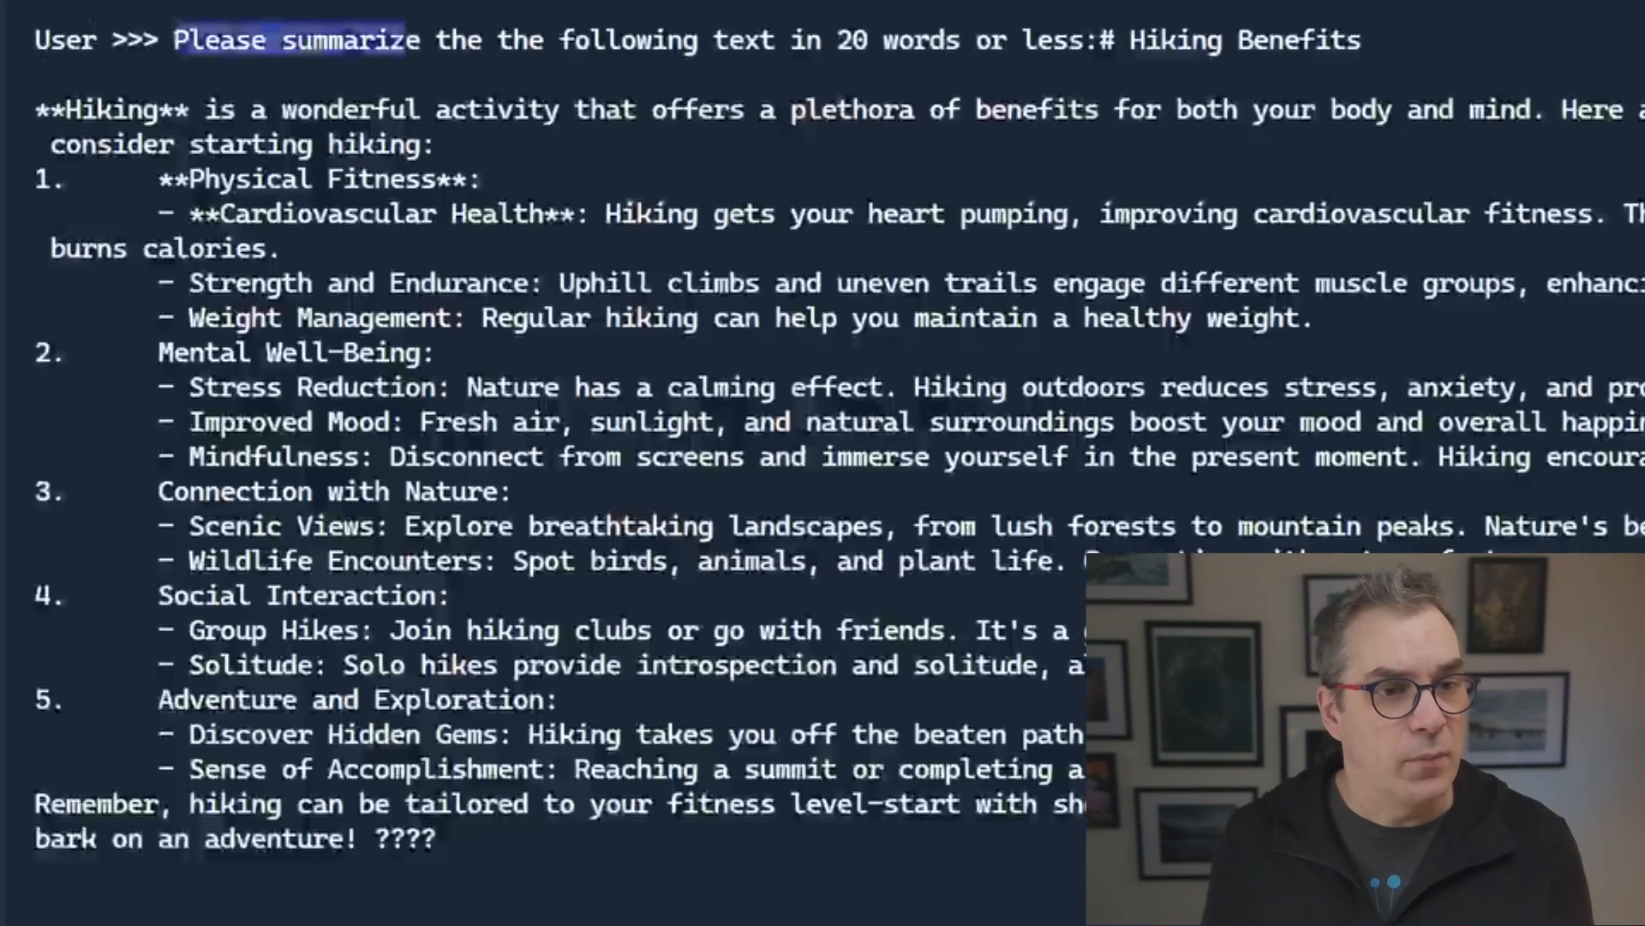
left_click_drag(175, 41, 959, 41)
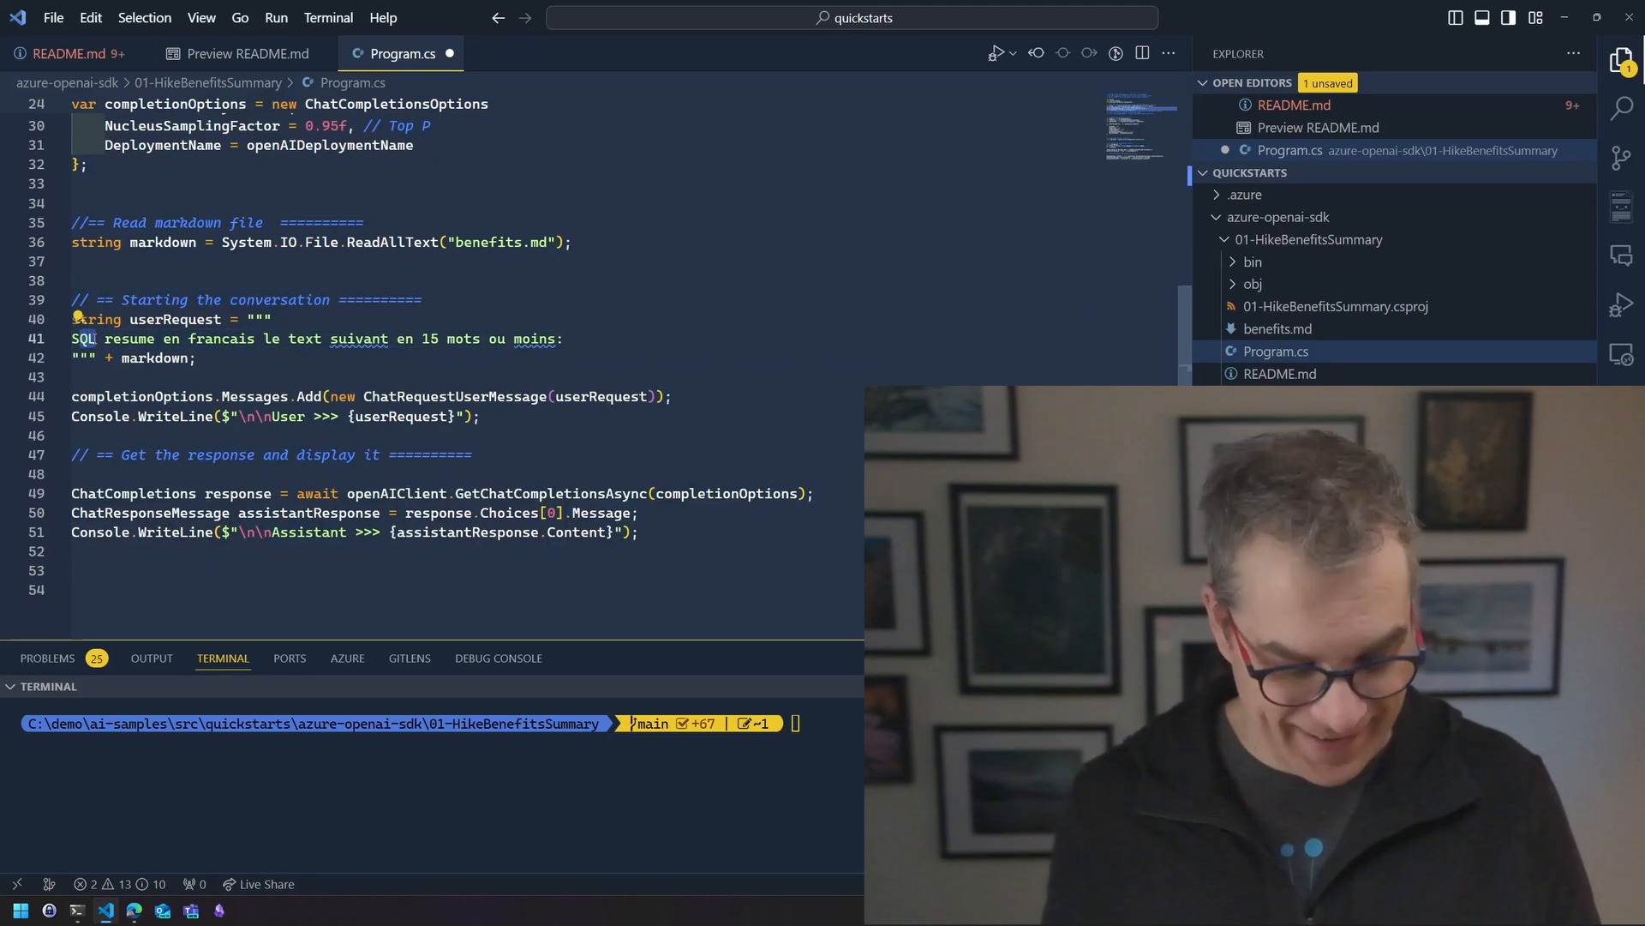
Step: Change the prompt to ask for a French summary in 15 words or less, then rerun with dotnet run
type("SVP")
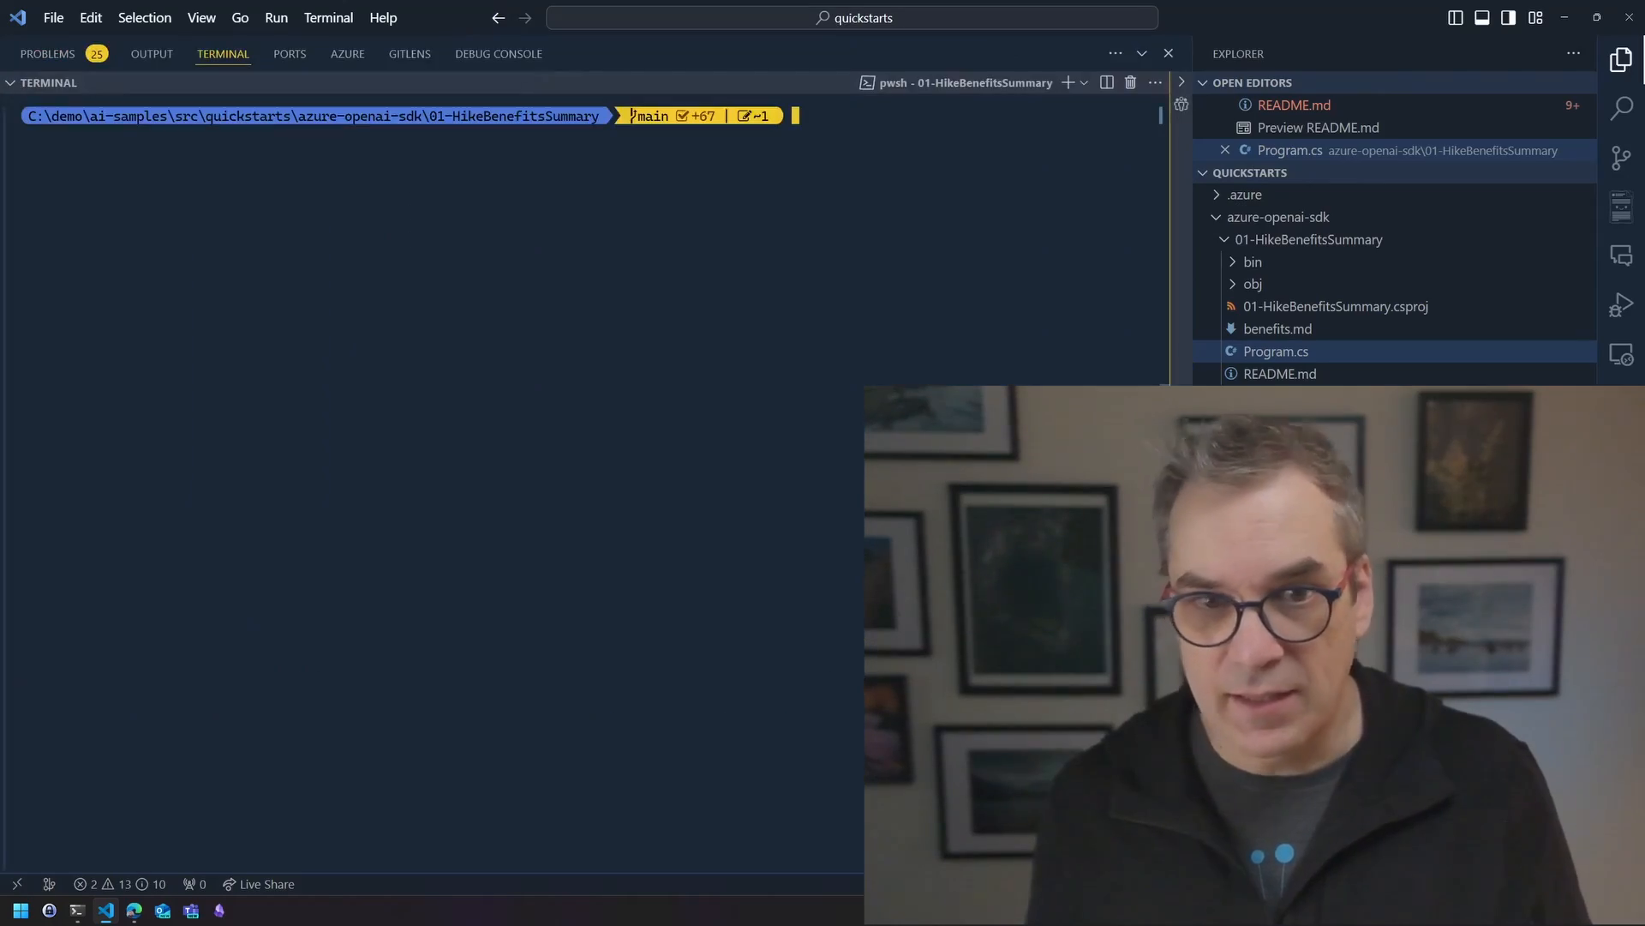
type("dot")
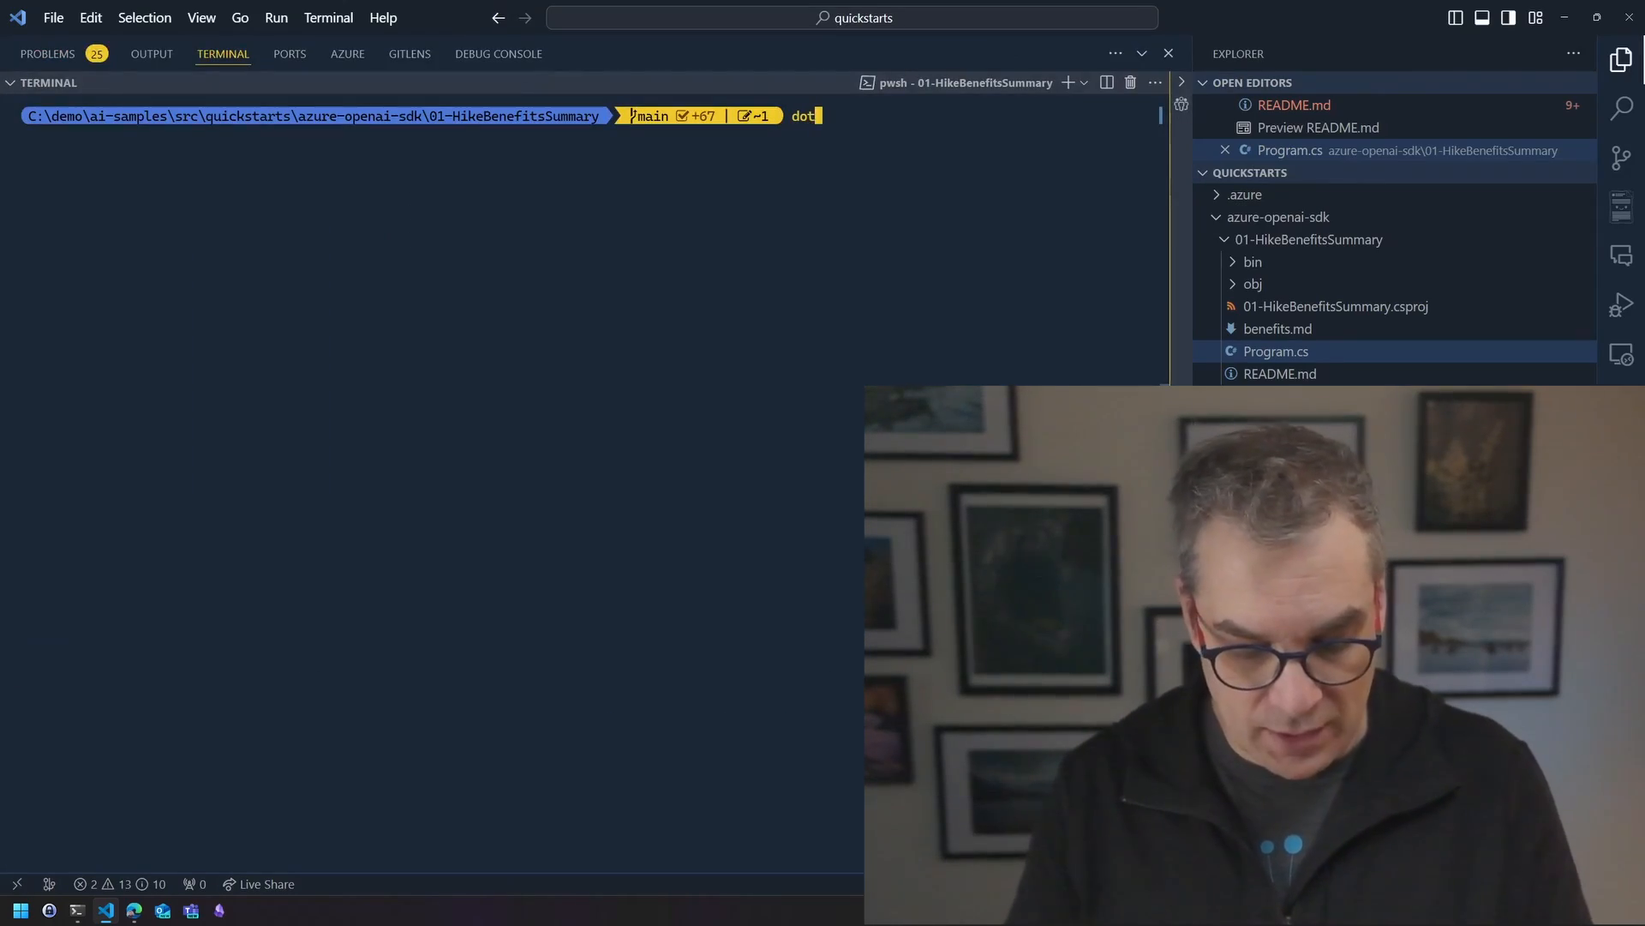
key("Enter")
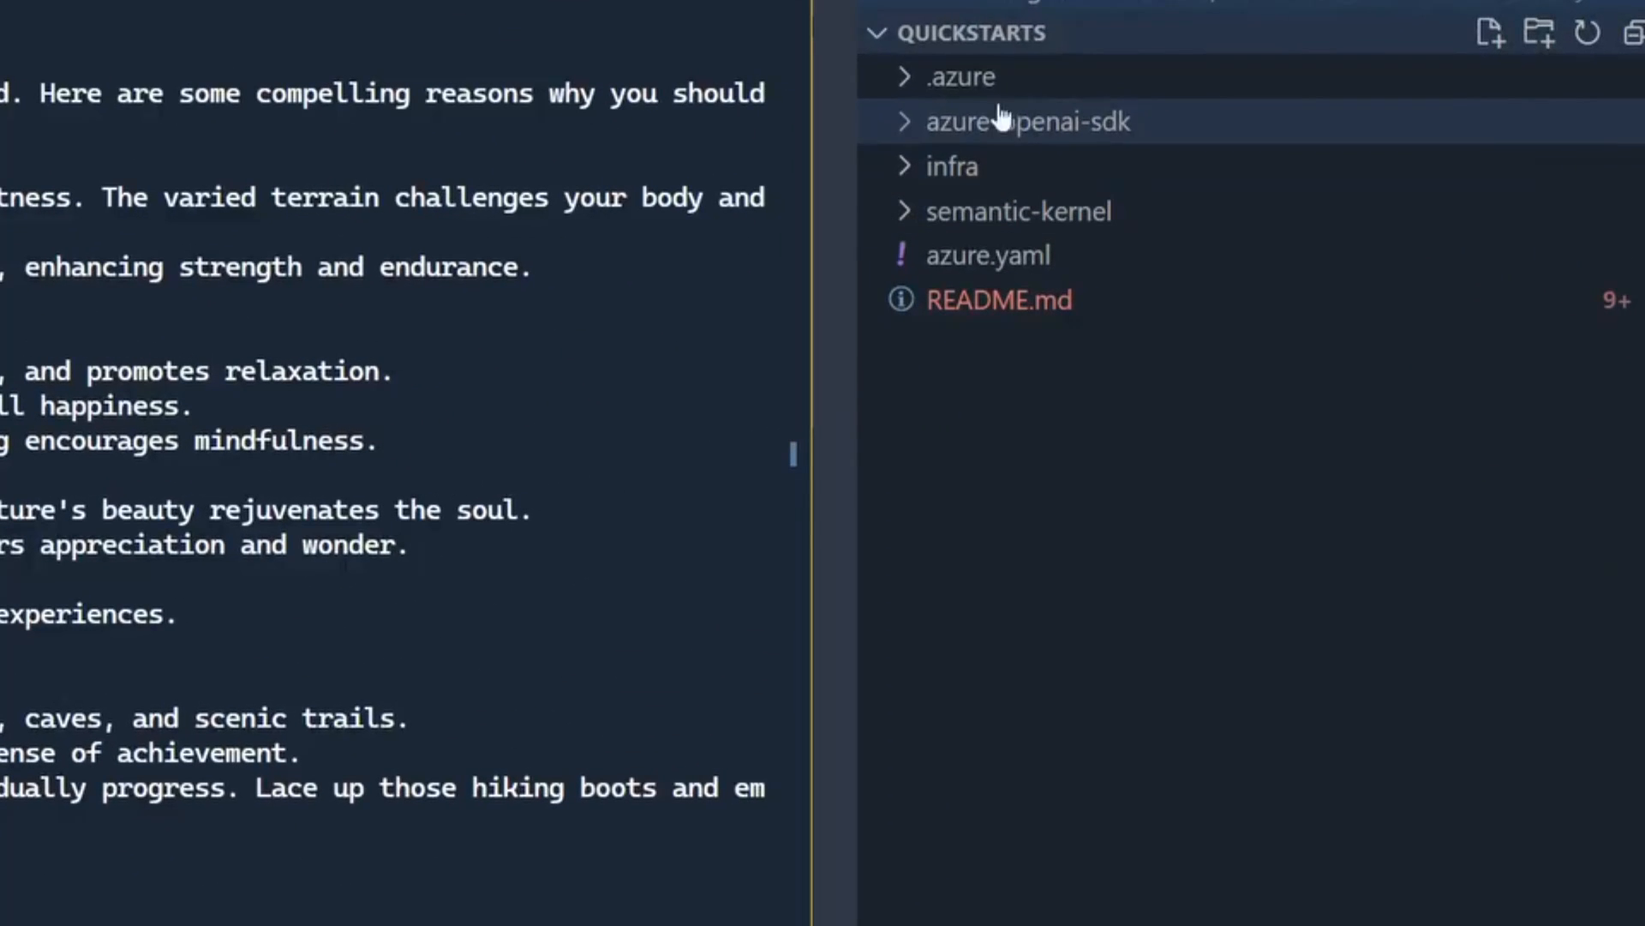
mouse_move(992, 142)
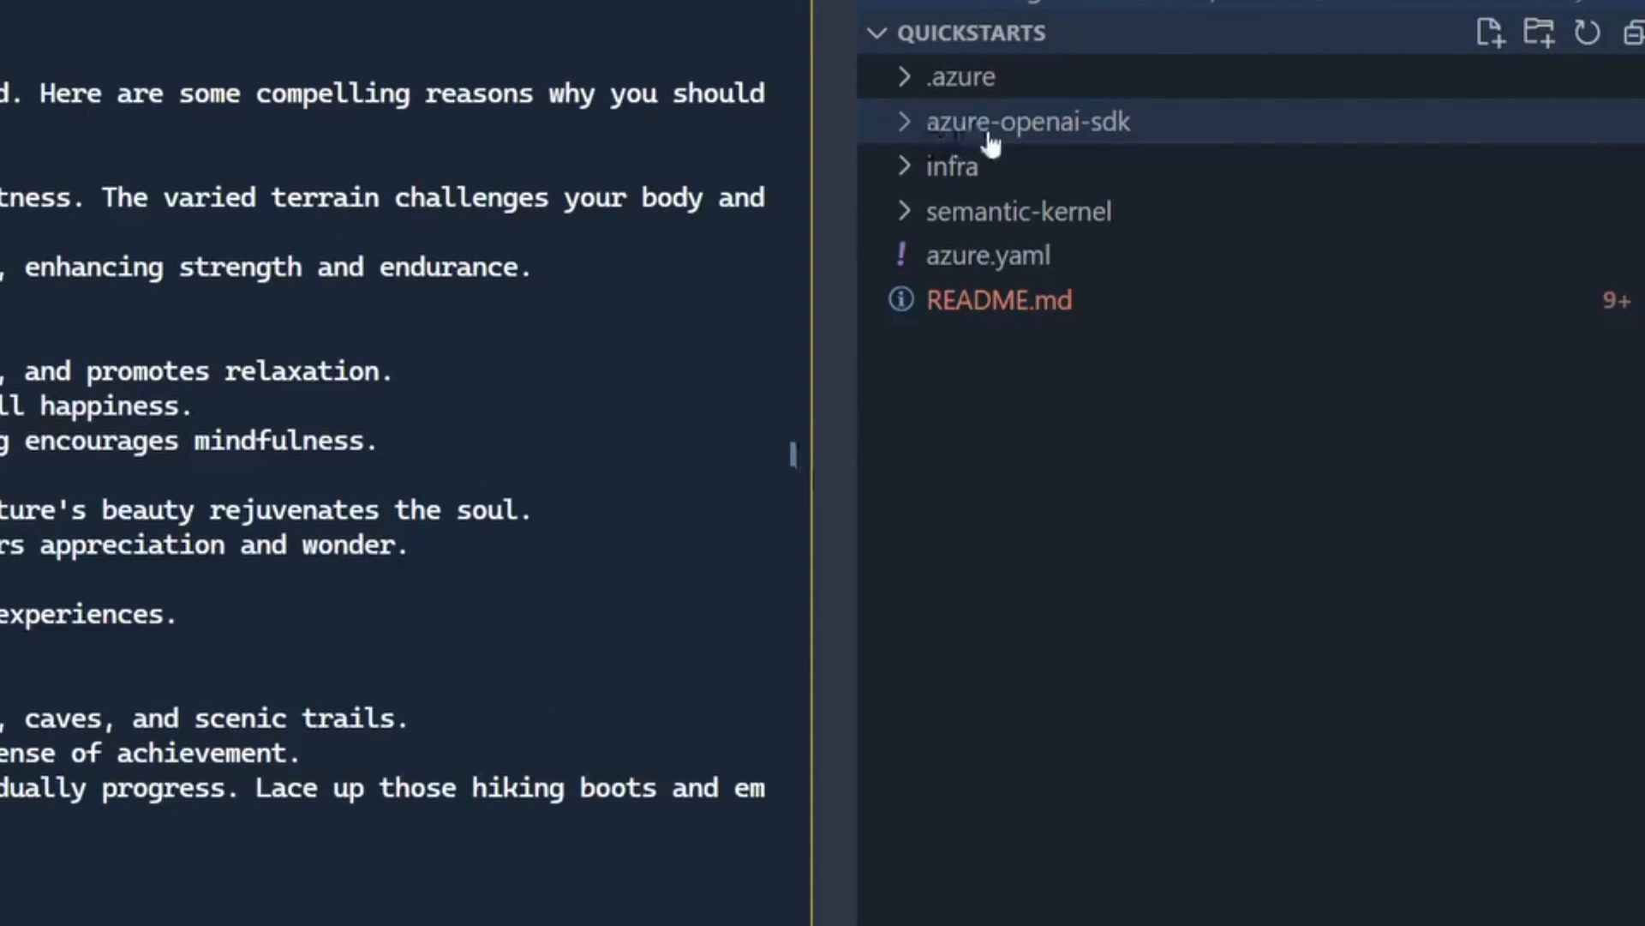
mouse_move(976, 211)
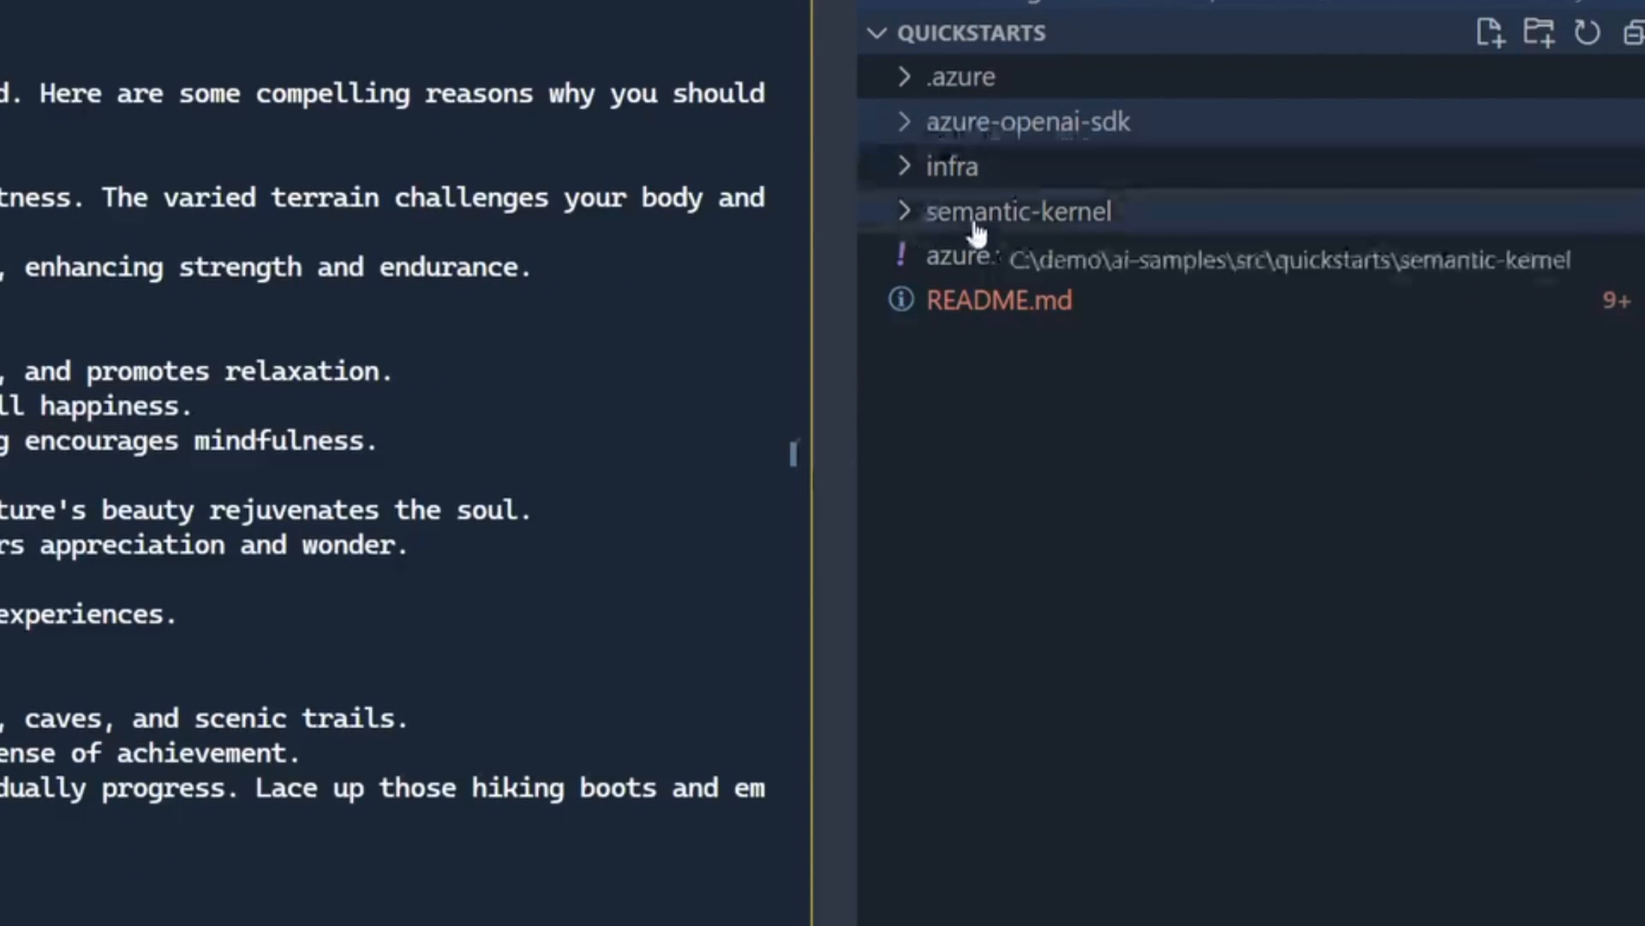
Step: Open semantic-kernel/01-HikeBenefitsSummary/Program.cs and scroll through its code
left_click(1015, 210)
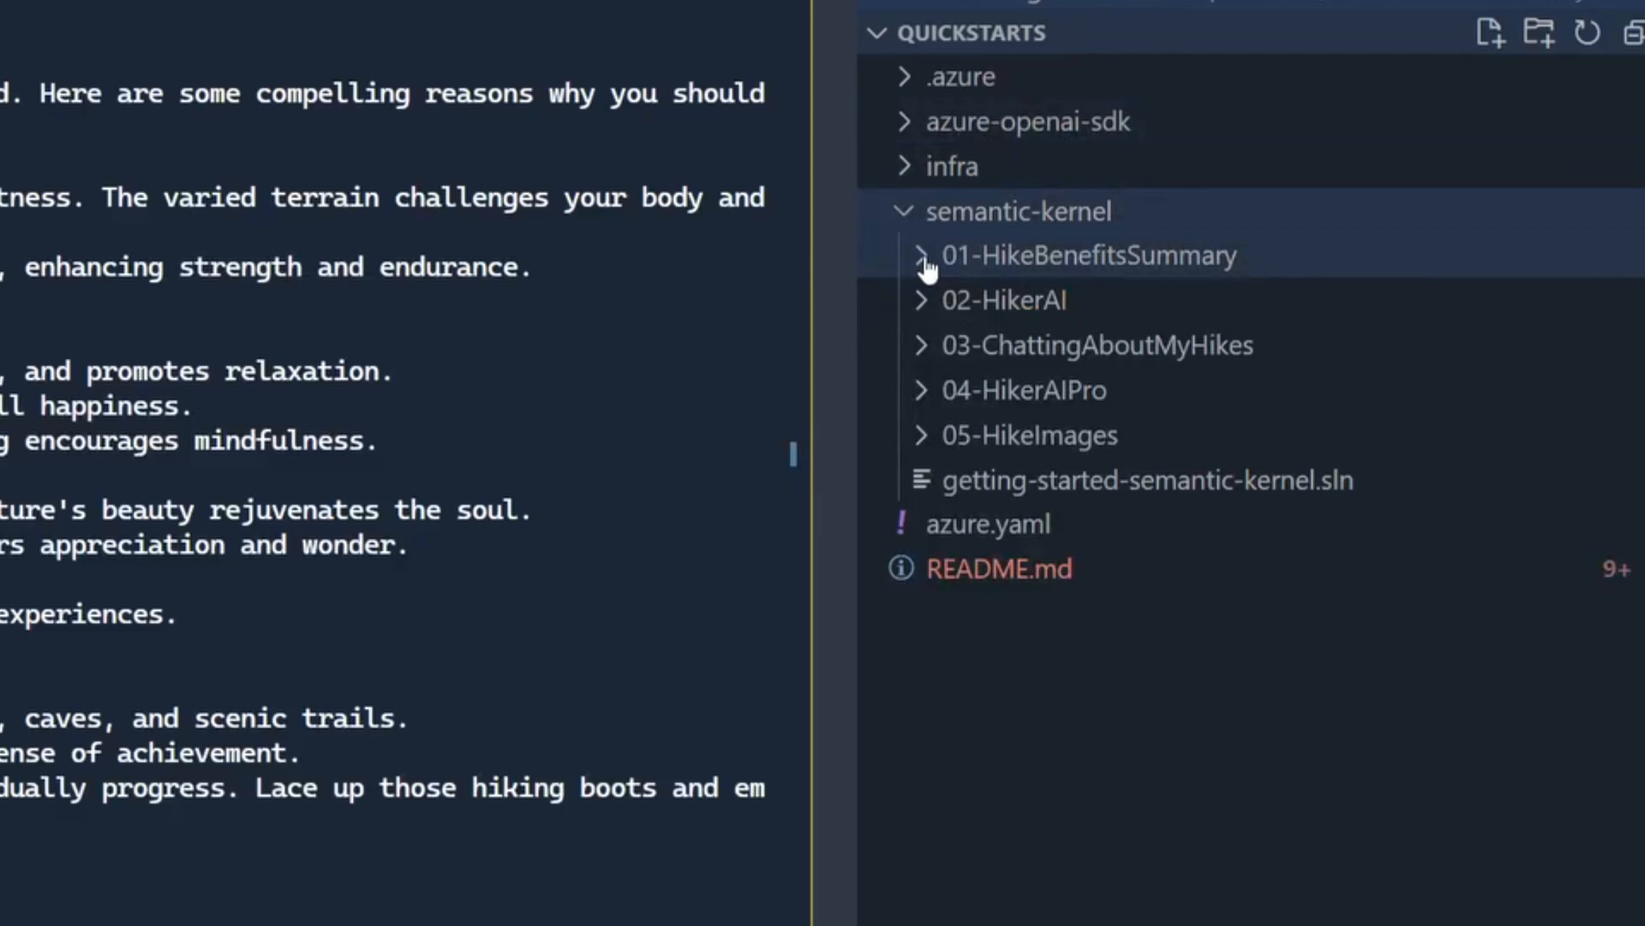
left_click(1088, 255)
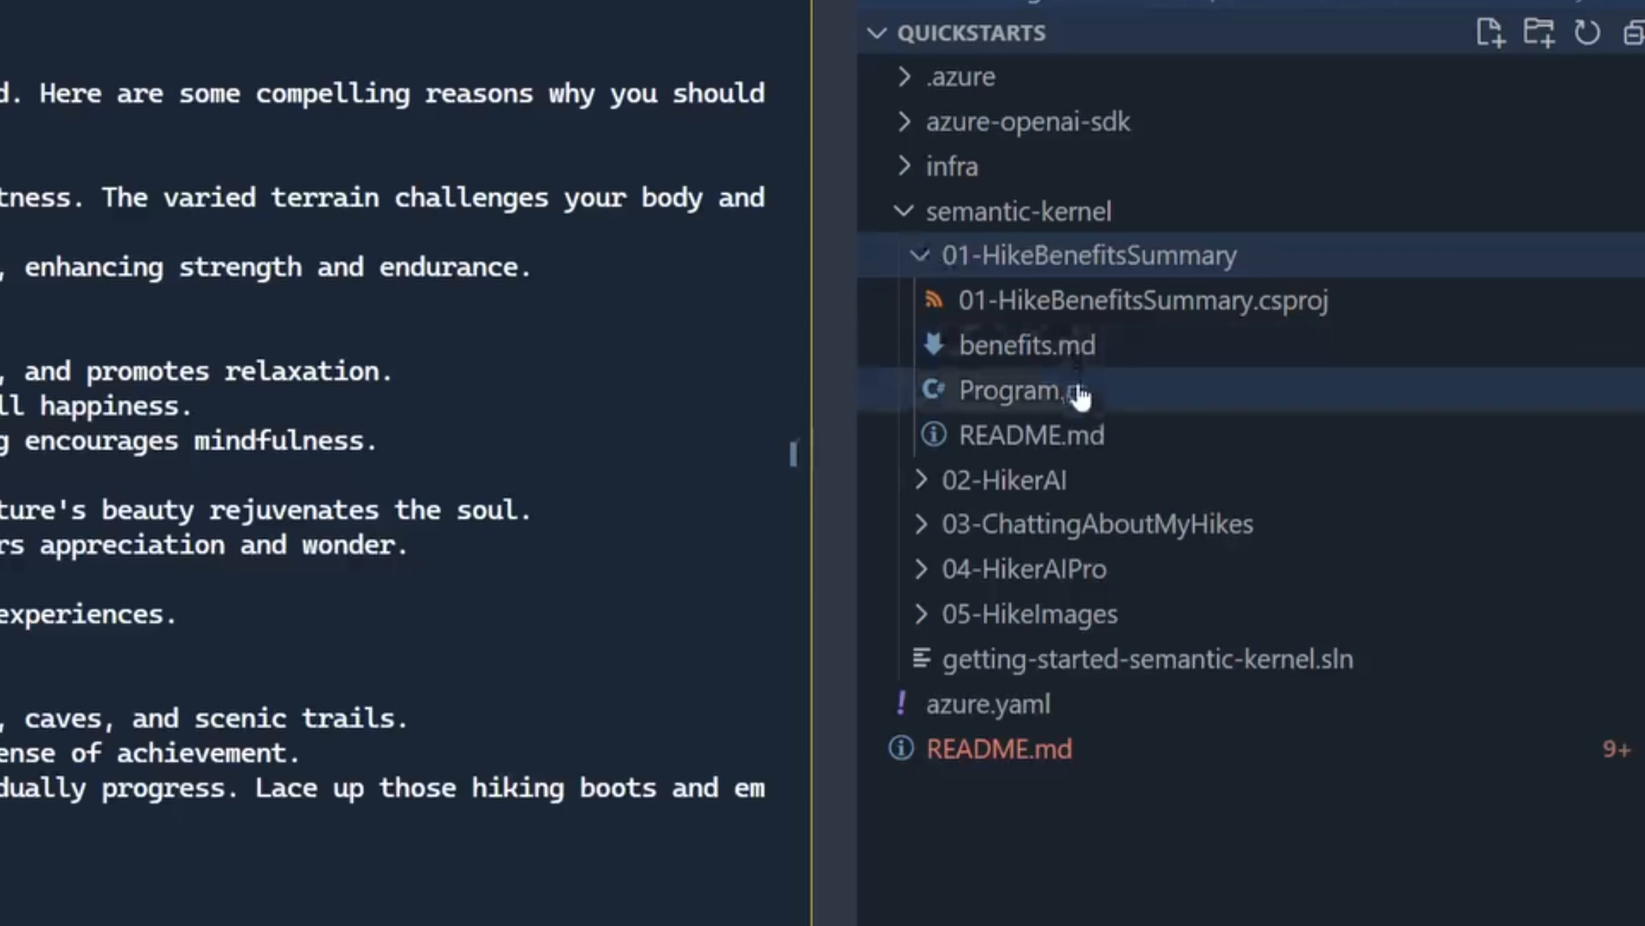
left_click(1032, 389)
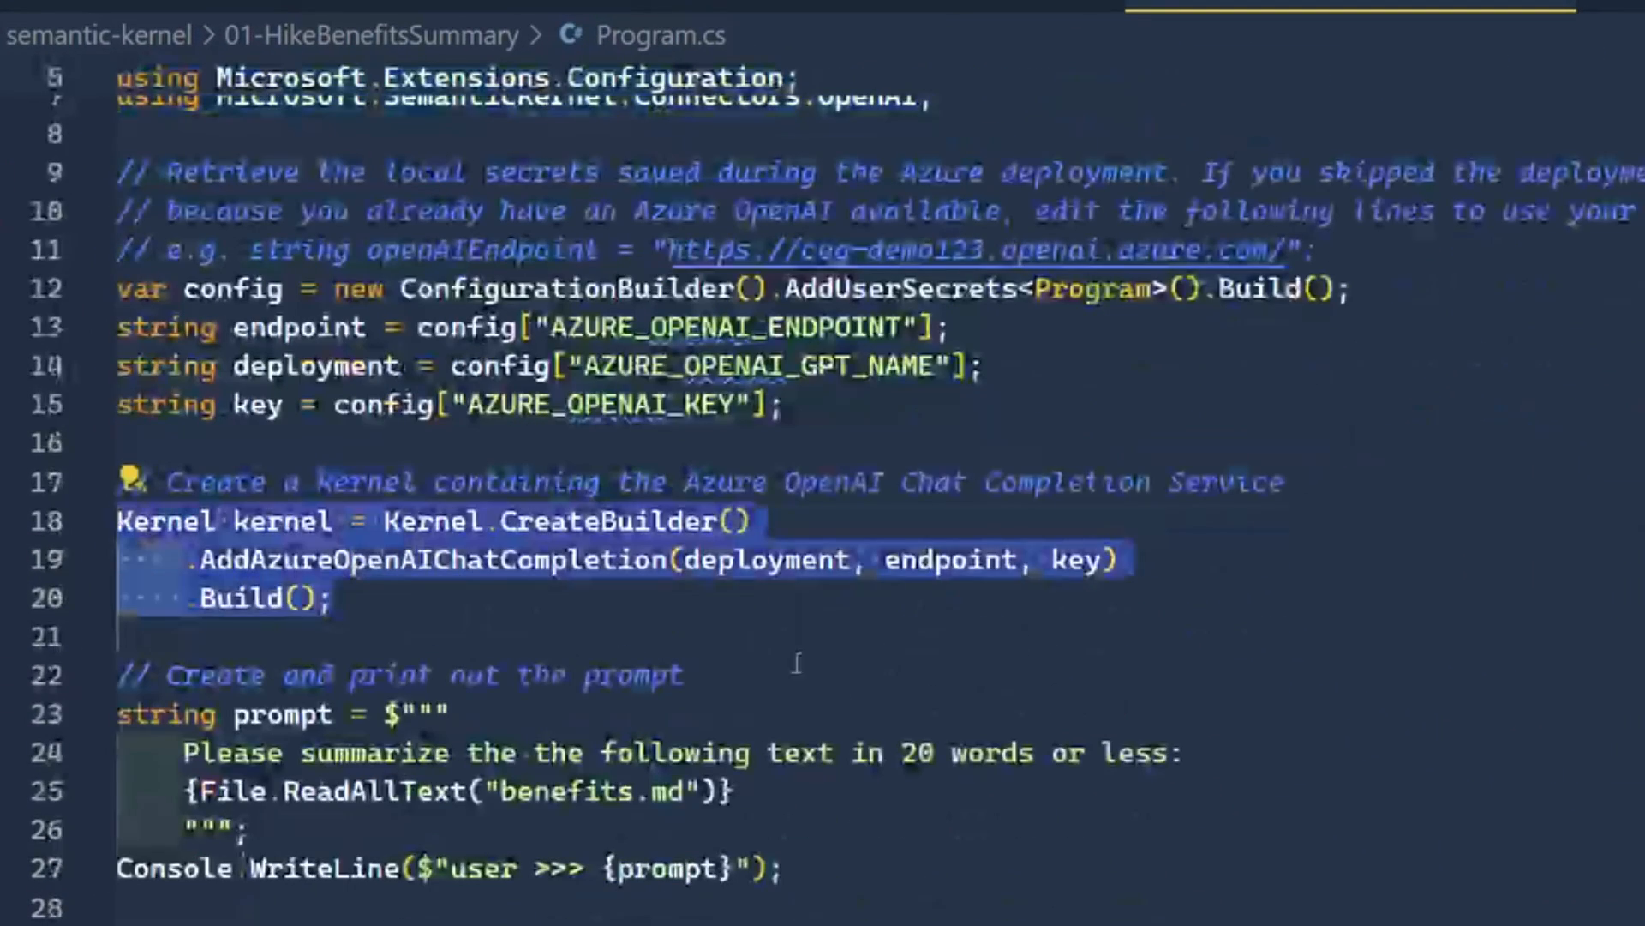
scroll("down", 3)
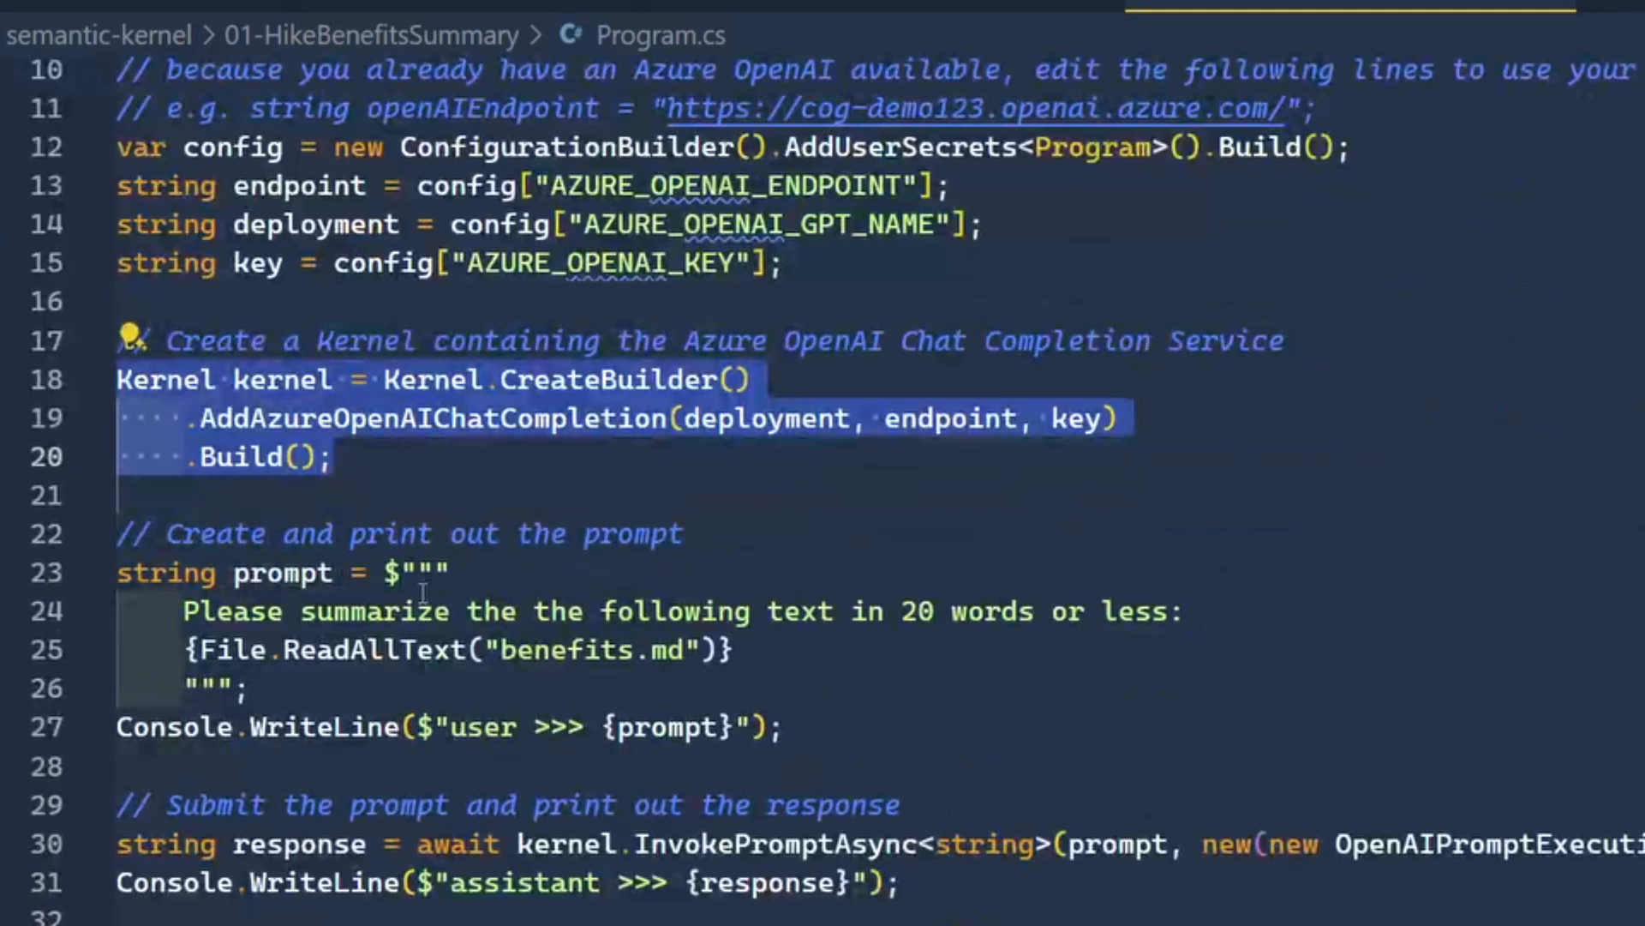
scroll("down", 3)
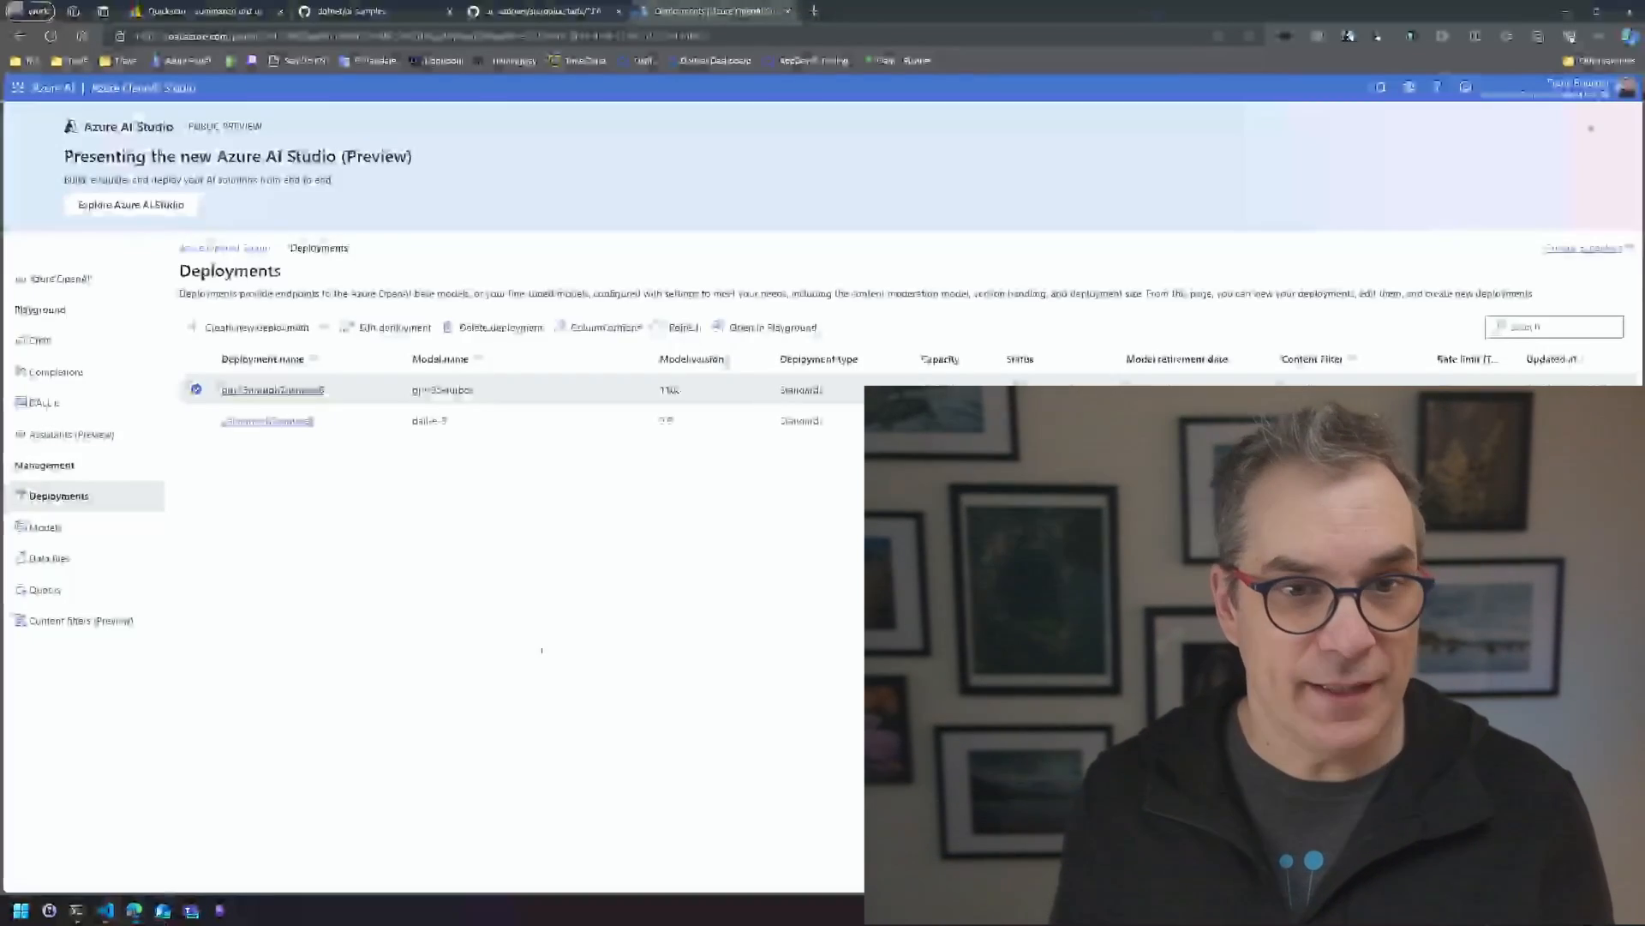
Step: Switch to the GitHub README tab showing the Semantic Kernel and Azure OpenAI SDK quickstart tables
left_click(346, 11)
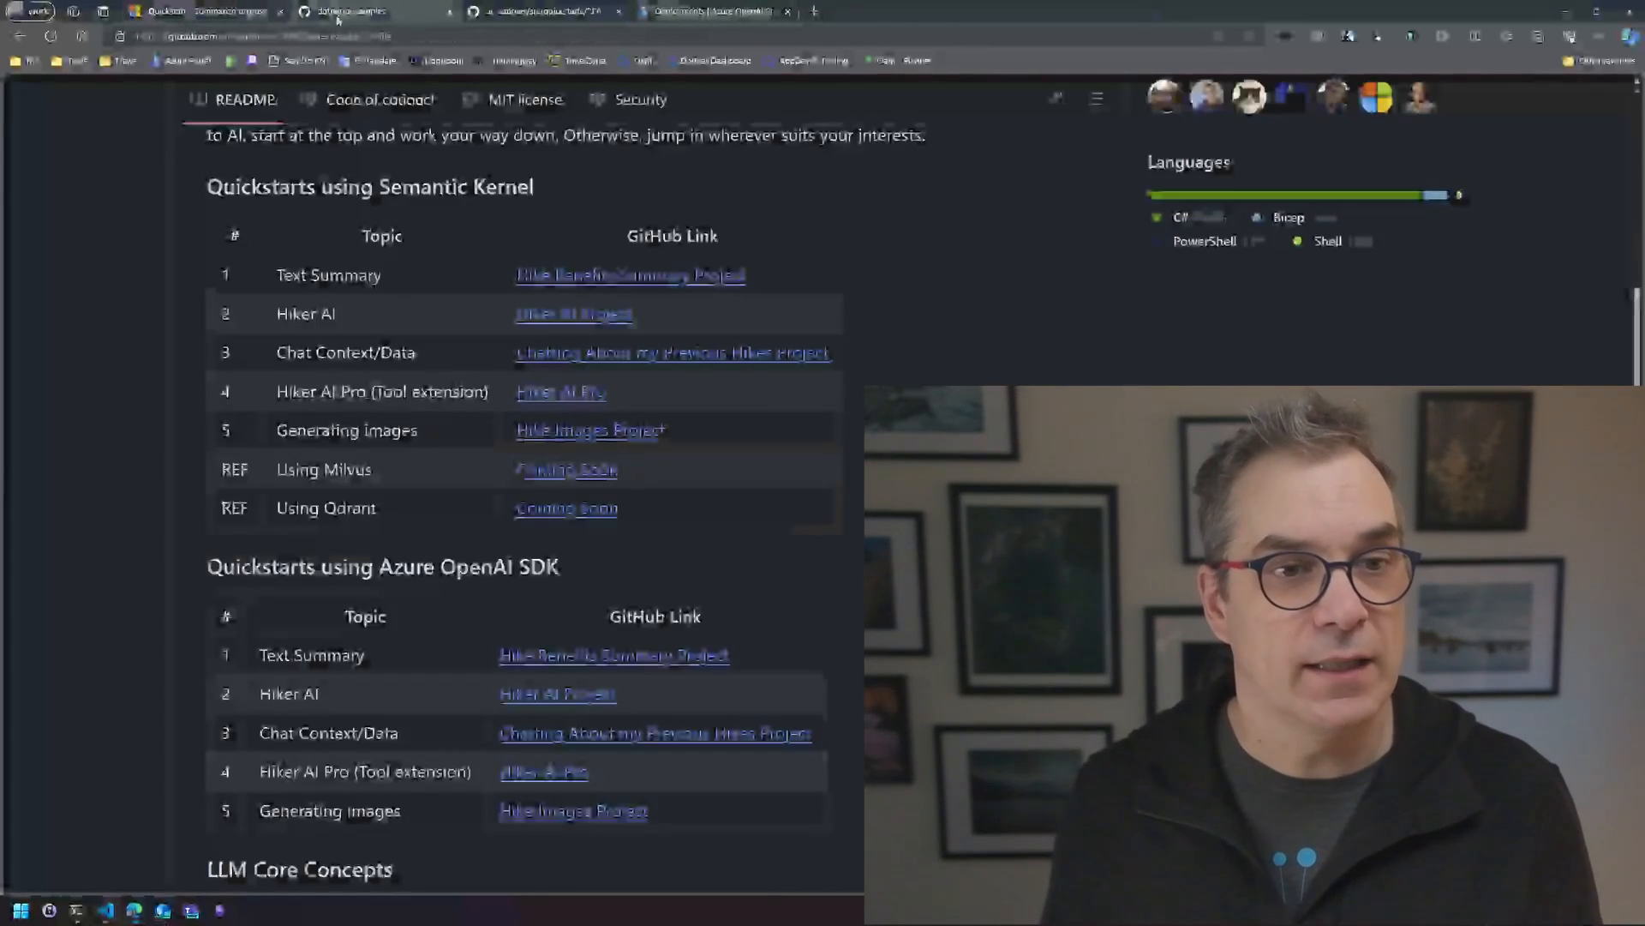
mouse_move(470, 362)
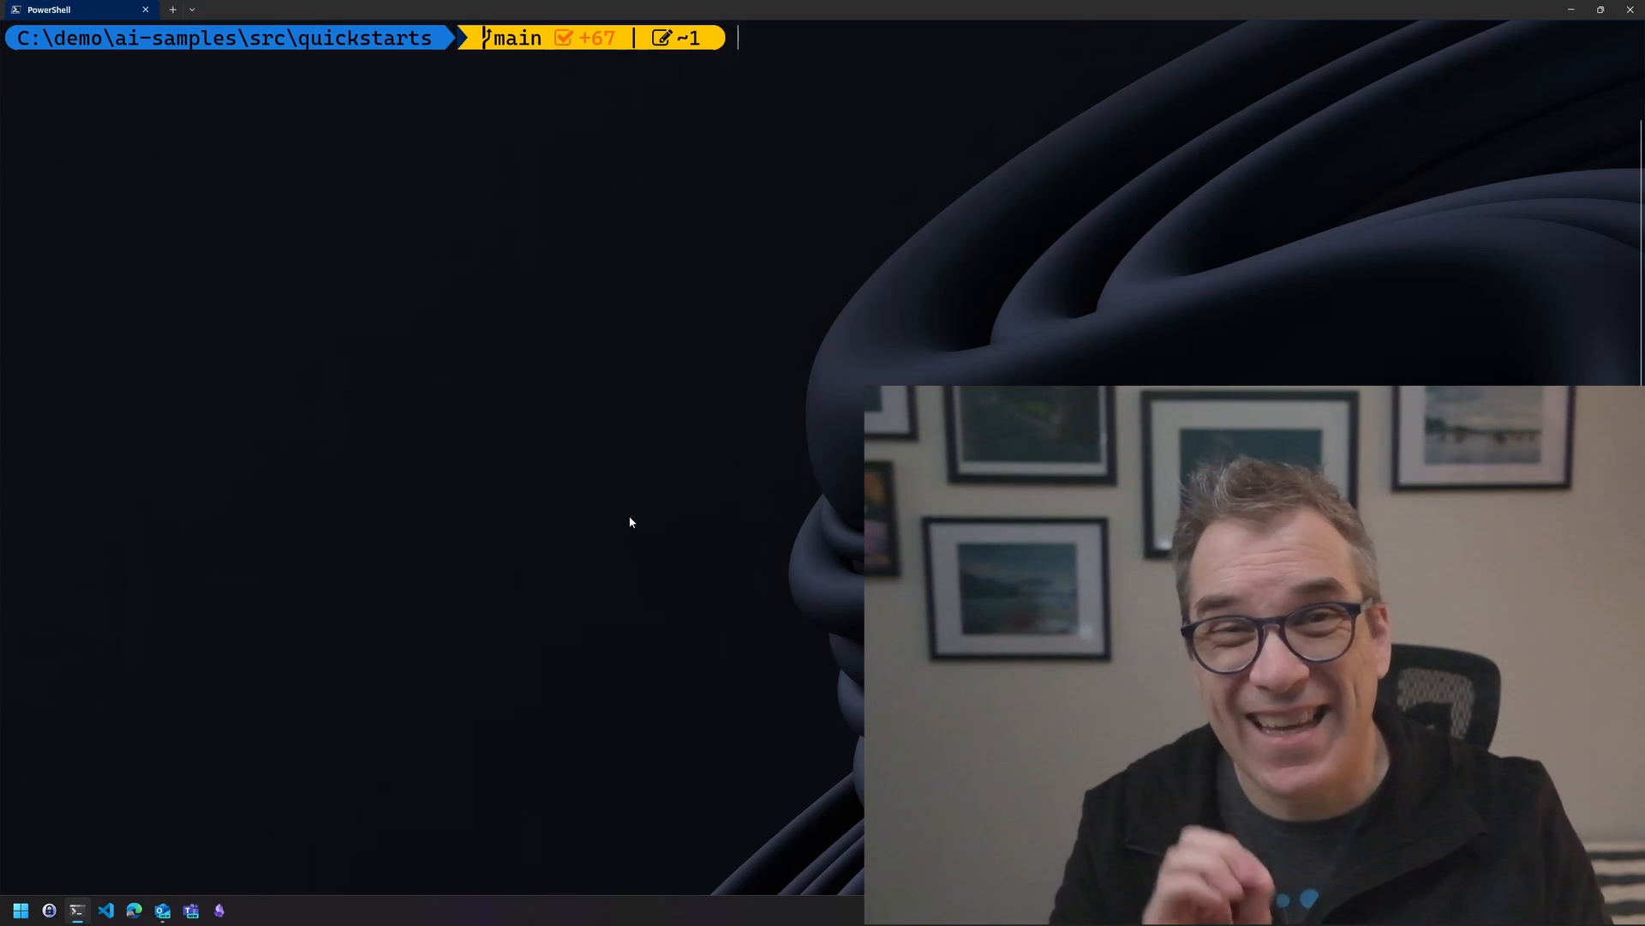
Step: Enter 'azd down' at the quickstarts folder prompt to tear down the Azure resources
type("azd down")
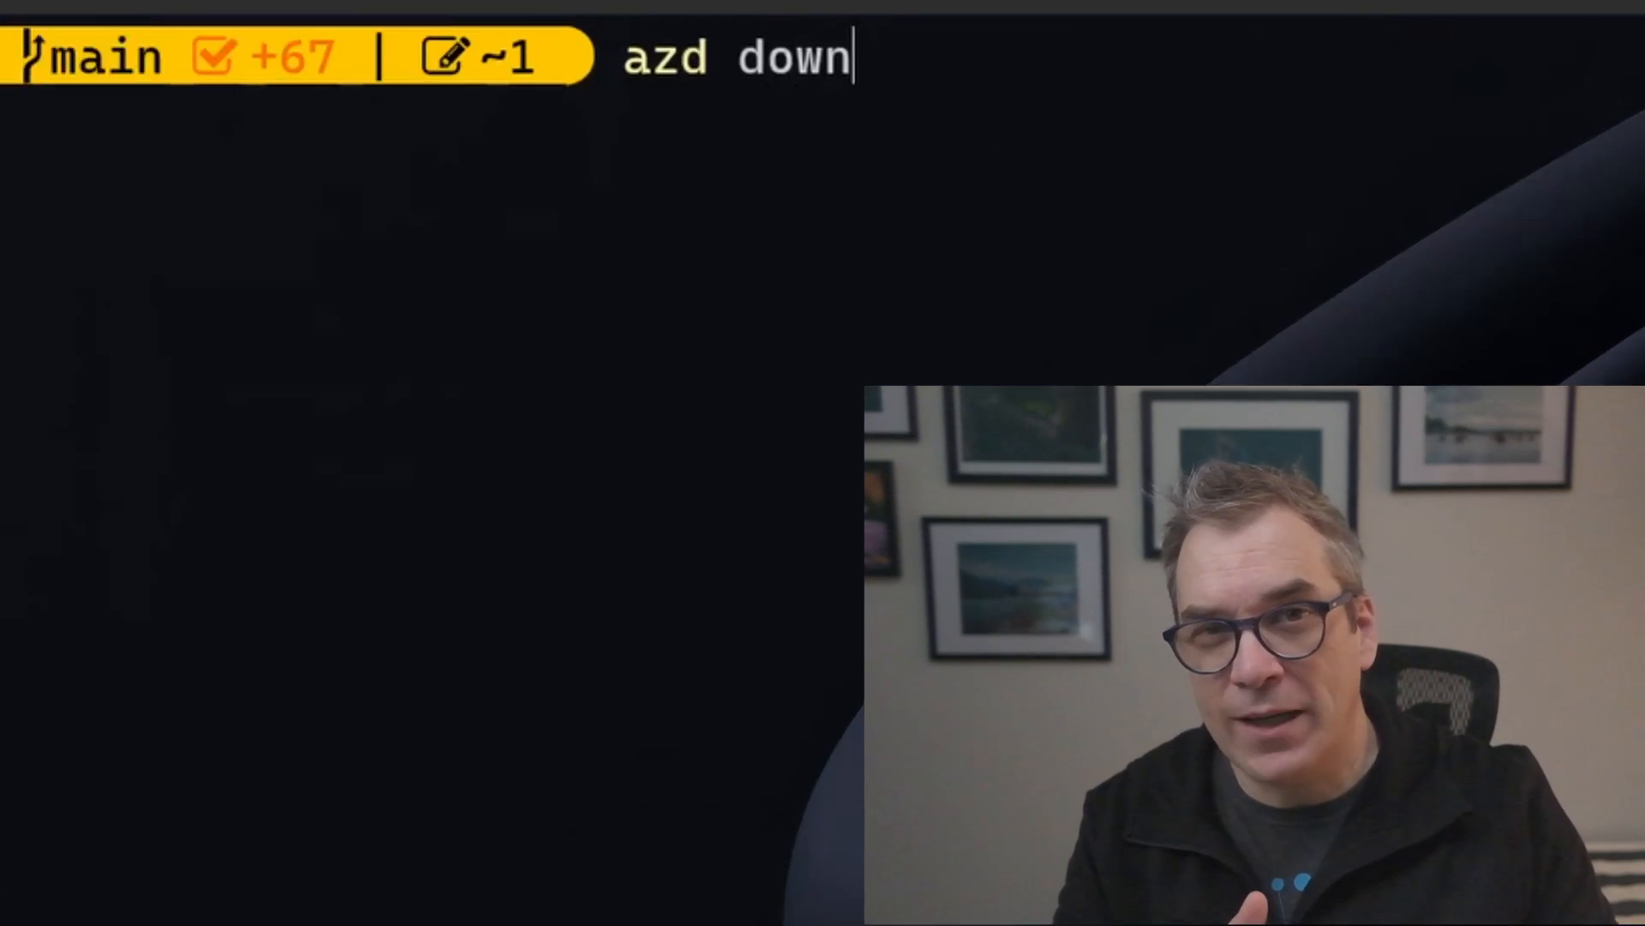